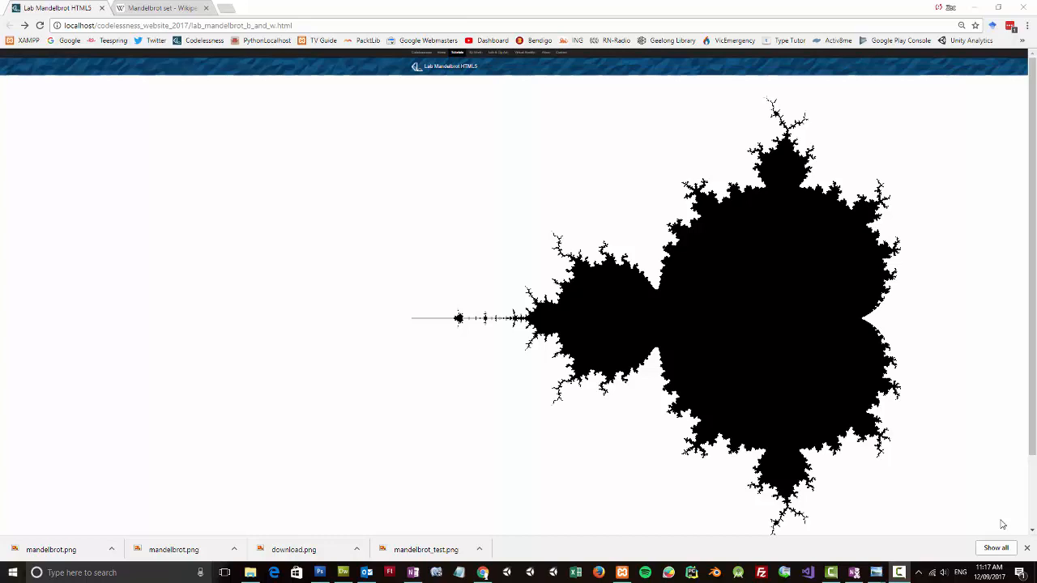
{"action": "mouse_move", "coordinate": [608, 278]}
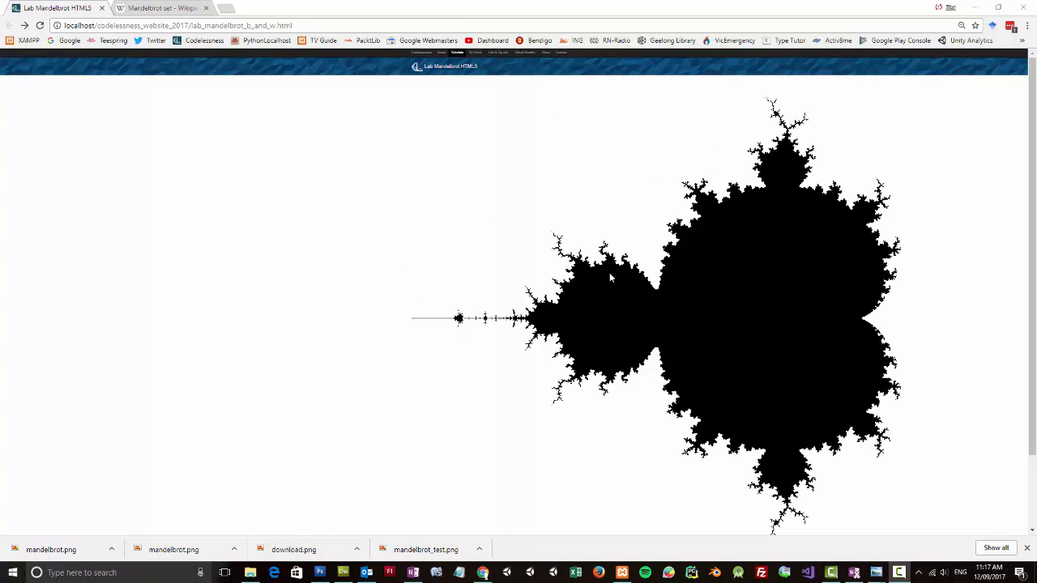
{"action": "mouse_move", "coordinate": [547, 239]}
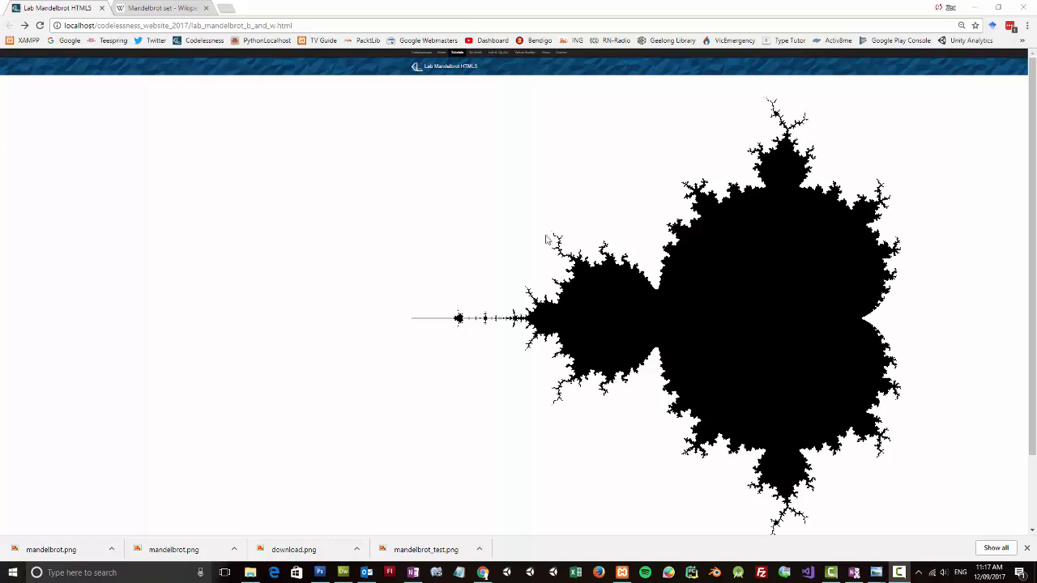
{"action": "mouse_move", "coordinate": [432, 225]}
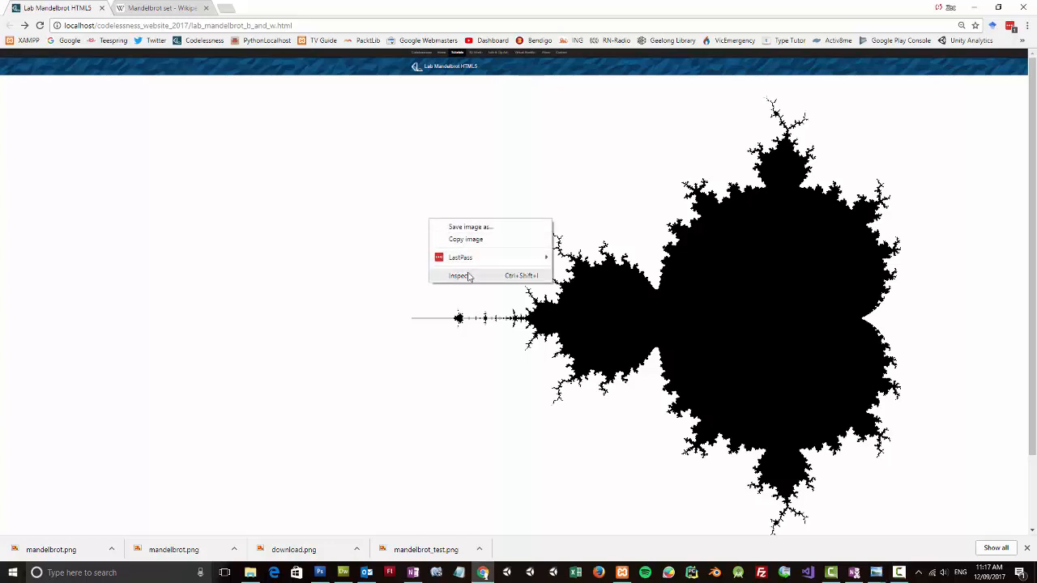
Inspect the Mandelbrot canvas element in DevTools to check its 2800 by 2700 size.
{"action": "left_click", "coordinate": [462, 275]}
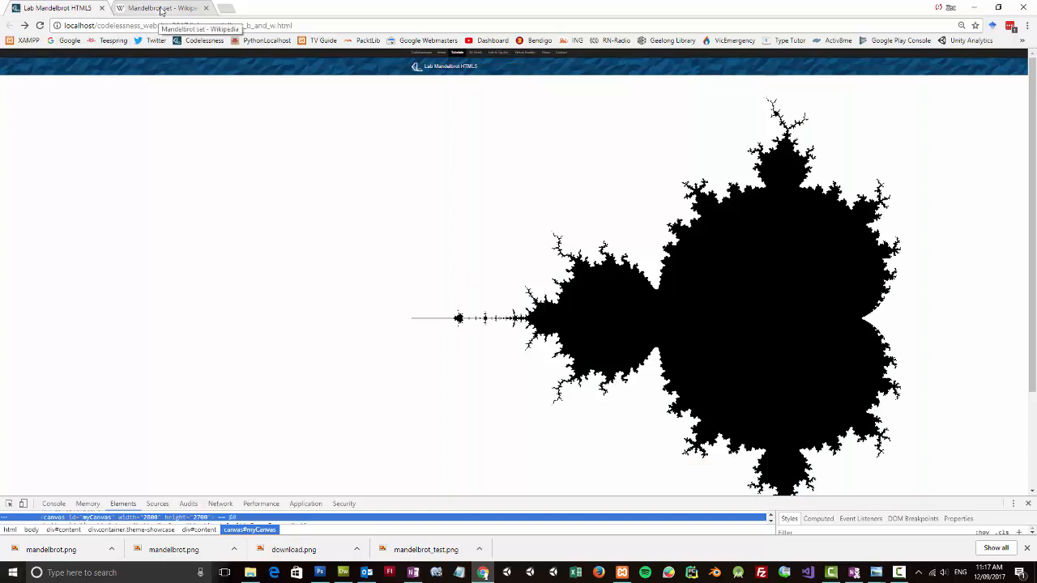
Review the escape-time pseudocode in the Mandelbrot set Wikipedia article, then return to another program.
{"action": "left_click", "coordinate": [162, 7]}
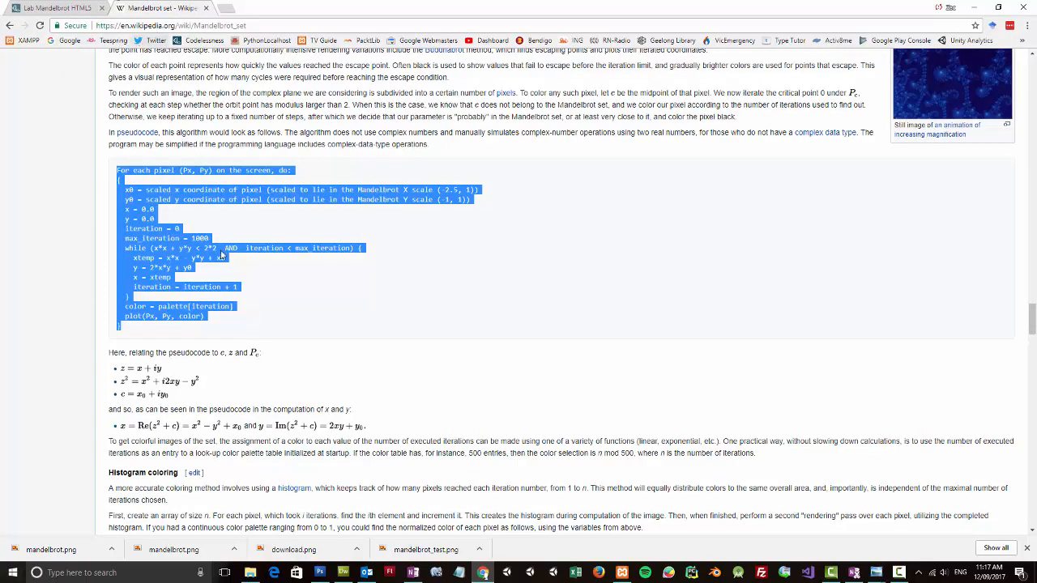
{"action": "mouse_move", "coordinate": [268, 321]}
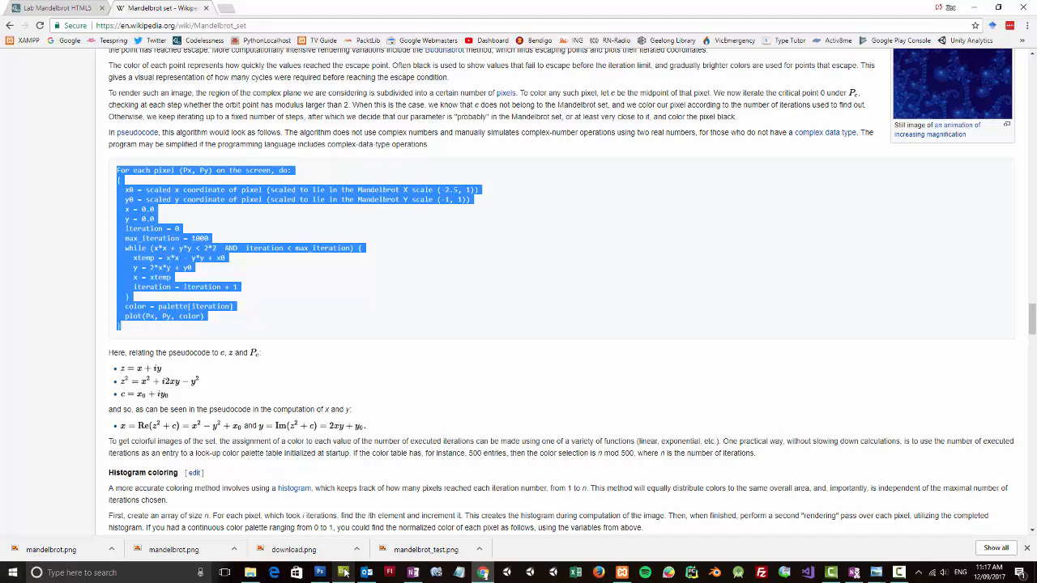
{"action": "left_click", "coordinate": [343, 571]}
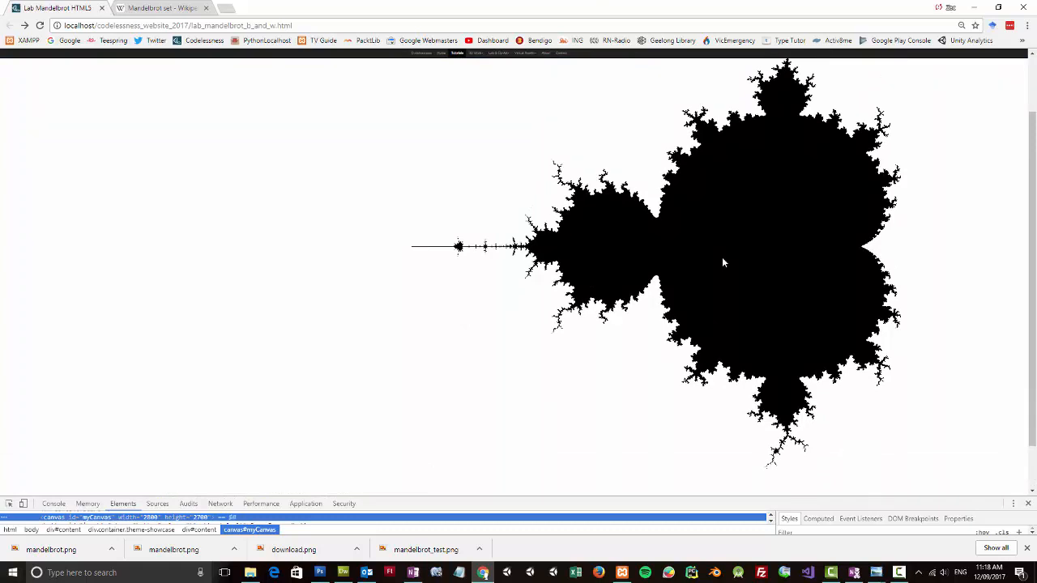
Bring up the context menu over the Mandelbrot canvas to reach Save image as.
{"action": "right_click", "coordinate": [725, 259]}
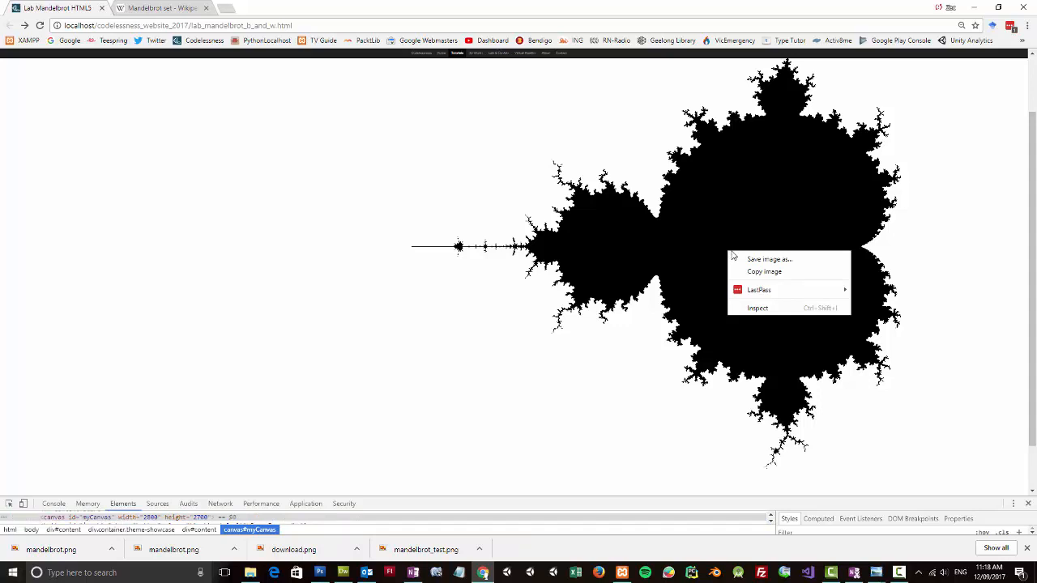
{"action": "mouse_move", "coordinate": [768, 259]}
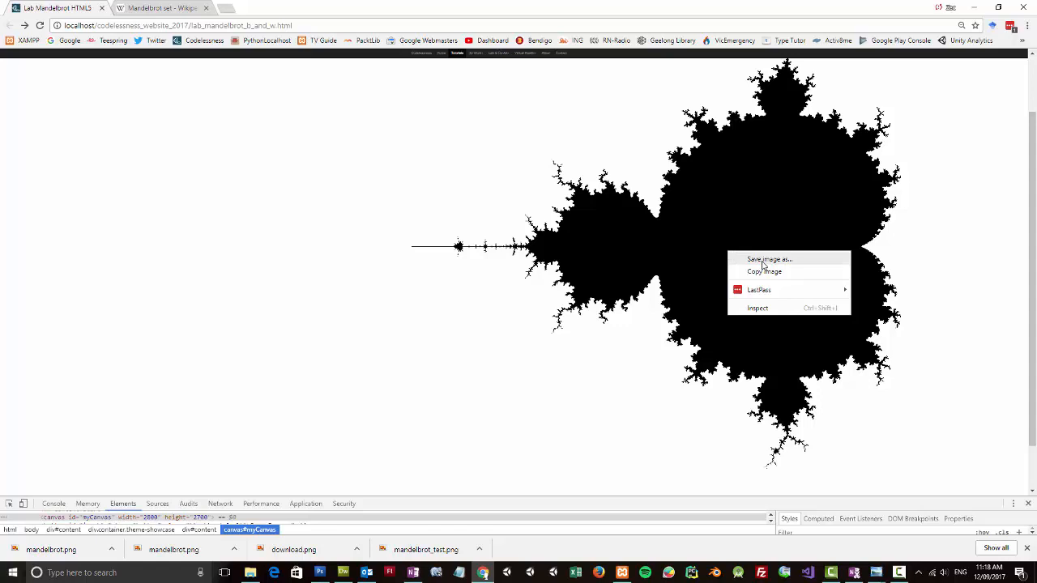
Save the canvas image as mandelbrot.png in PNG format, replacing the existing file.
{"action": "left_click", "coordinate": [768, 260]}
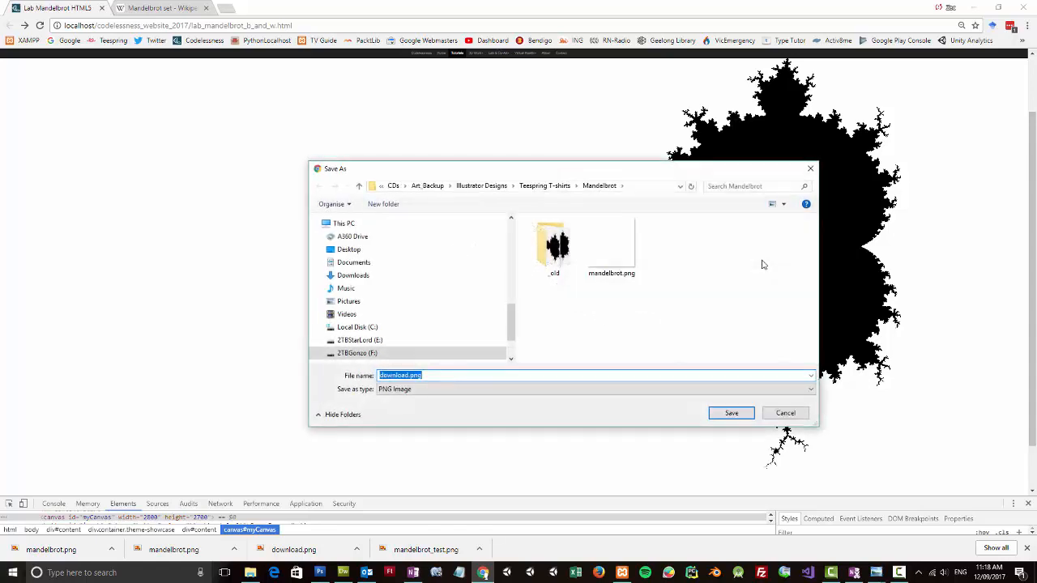
{"action": "left_click", "coordinate": [611, 243]}
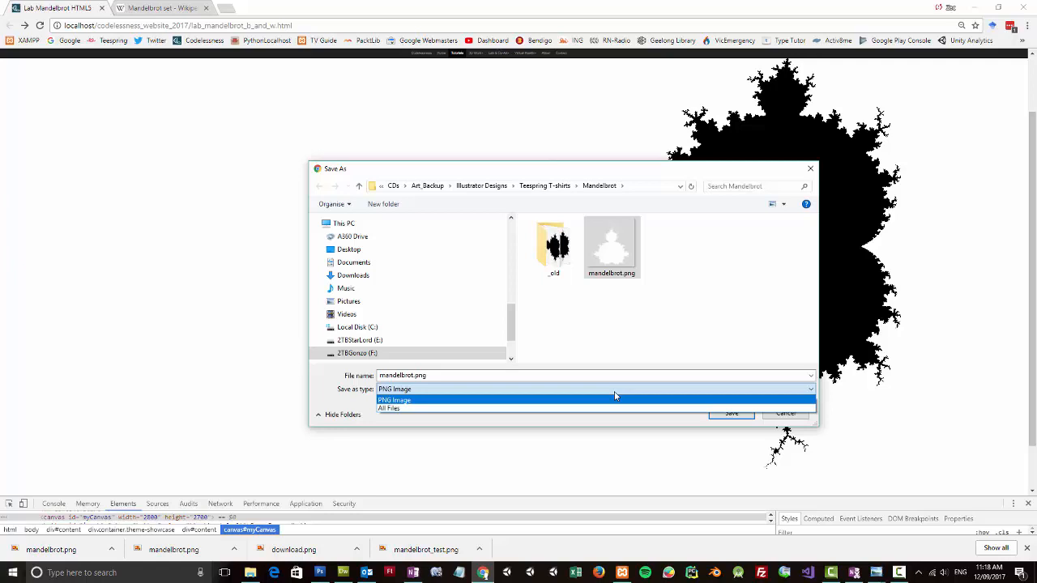
{"action": "left_click", "coordinate": [394, 399]}
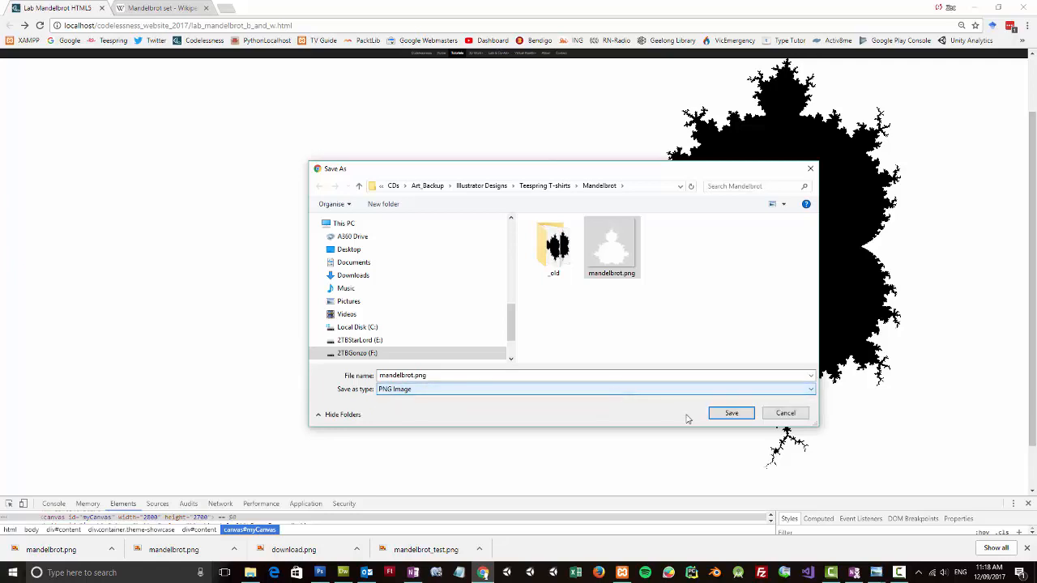
{"action": "left_click", "coordinate": [730, 413]}
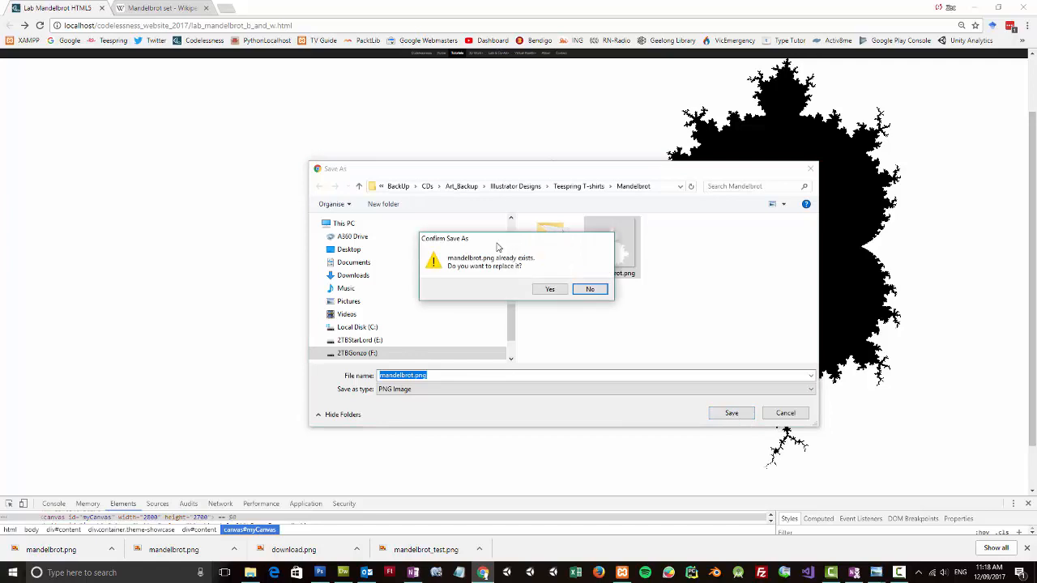
{"action": "left_click", "coordinate": [549, 289]}
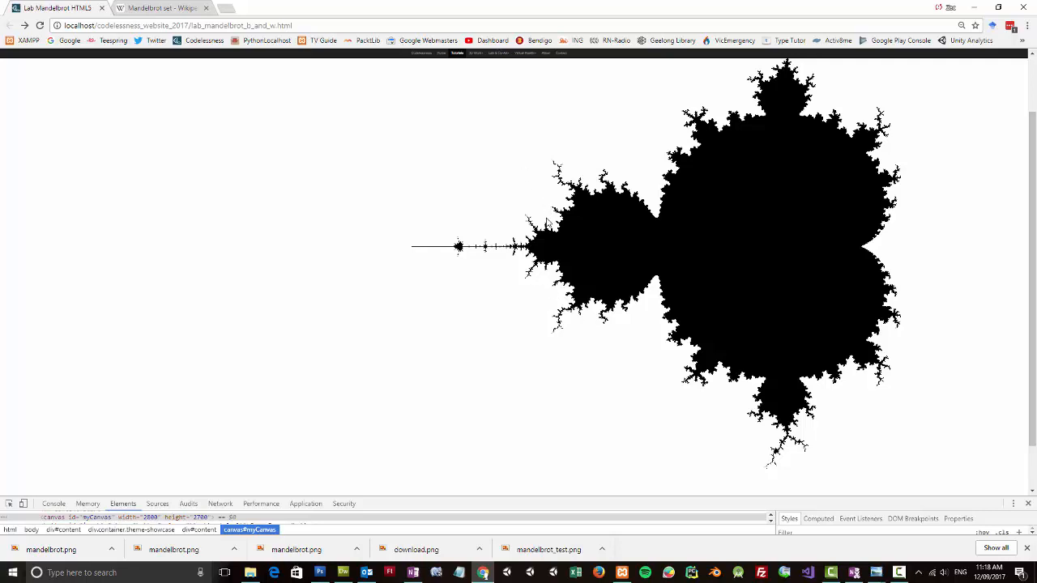
{"action": "mouse_move", "coordinate": [527, 291]}
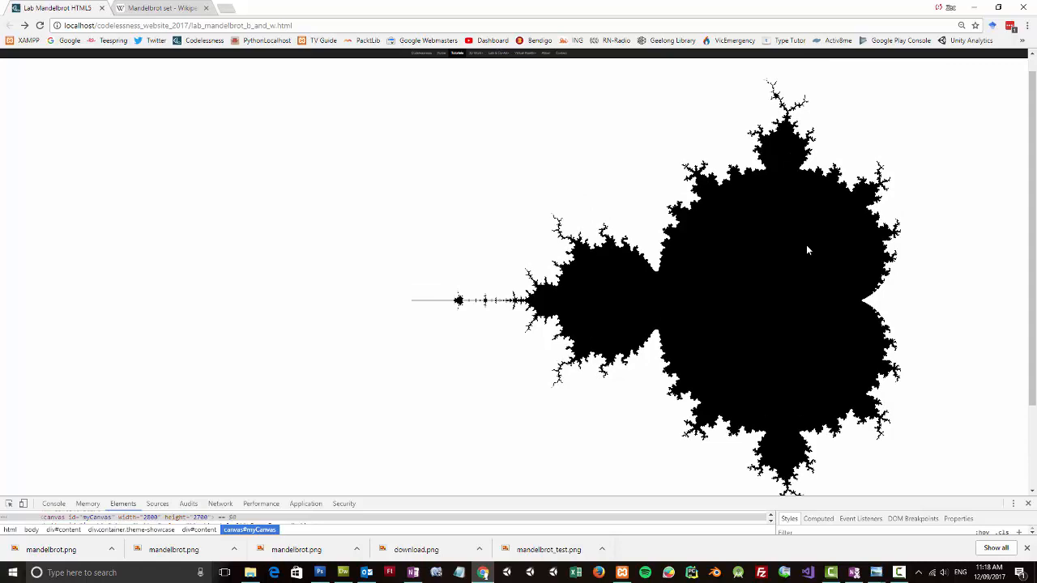
{"action": "mouse_move", "coordinate": [617, 310]}
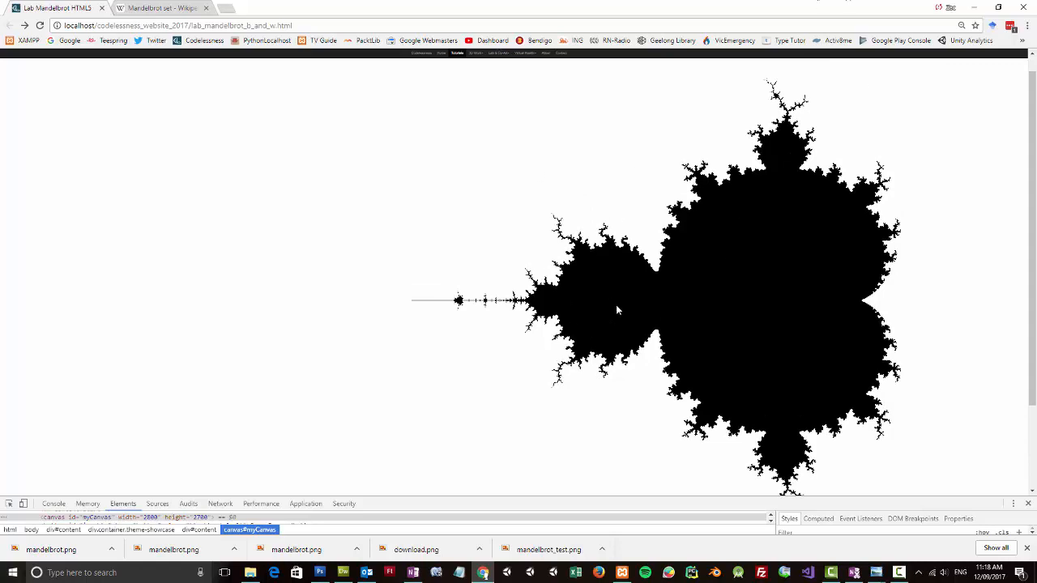
{"action": "mouse_move", "coordinate": [979, 98]}
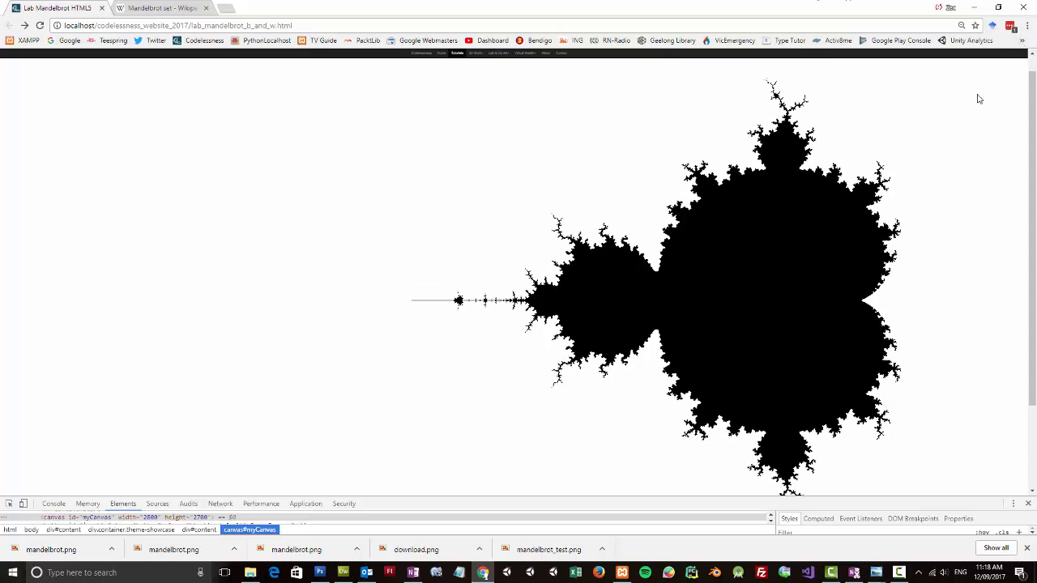
{"action": "mouse_move", "coordinate": [997, 56]}
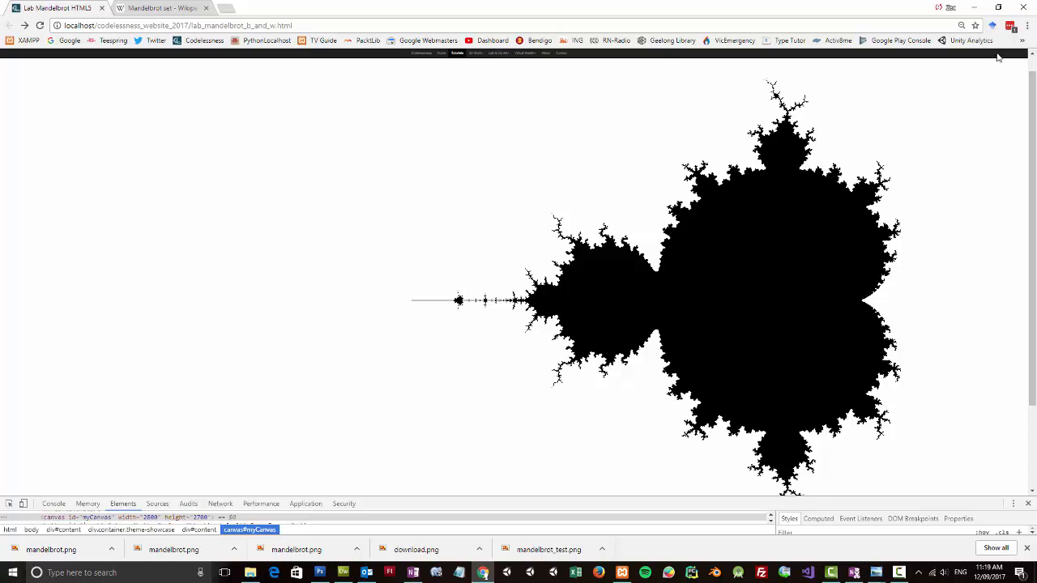
{"action": "mouse_move", "coordinate": [1025, 25]}
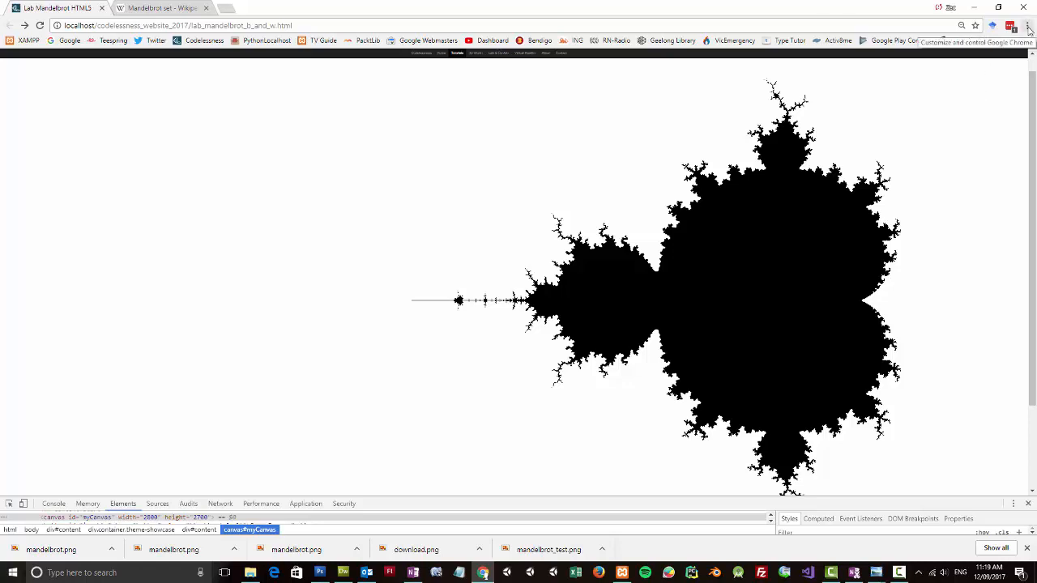
Increase Chrome's page zoom to examine the Mandelbrot canvas edges close up.
{"action": "left_click", "coordinate": [1026, 25]}
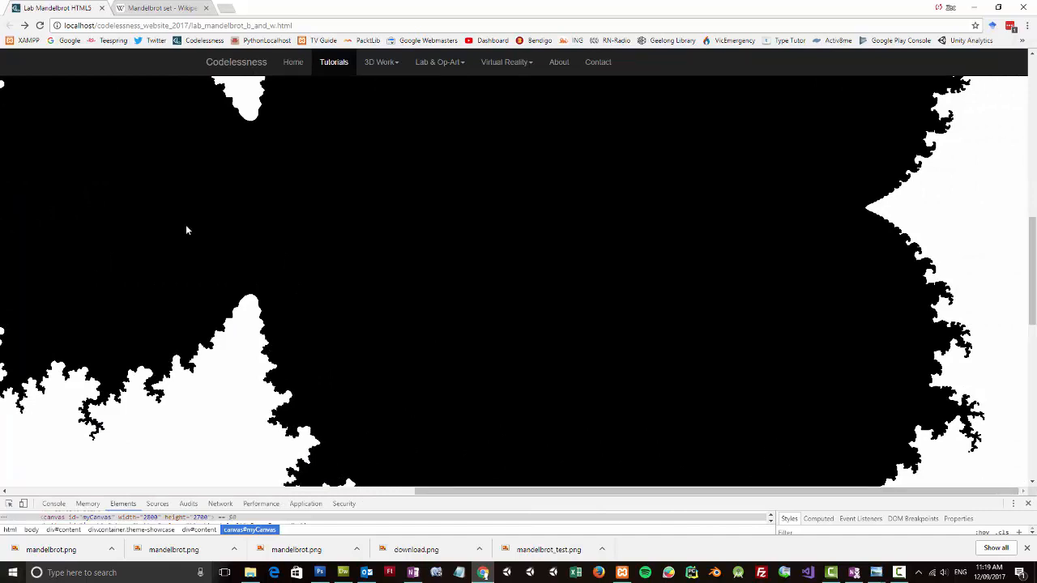
{"action": "mouse_move", "coordinate": [614, 261]}
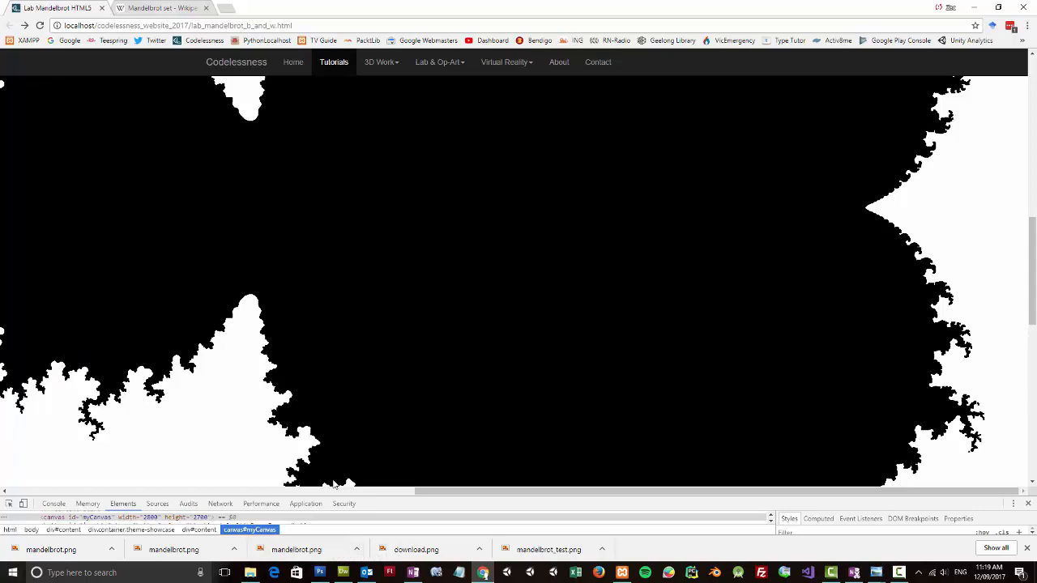
Close the old white Mandelbrot document in Photoshop and browse to open mandelbrot.png.
{"action": "left_click", "coordinate": [343, 571]}
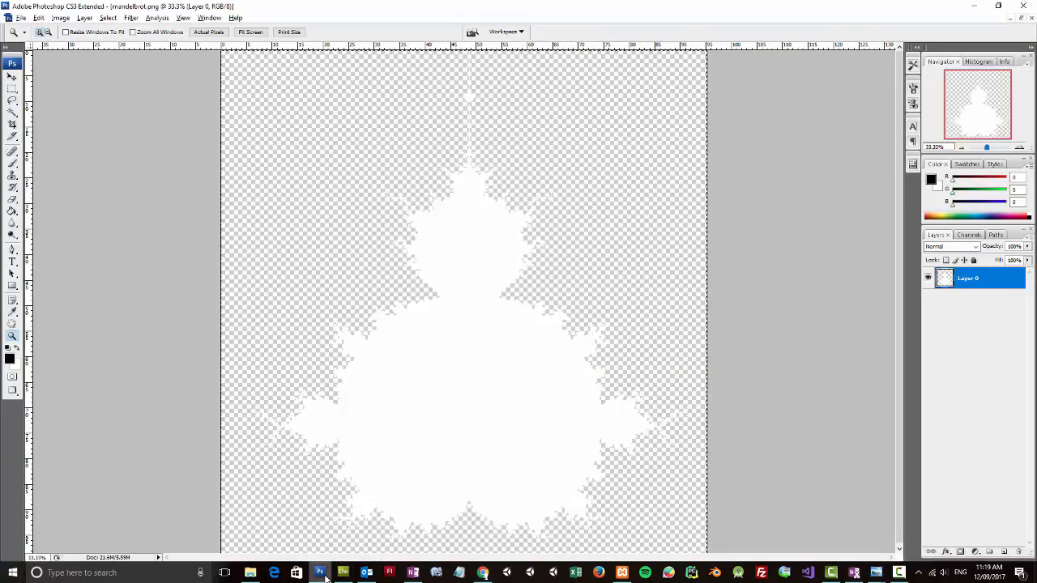
{"action": "left_click", "coordinate": [18, 19]}
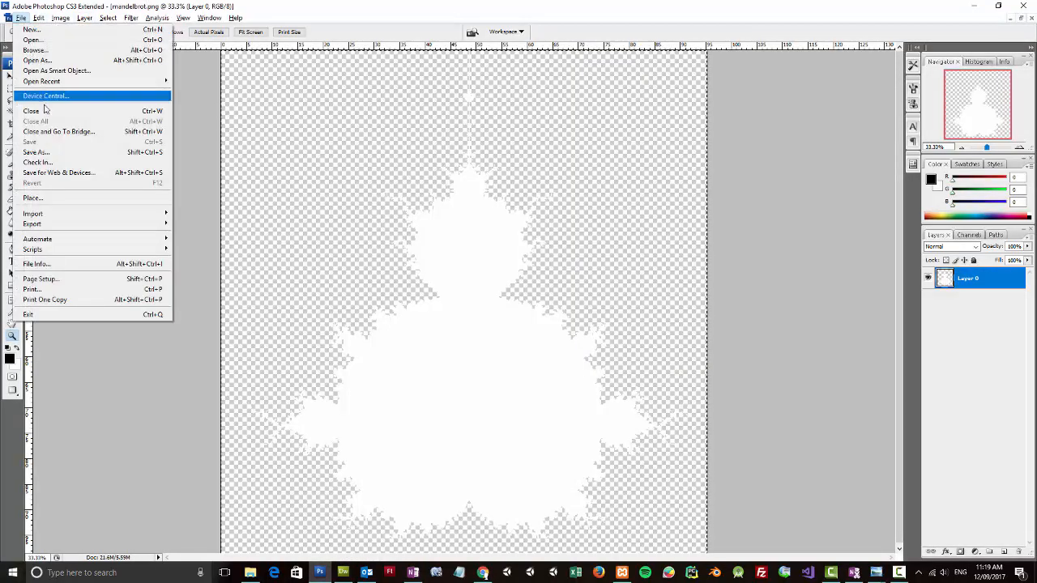
{"action": "left_click", "coordinate": [30, 109]}
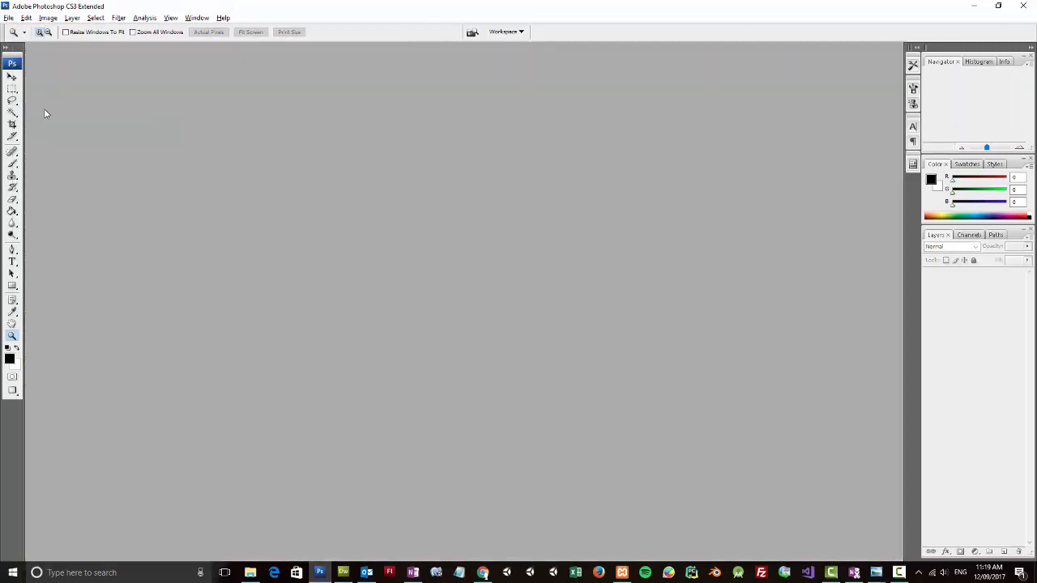
{"action": "left_click", "coordinate": [8, 19]}
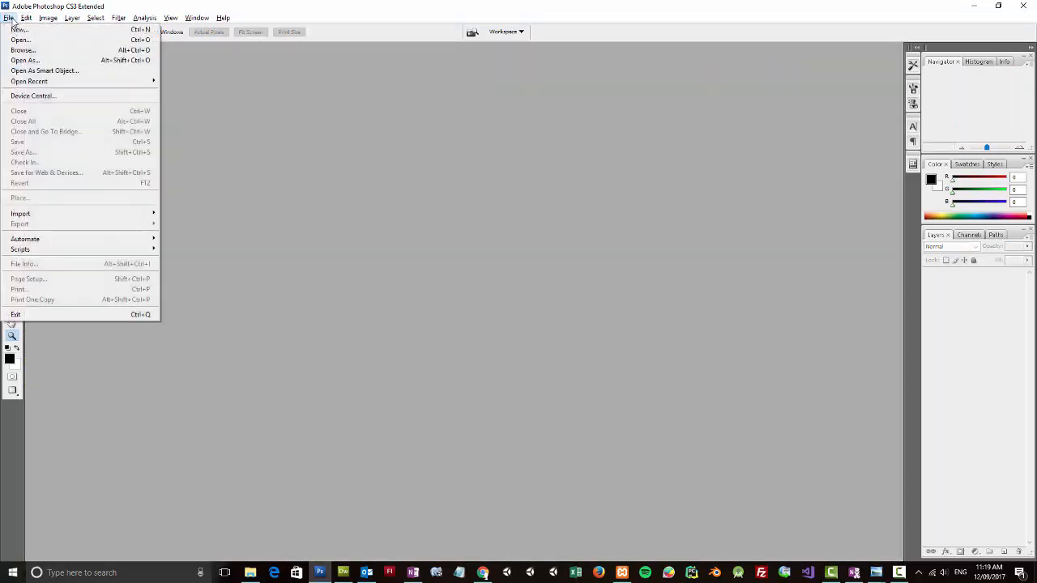
{"action": "mouse_move", "coordinate": [29, 52]}
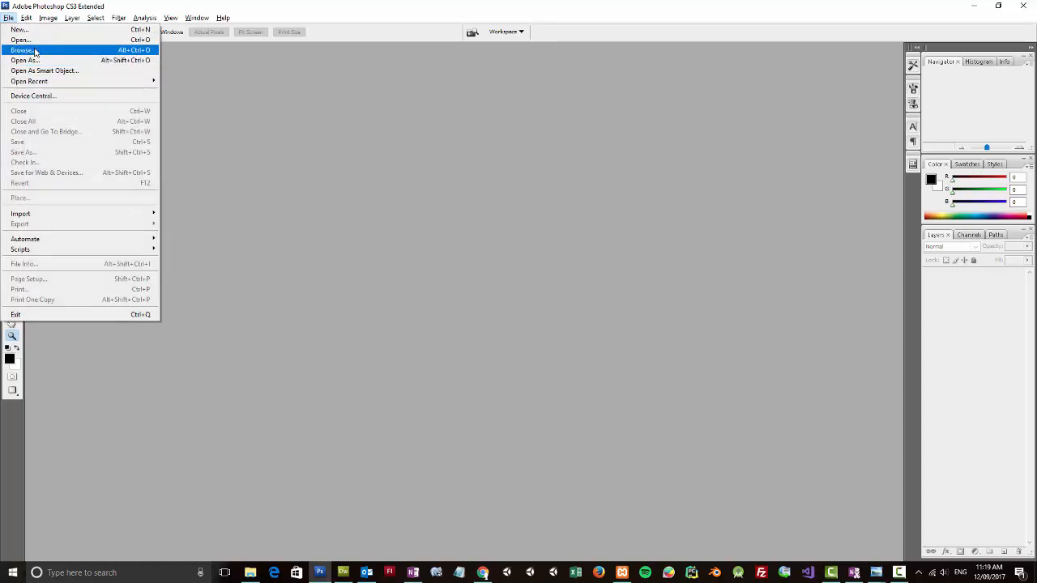
{"action": "left_click", "coordinate": [18, 42]}
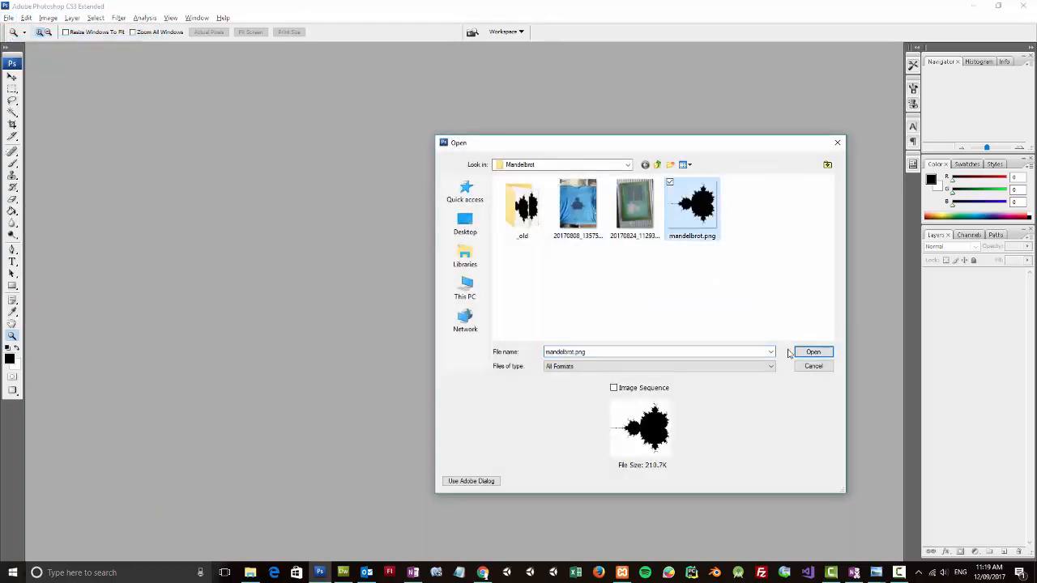
{"action": "left_click", "coordinate": [813, 351]}
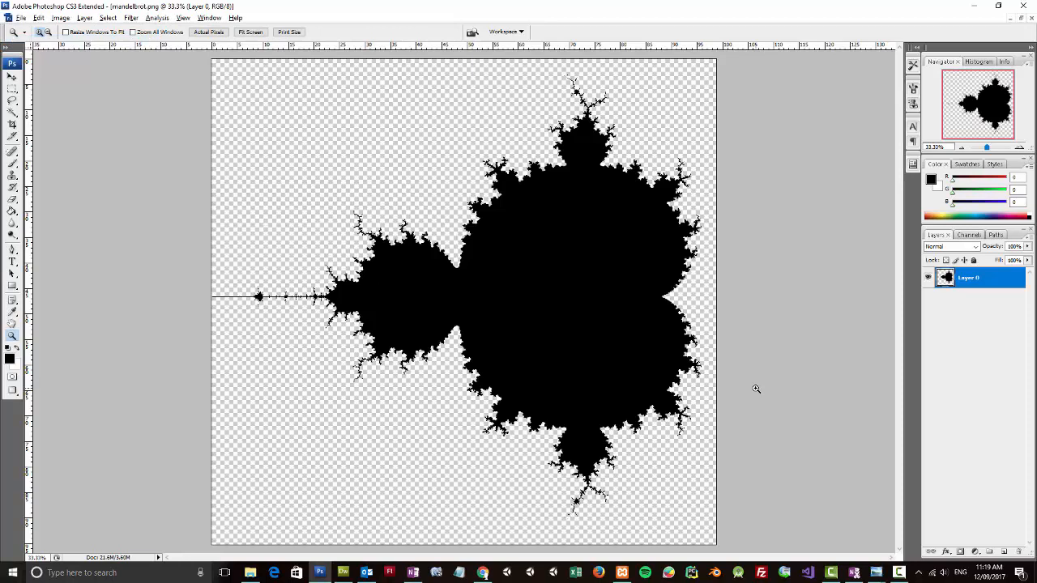
{"action": "mouse_move", "coordinate": [378, 201]}
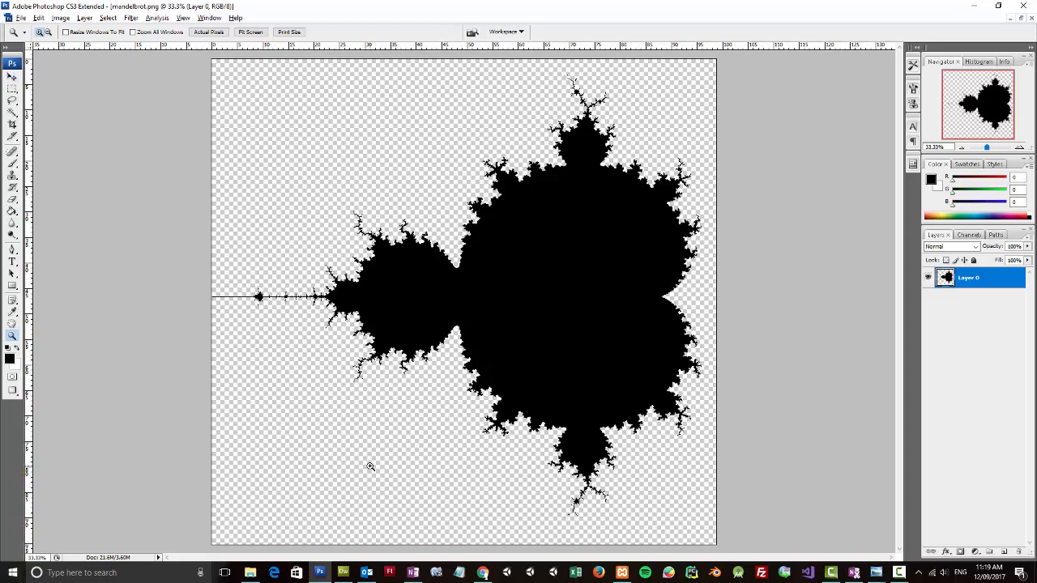
{"action": "mouse_move", "coordinate": [636, 470]}
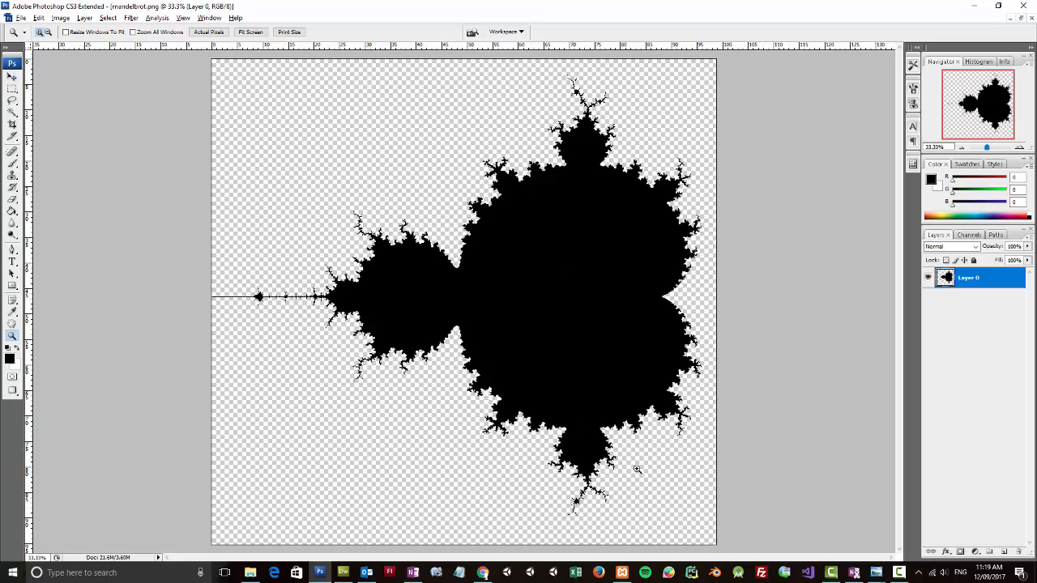
{"action": "mouse_move", "coordinate": [636, 469]}
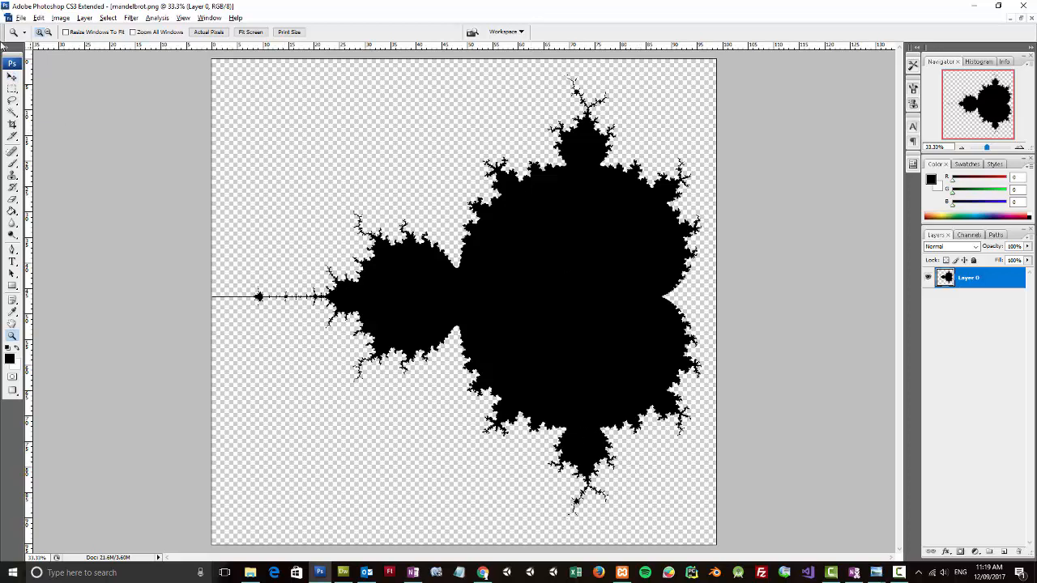
{"action": "left_click", "coordinate": [9, 78]}
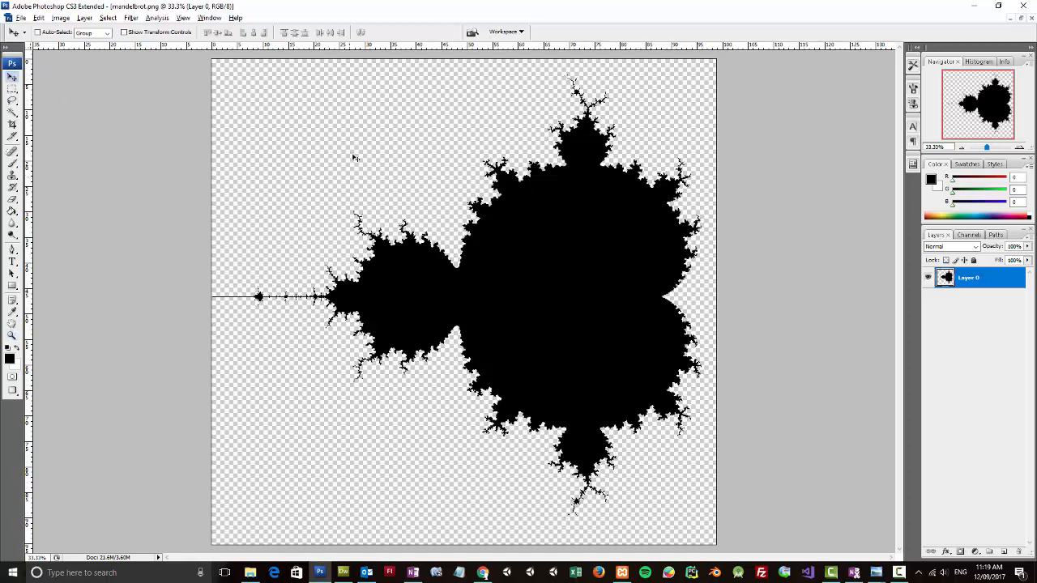
{"action": "mouse_move", "coordinate": [274, 350]}
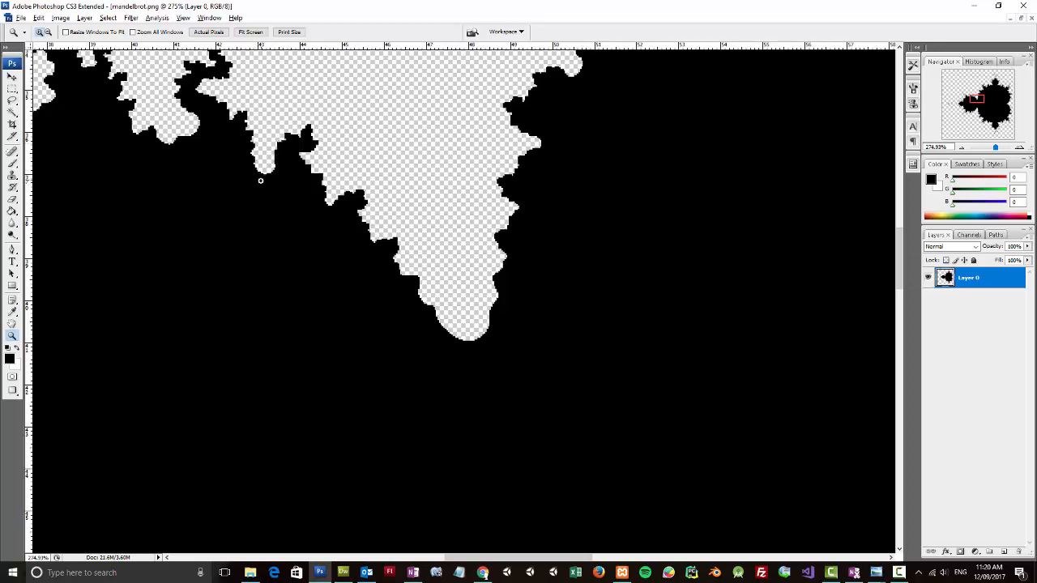
{"action": "mouse_move", "coordinate": [240, 124]}
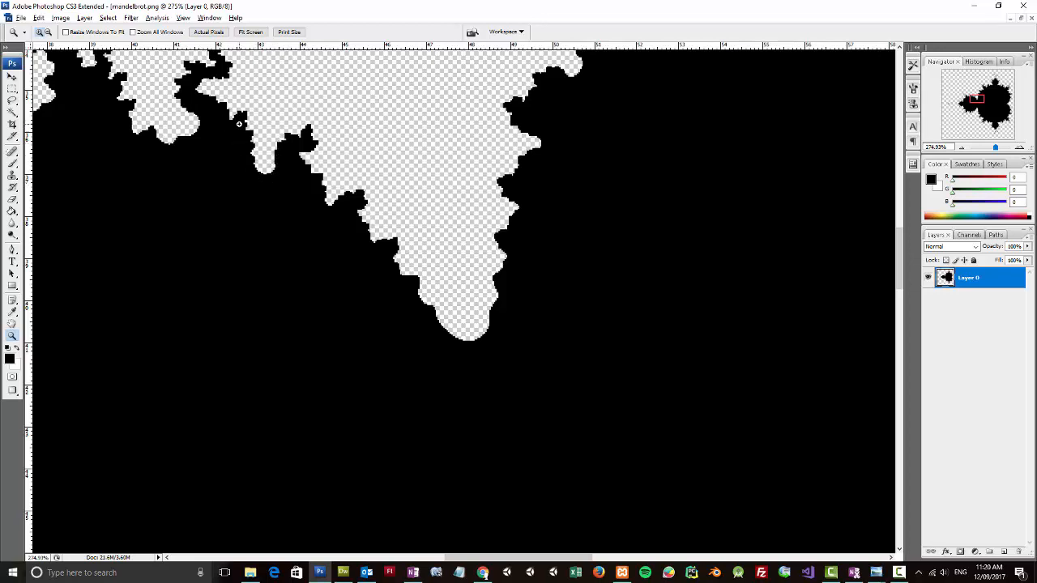
{"action": "mouse_move", "coordinate": [183, 142]}
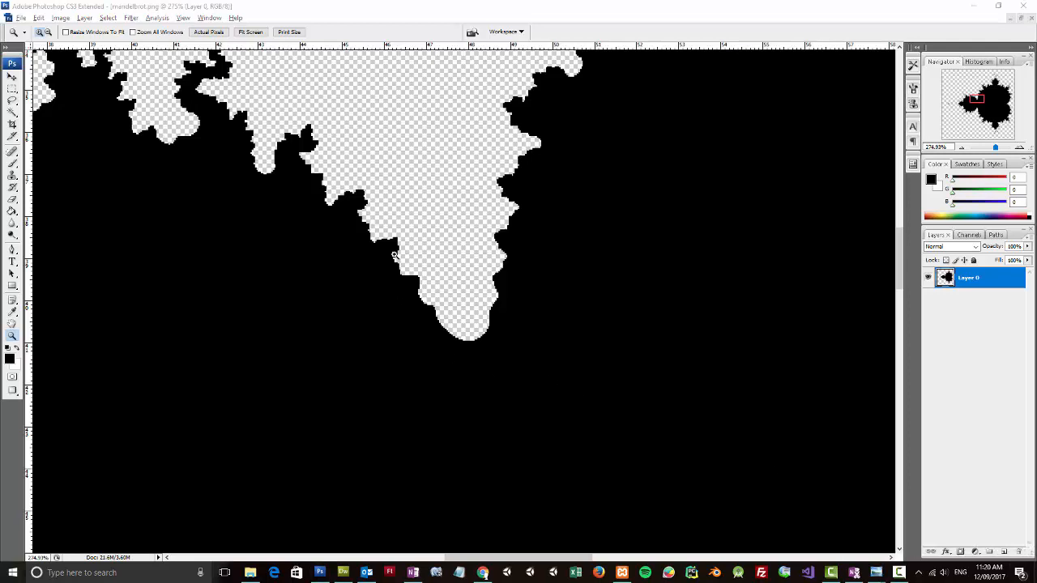
{"action": "mouse_move", "coordinate": [457, 286]}
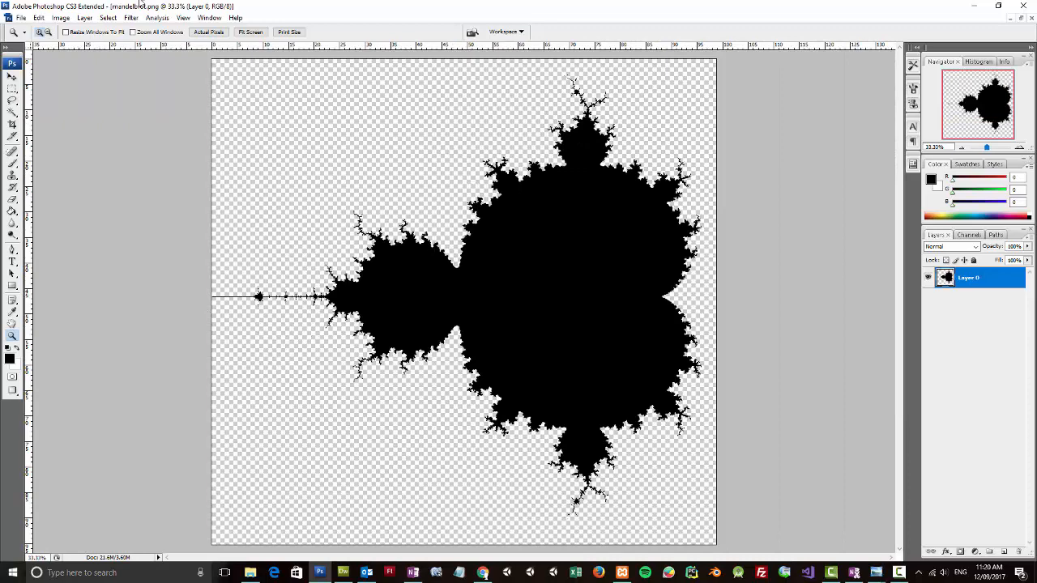
{"action": "mouse_move", "coordinate": [458, 534]}
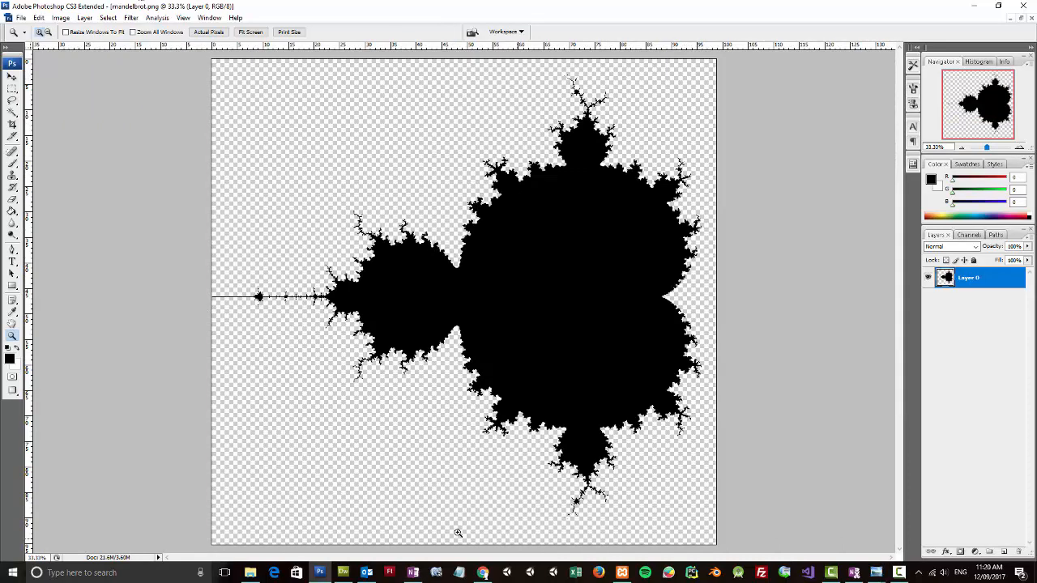
{"action": "mouse_move", "coordinate": [209, 518]}
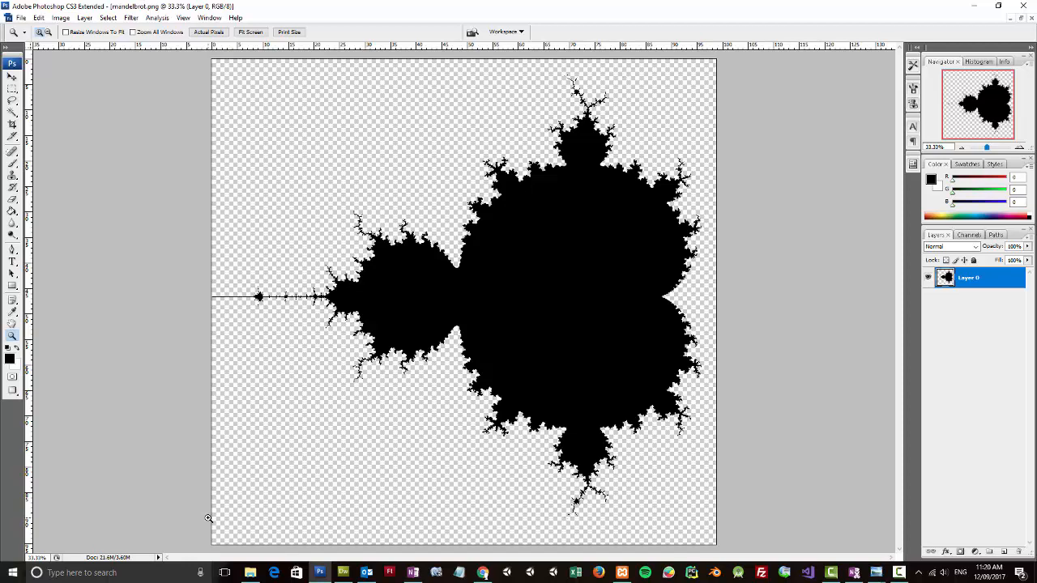
{"action": "mouse_move", "coordinate": [453, 453]}
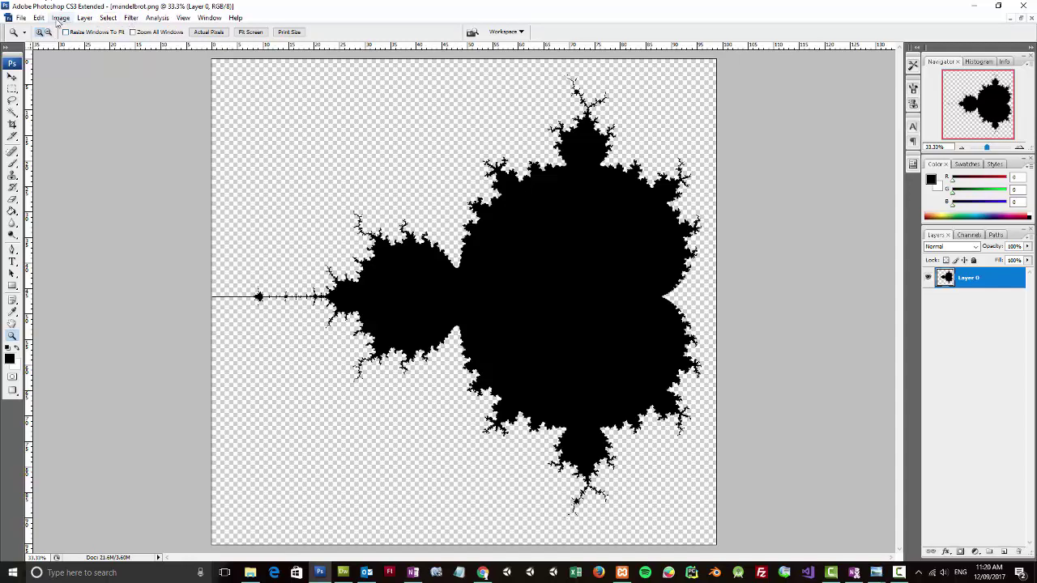
Rotate the canvas 90° clockwise so the fractal's spike points upward.
{"action": "left_click", "coordinate": [58, 18]}
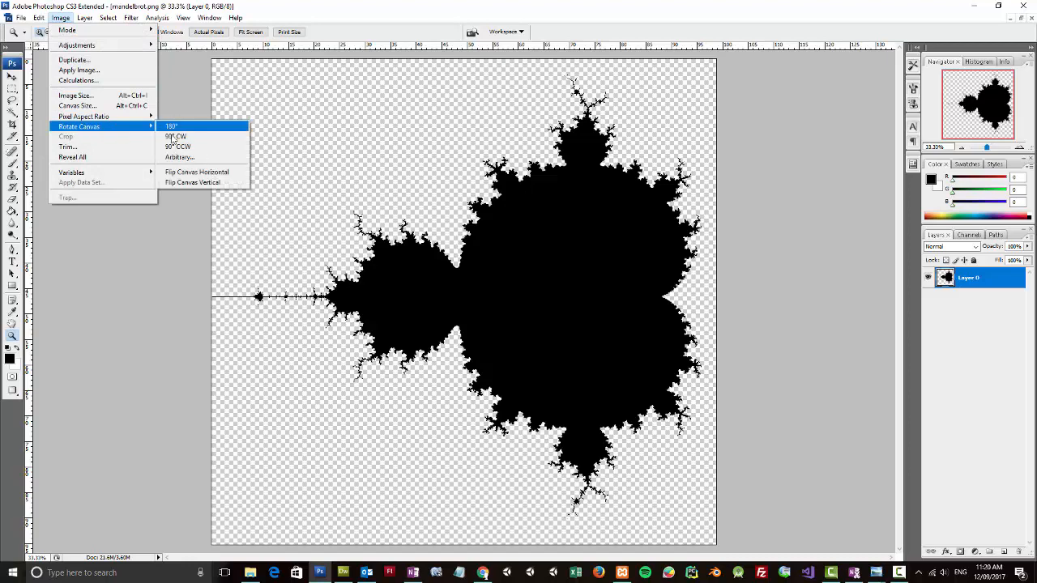
{"action": "left_click", "coordinate": [173, 136]}
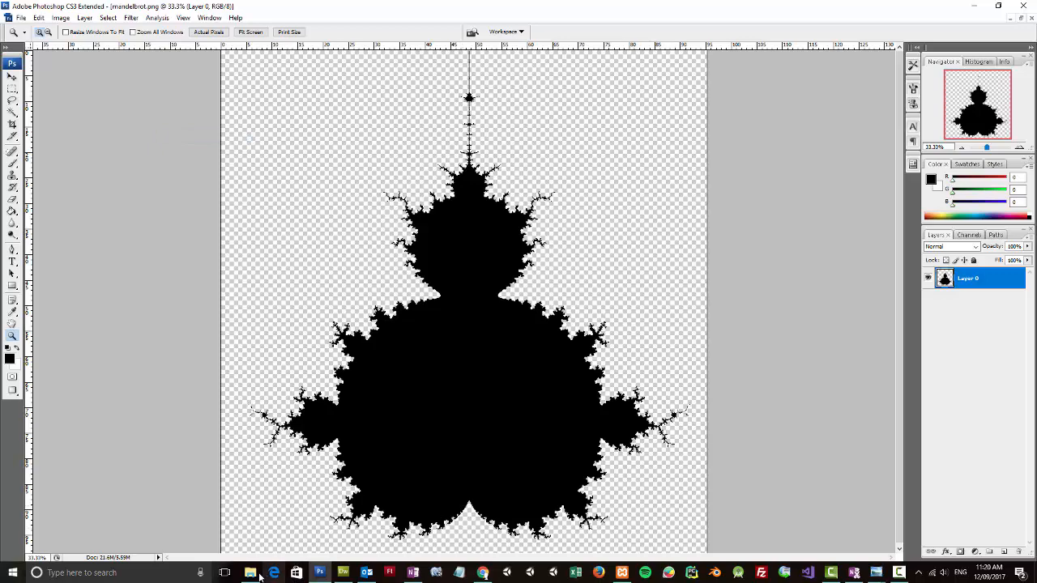
Open 20170808_135751.jpg, the blue printed t-shirt photo, from the Mandelbrot folder.
{"action": "left_click", "coordinate": [250, 573]}
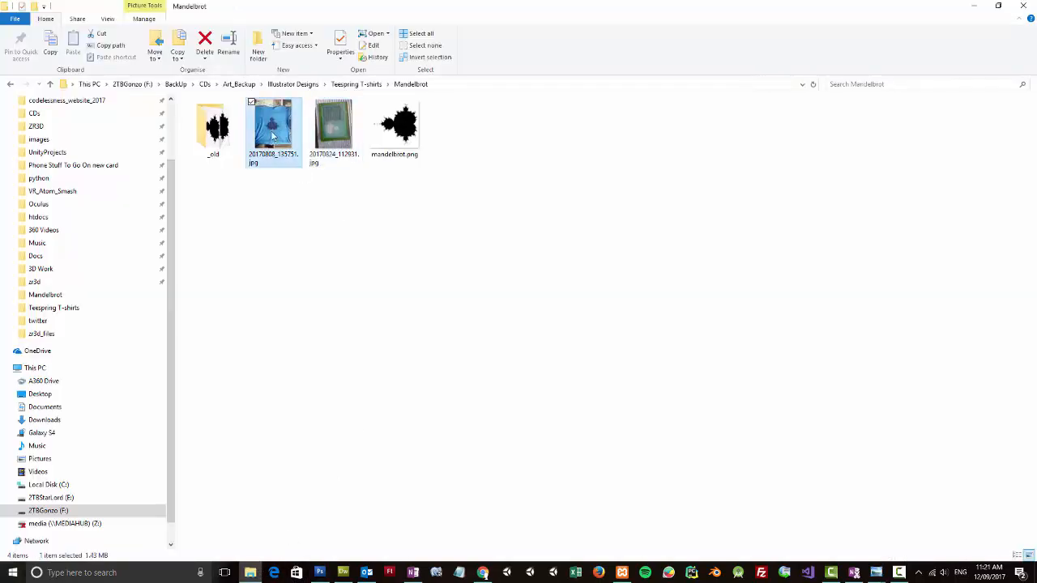
{"action": "double_click", "coordinate": [273, 126]}
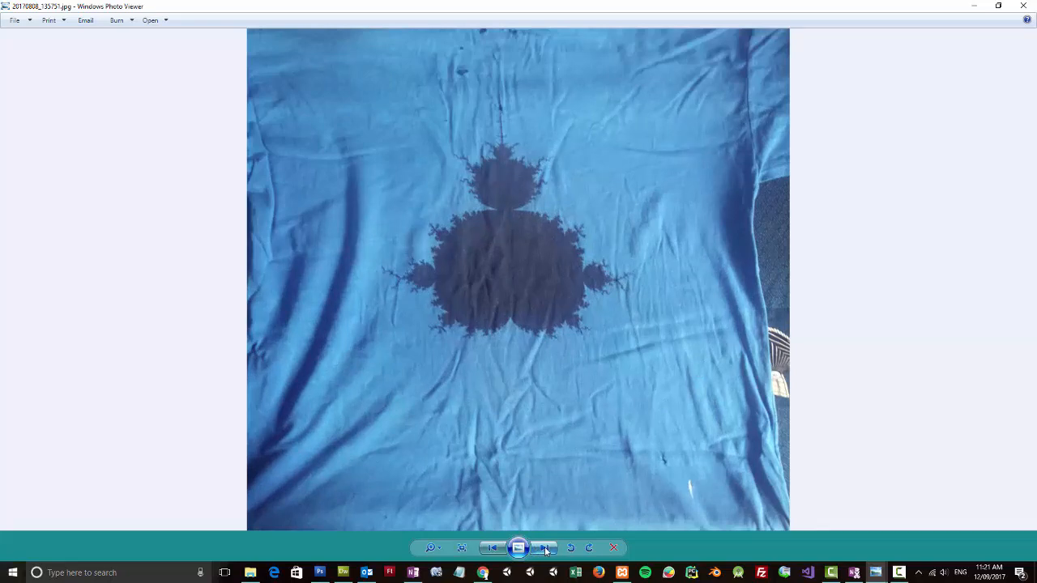
Advance to the green screen-printing frame photo and rotate it clockwise.
{"action": "left_click", "coordinate": [543, 547]}
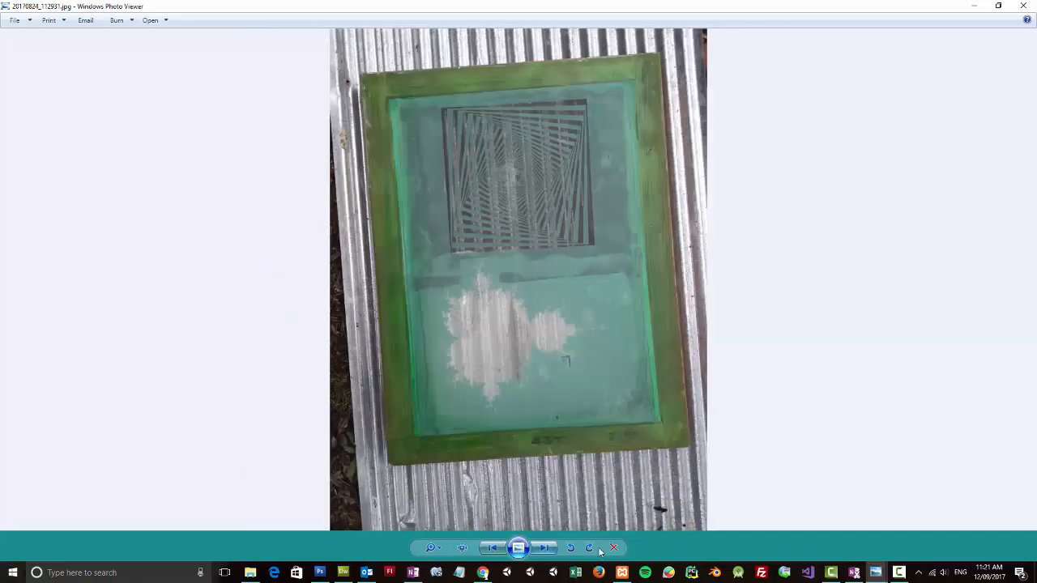
{"action": "left_click", "coordinate": [569, 548]}
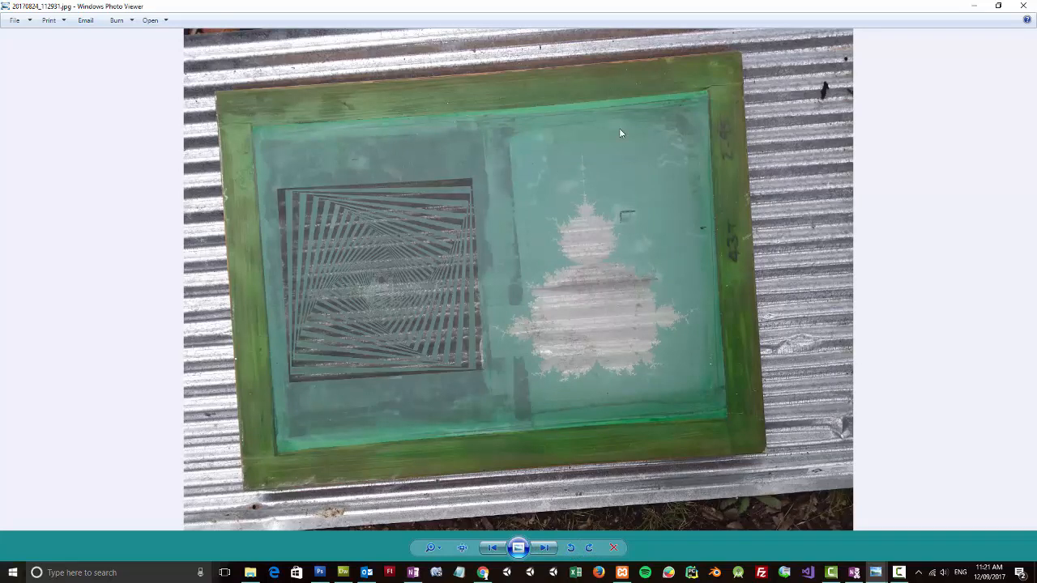
{"action": "mouse_move", "coordinate": [512, 252]}
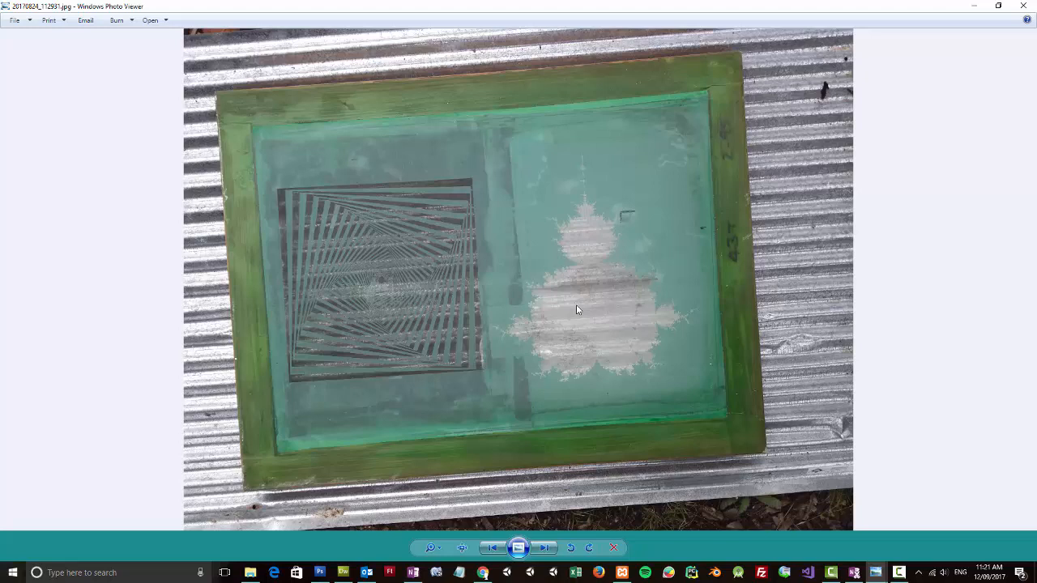
{"action": "mouse_move", "coordinate": [601, 299]}
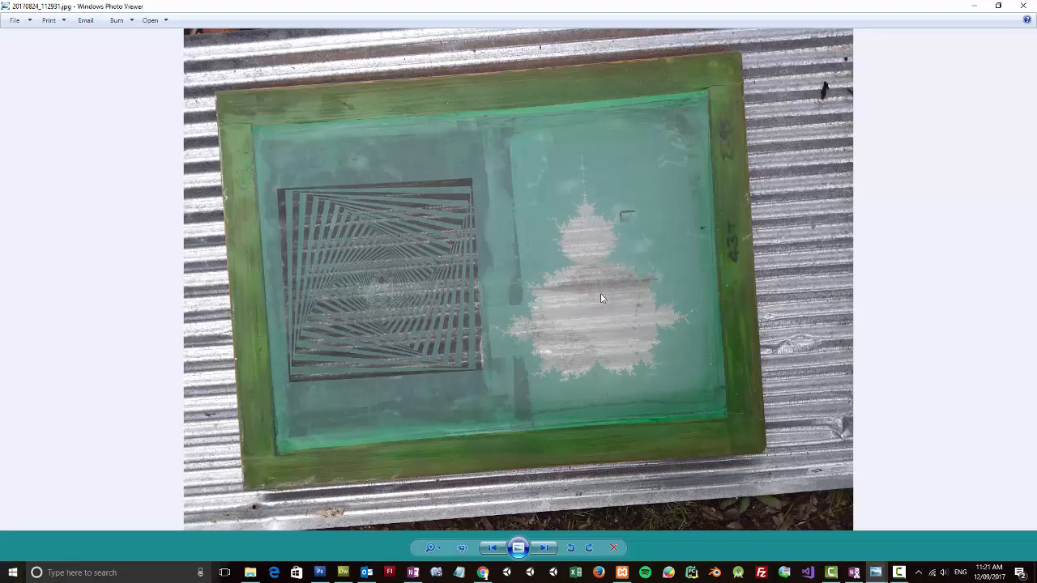
{"action": "mouse_move", "coordinate": [600, 340]}
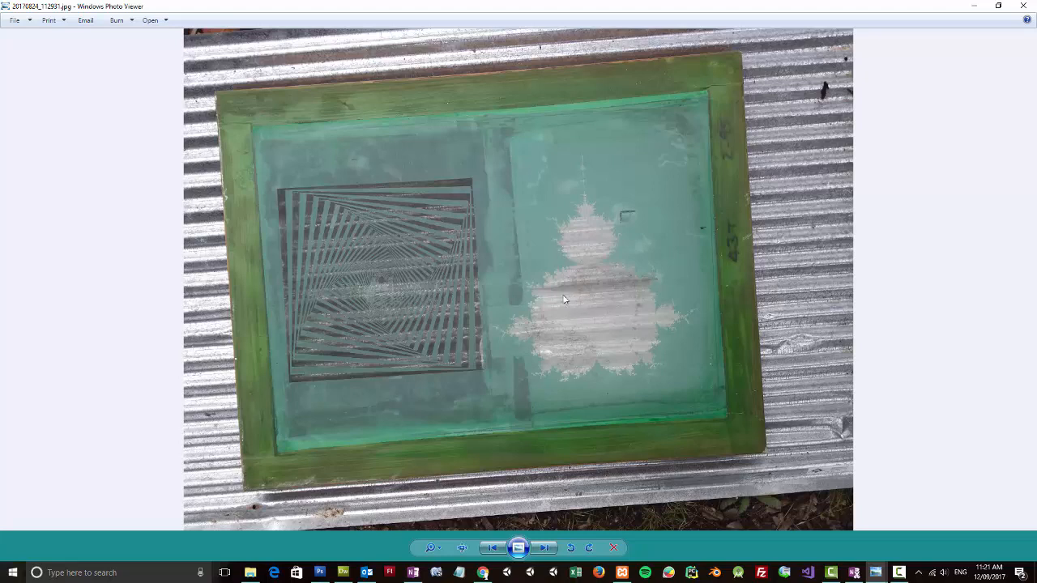
{"action": "mouse_move", "coordinate": [581, 306]}
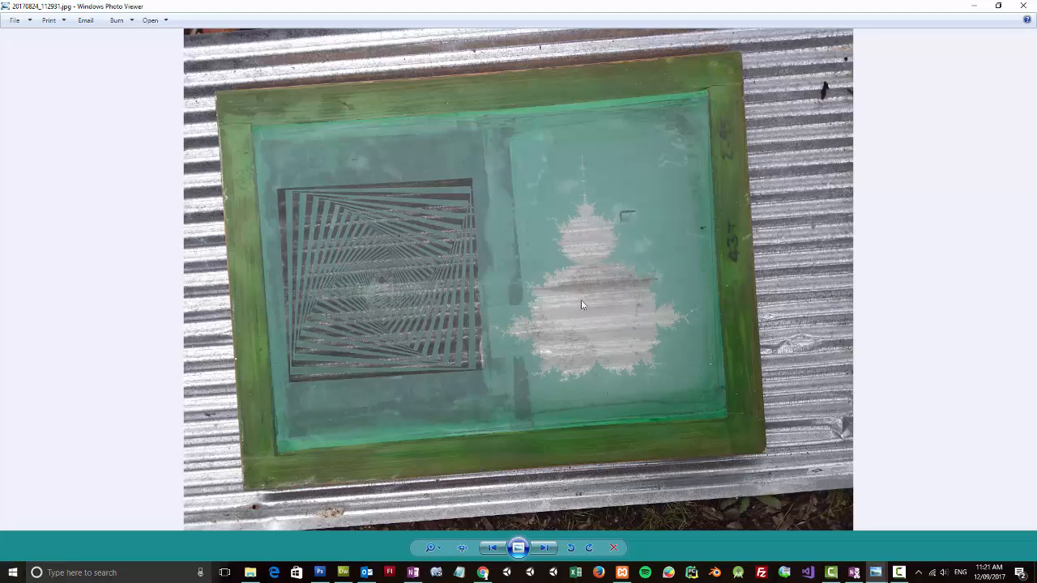
{"action": "mouse_move", "coordinate": [590, 314]}
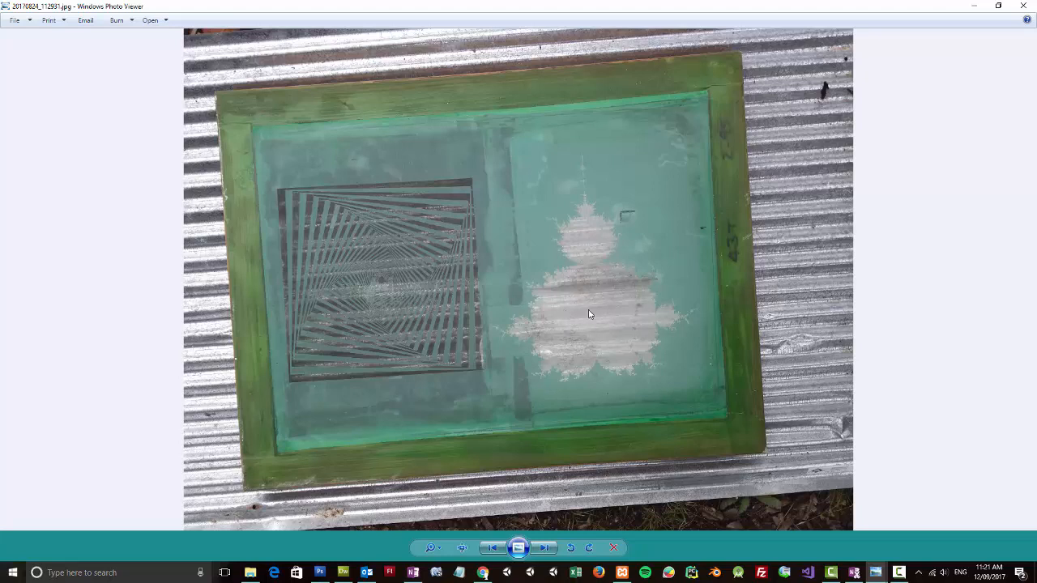
{"action": "mouse_move", "coordinate": [531, 181]}
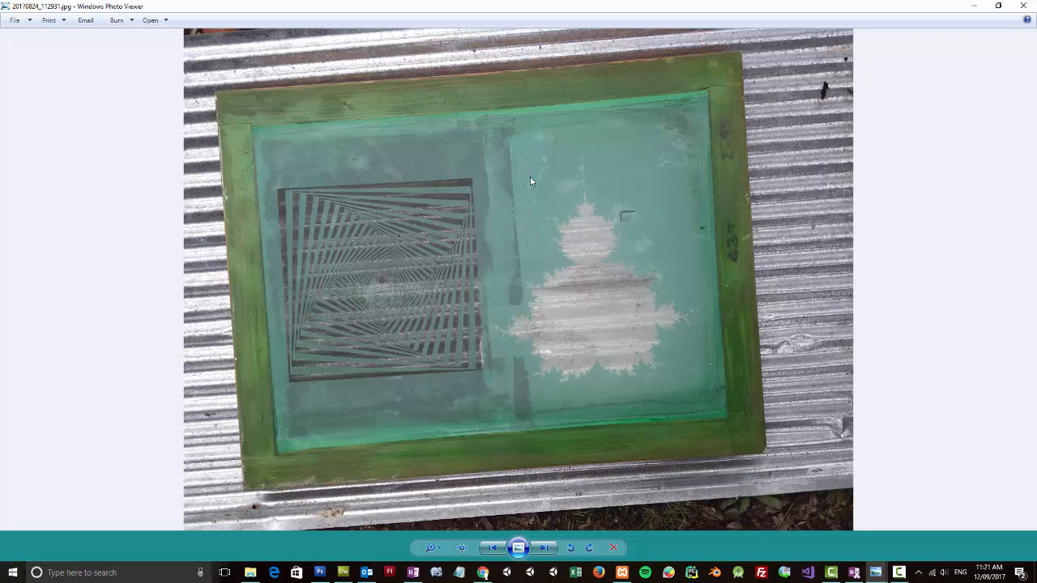
{"action": "mouse_move", "coordinate": [613, 139]}
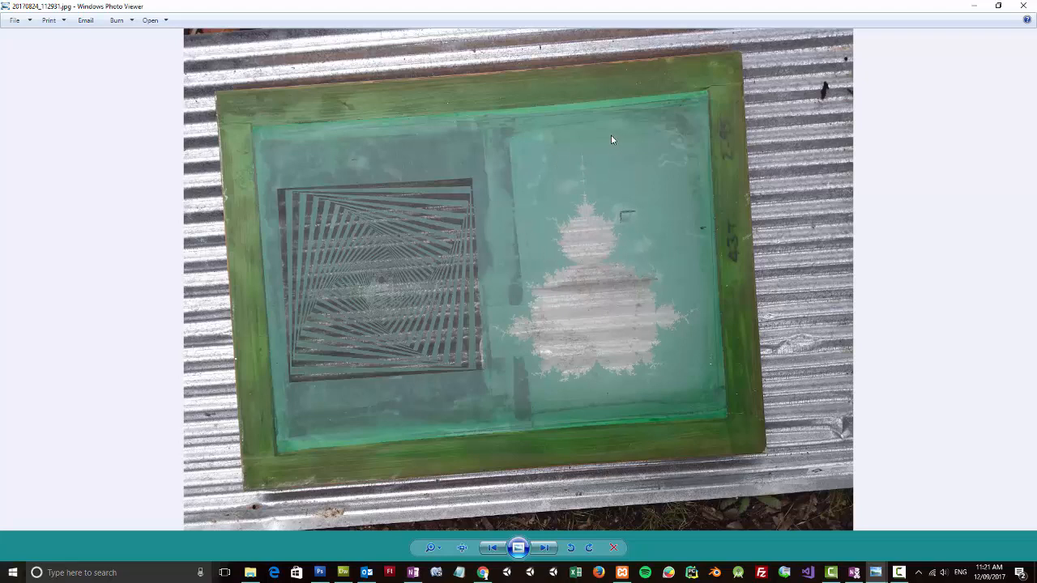
{"action": "mouse_move", "coordinate": [562, 226]}
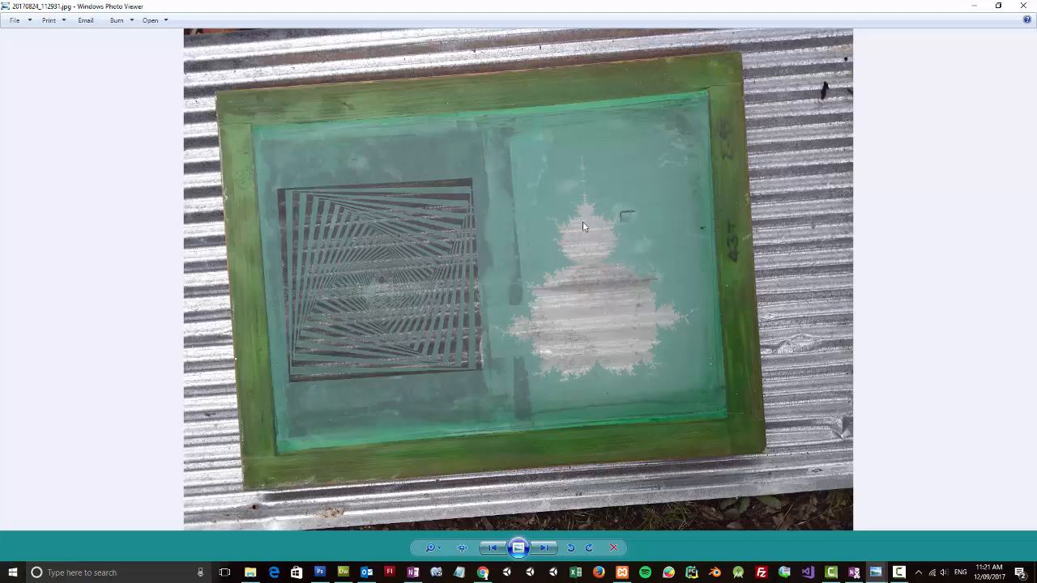
{"action": "mouse_move", "coordinate": [584, 331]}
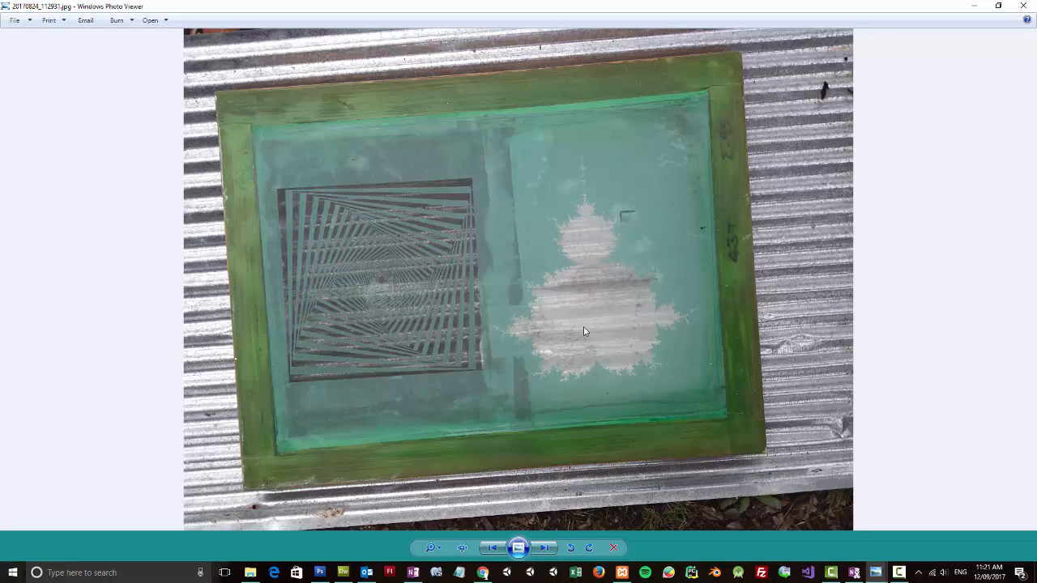
{"action": "mouse_move", "coordinate": [678, 538]}
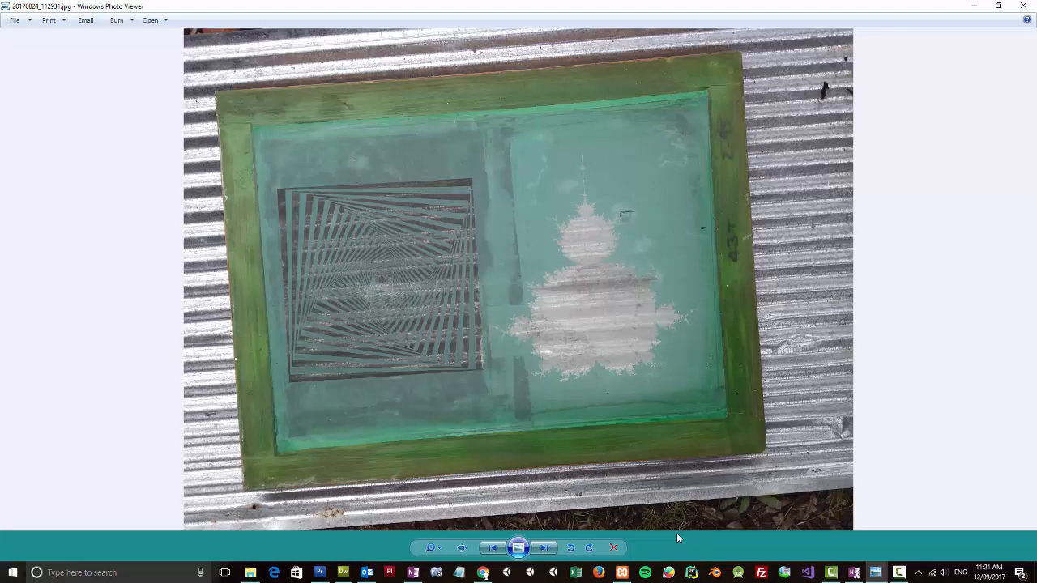
{"action": "mouse_move", "coordinate": [603, 308]}
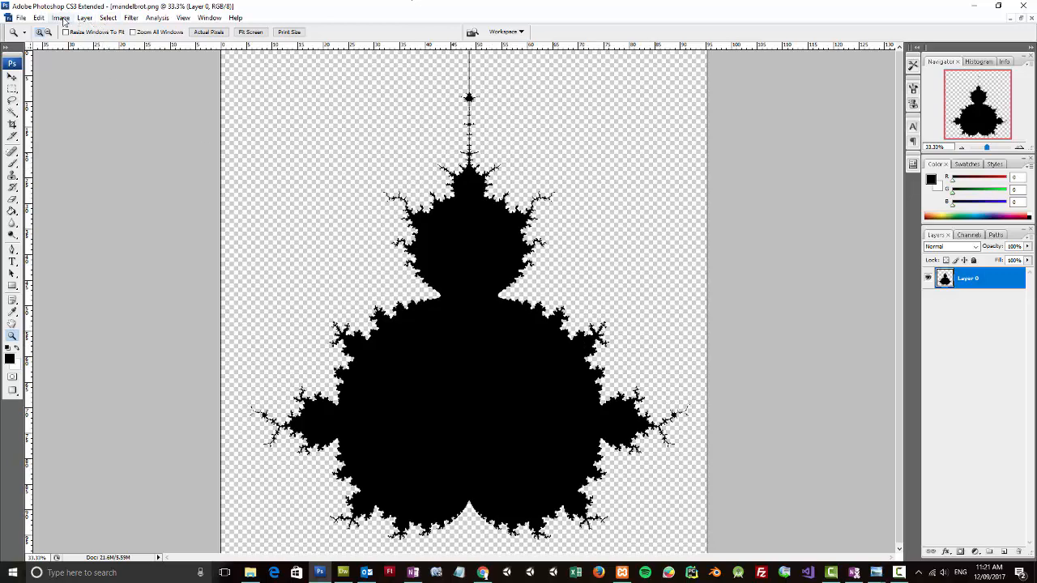
Invert the black Mandelbrot to white with Image > Adjustments > Invert and save the file.
{"action": "left_click", "coordinate": [59, 17]}
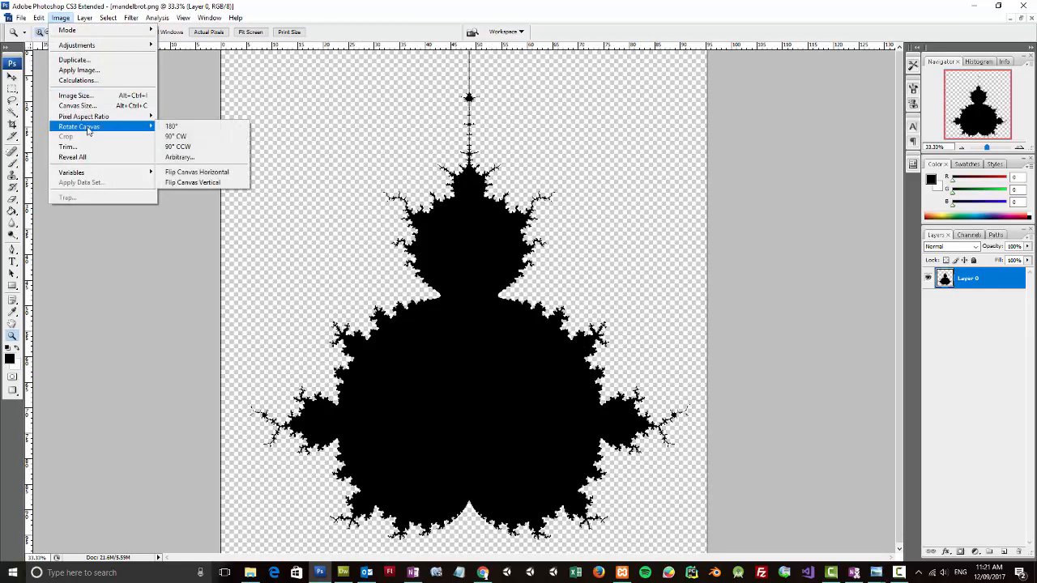
{"action": "mouse_move", "coordinate": [89, 39]}
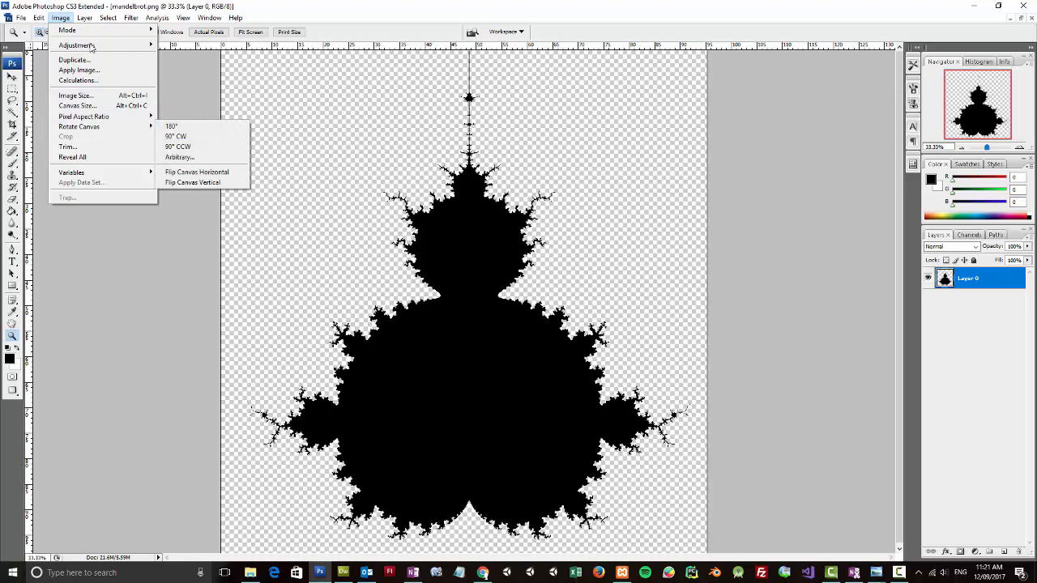
{"action": "left_click", "coordinate": [89, 19]}
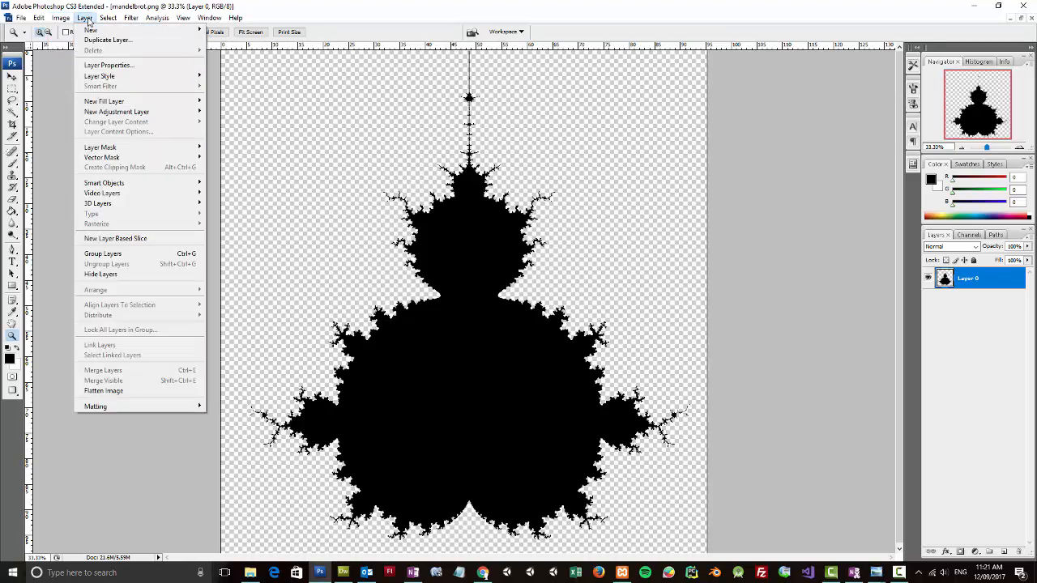
{"action": "left_click", "coordinate": [56, 18]}
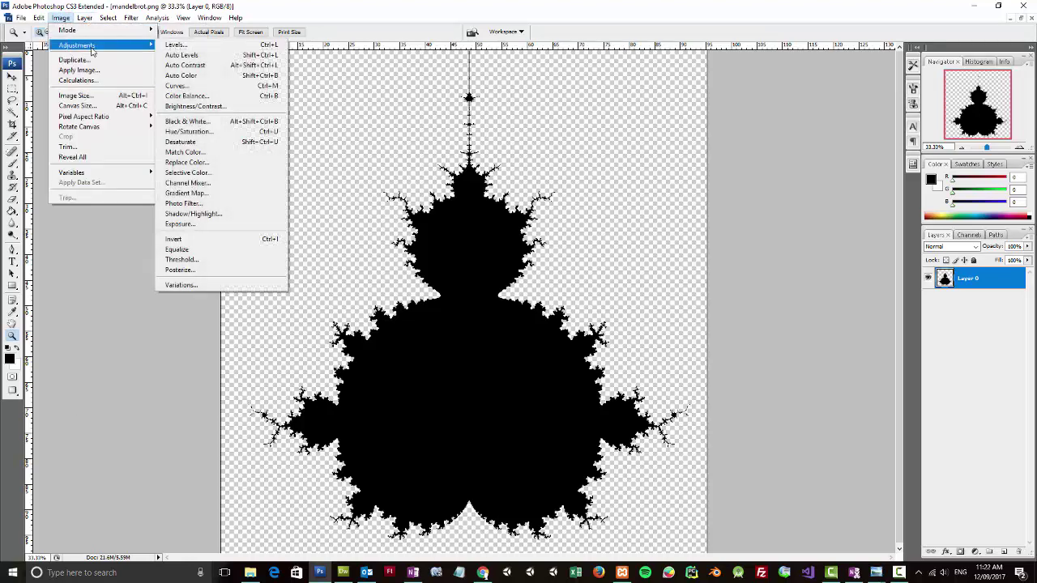
{"action": "left_click", "coordinate": [172, 238]}
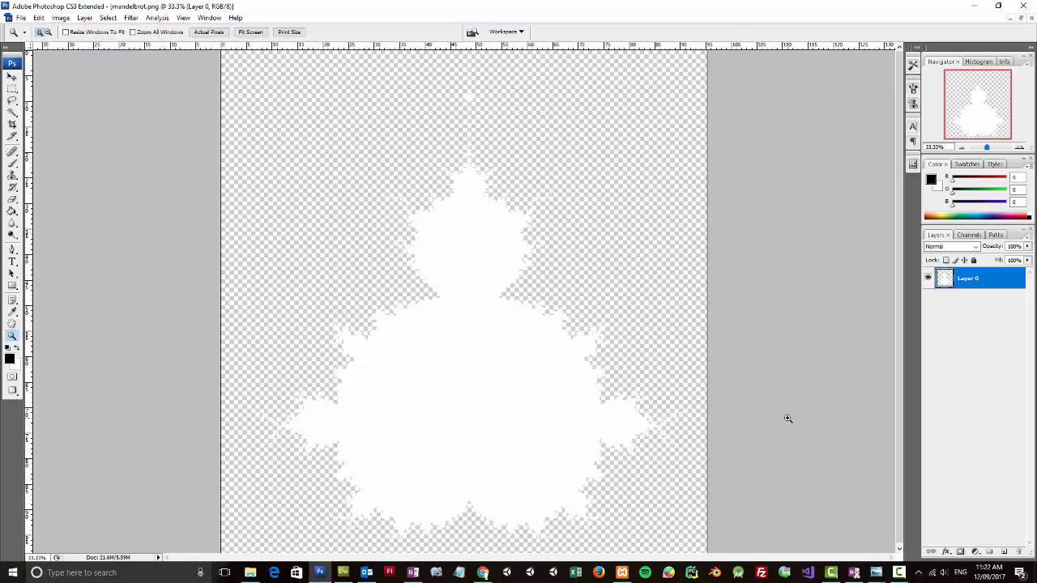
{"action": "mouse_move", "coordinate": [615, 323]}
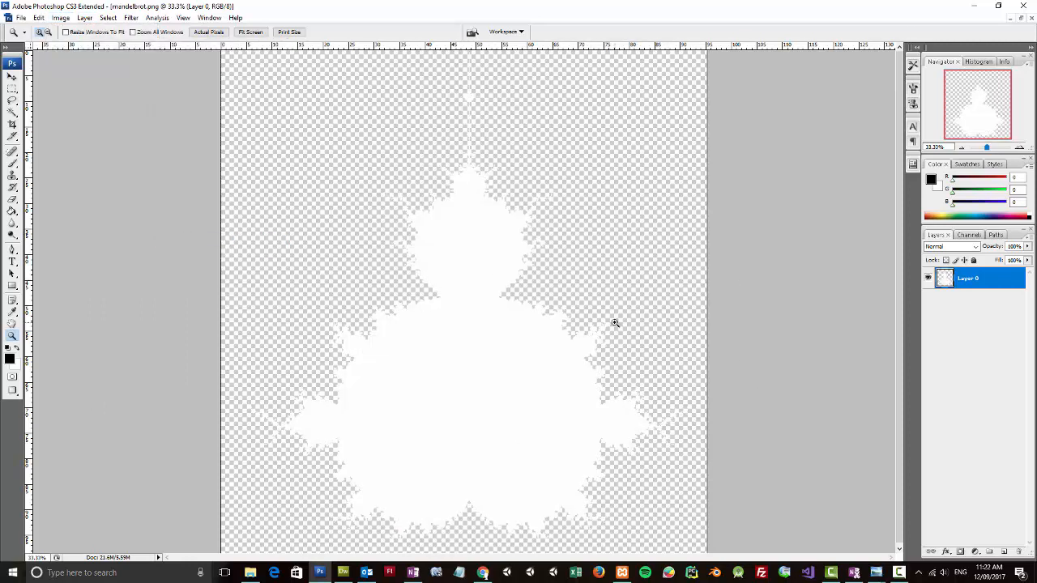
{"action": "left_click", "coordinate": [34, 18]}
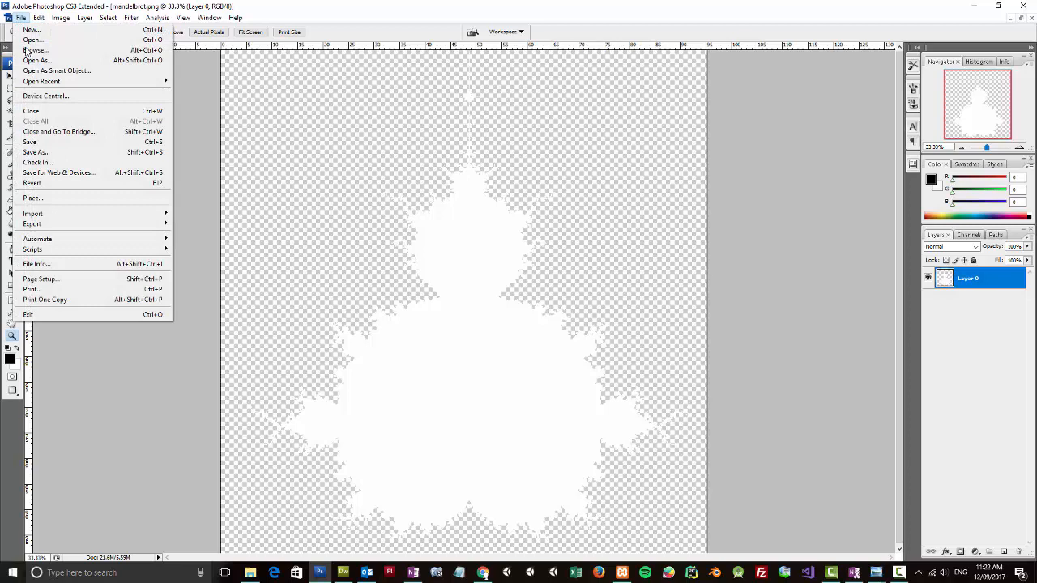
{"action": "left_click", "coordinate": [59, 148]}
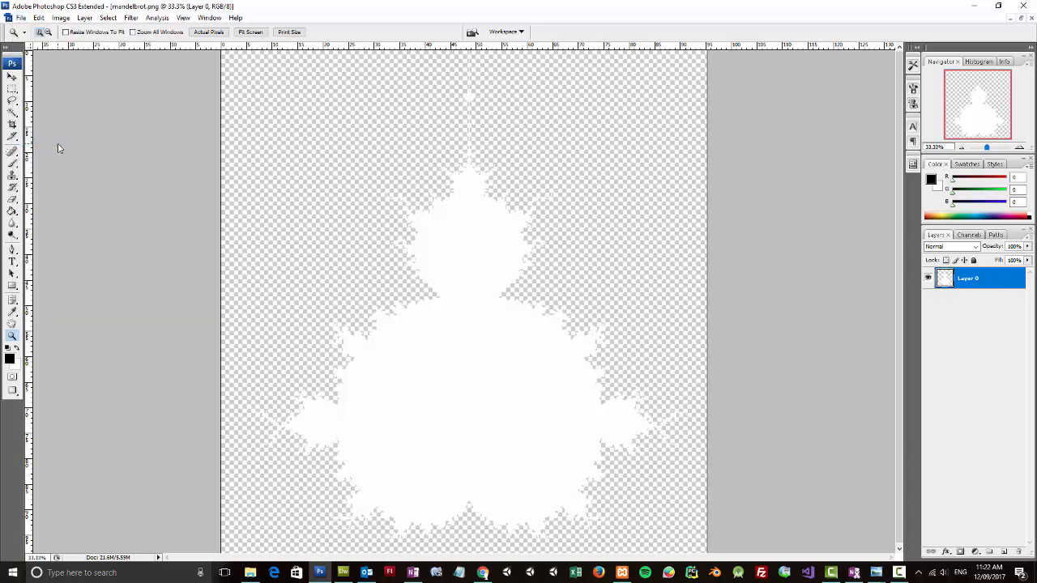
{"action": "mouse_move", "coordinate": [337, 195]}
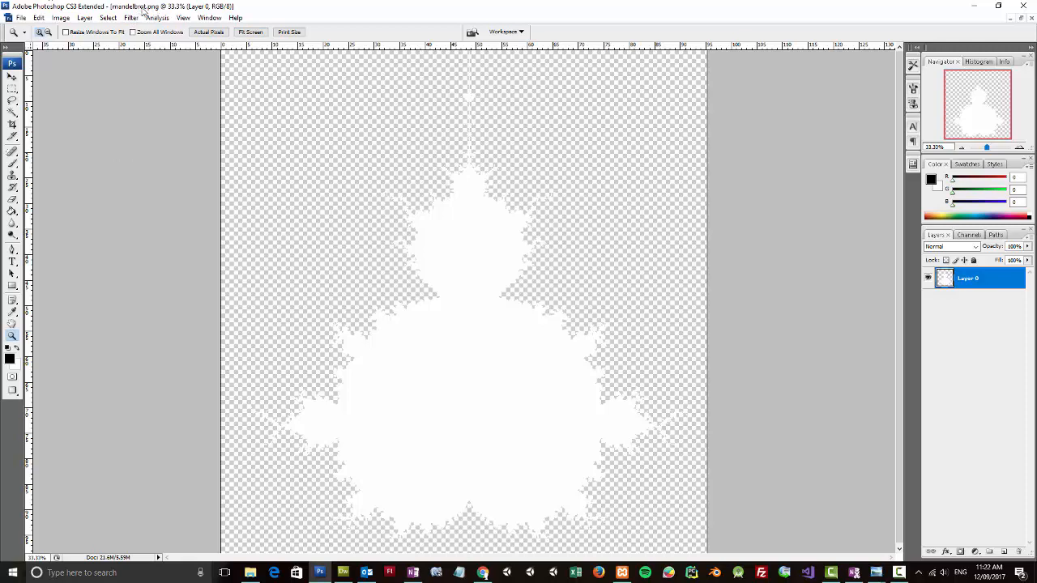
{"action": "mouse_move", "coordinate": [385, 252]}
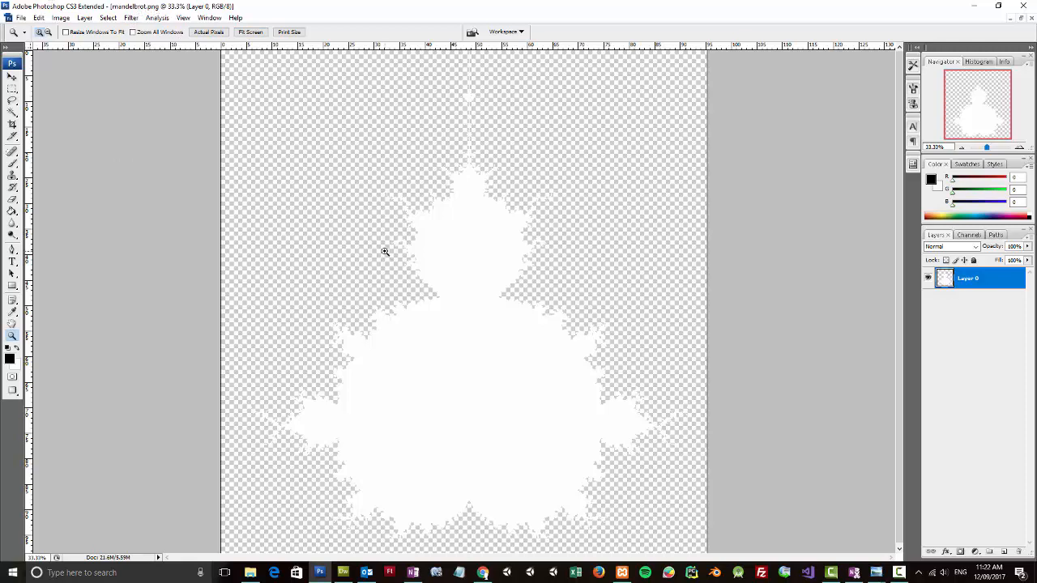
{"action": "mouse_move", "coordinate": [570, 366]}
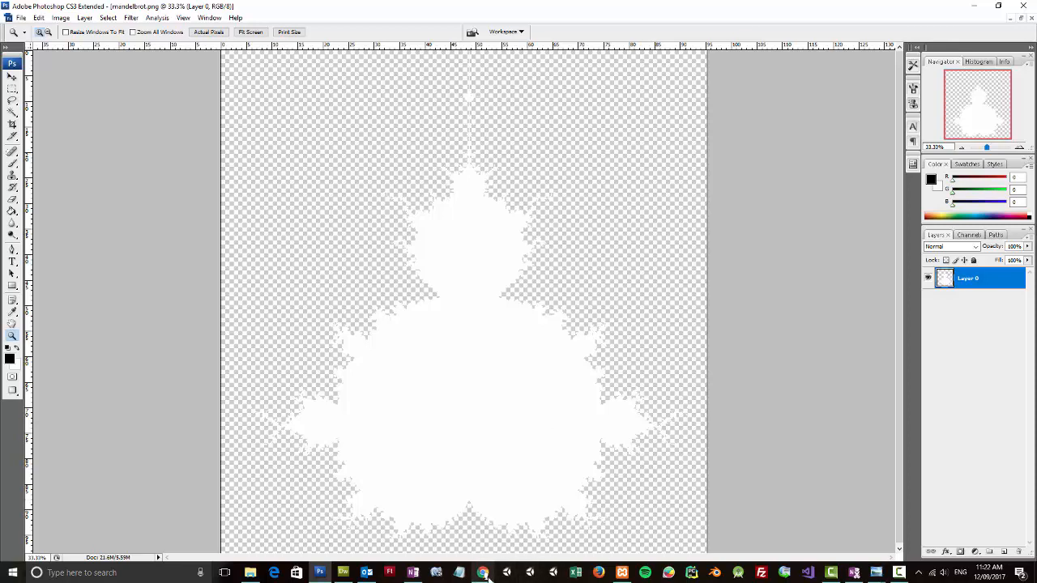
Open Teespring from the bookmark in a new Chrome tab and start a t-shirt design.
{"action": "left_click", "coordinate": [482, 572]}
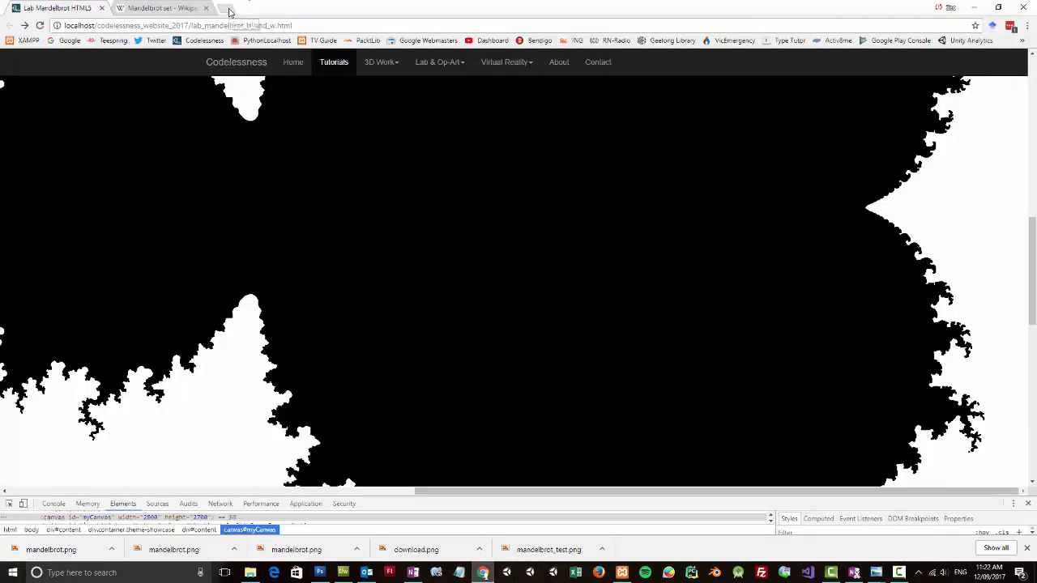
{"action": "left_click", "coordinate": [229, 10]}
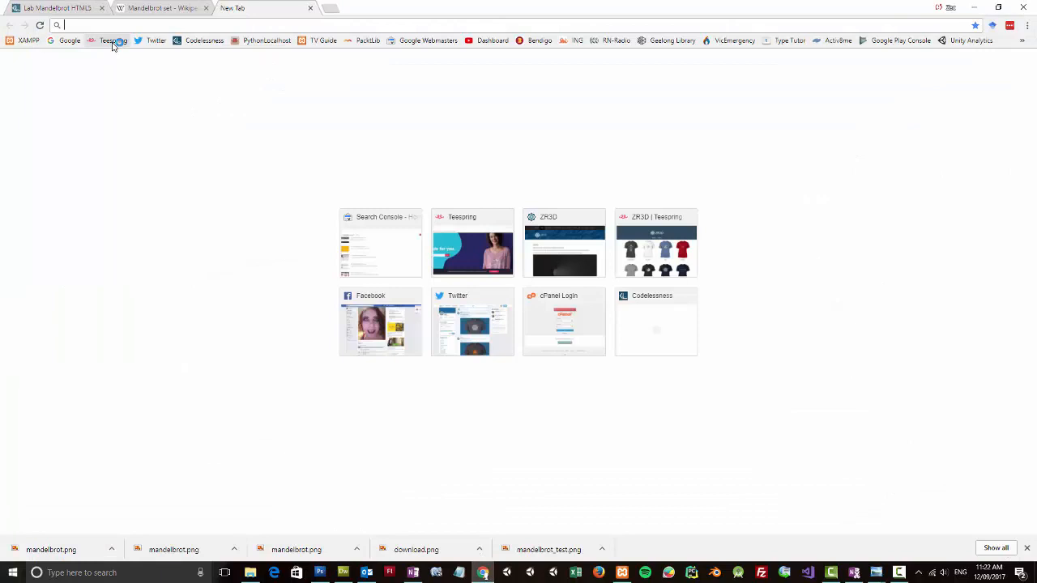
{"action": "mouse_move", "coordinate": [114, 42]}
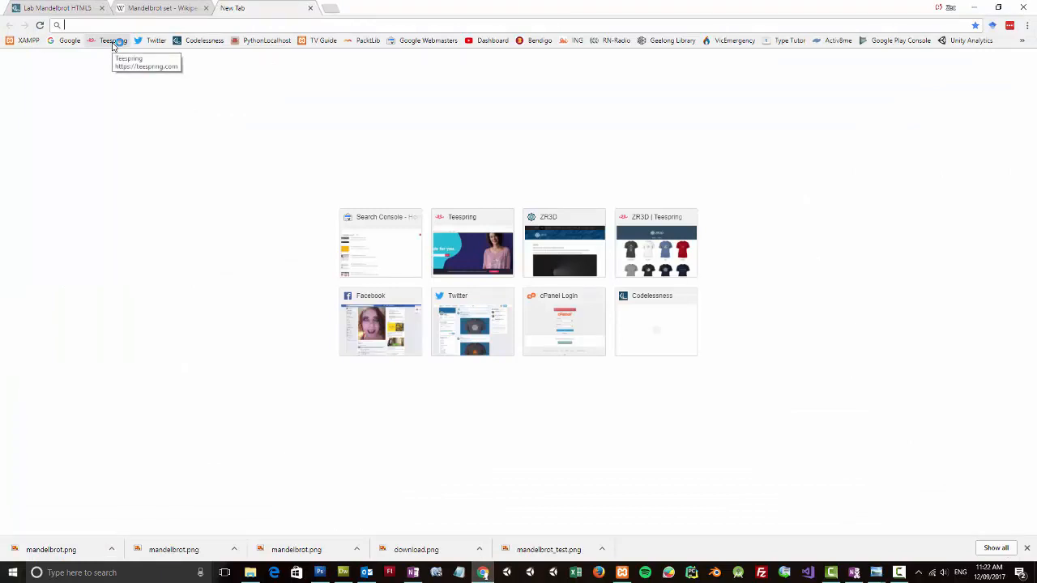
{"action": "left_click", "coordinate": [109, 41]}
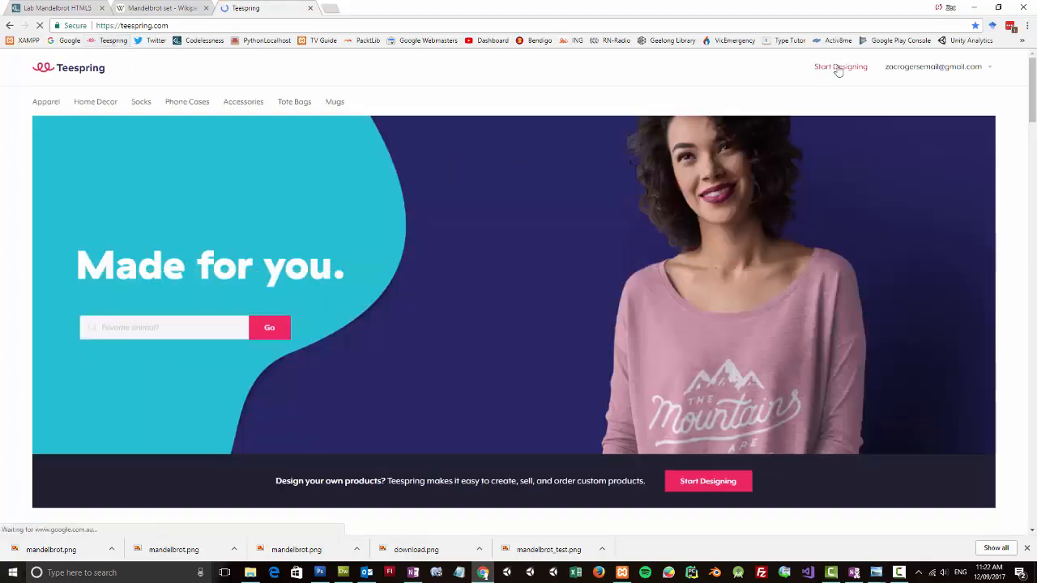
{"action": "left_click", "coordinate": [837, 67]}
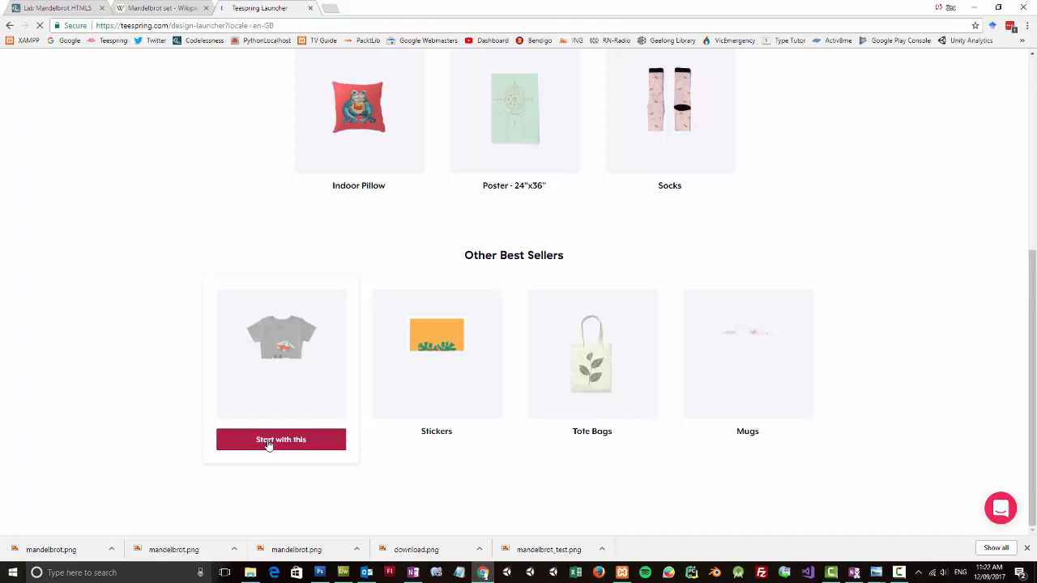
{"action": "left_click", "coordinate": [281, 439]}
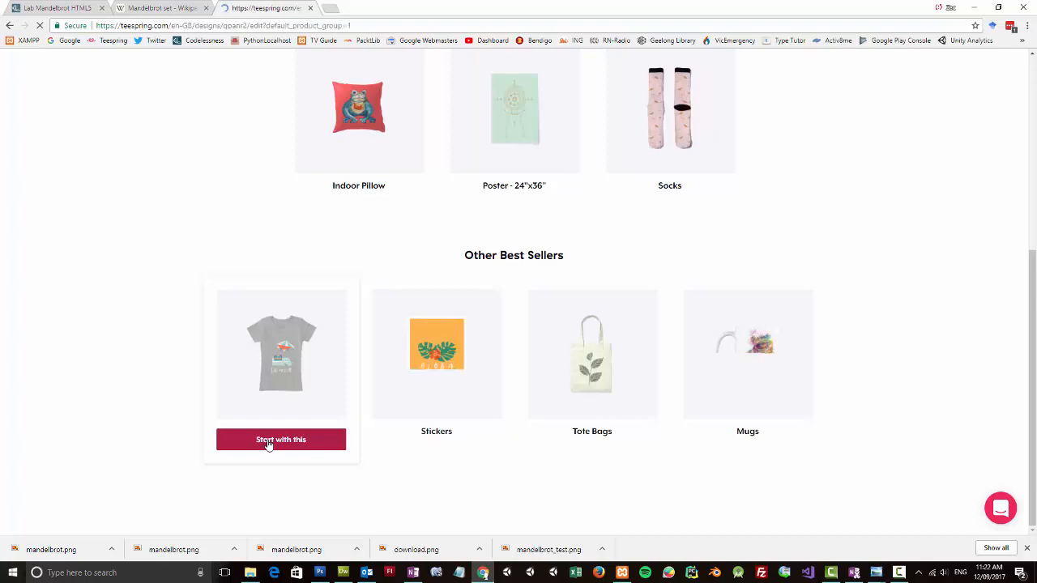
{"action": "left_click", "coordinate": [280, 439]}
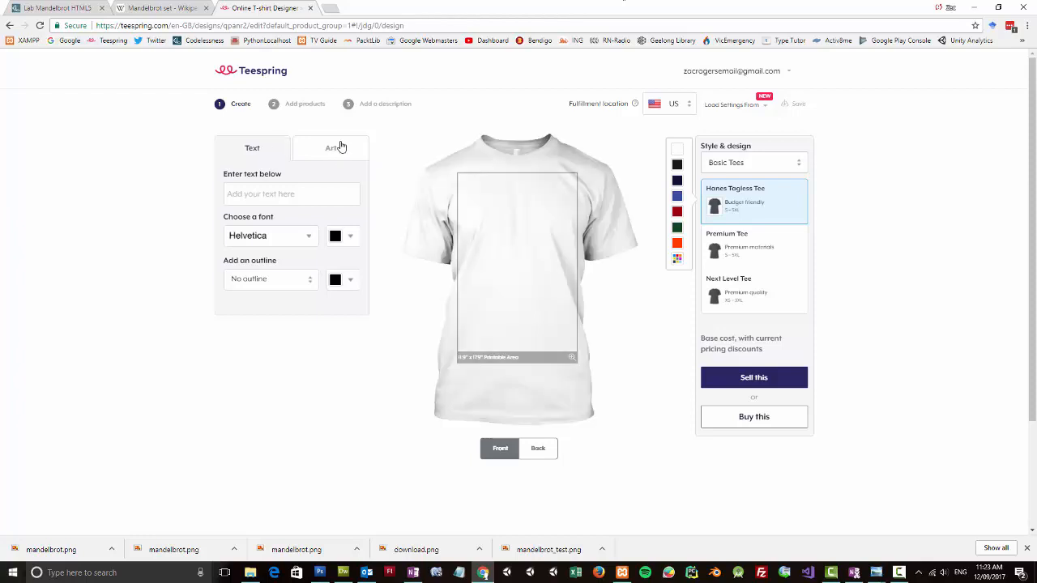
Upload mandelbrot.png through the Art tab's Upload your own option.
{"action": "left_click", "coordinate": [330, 147]}
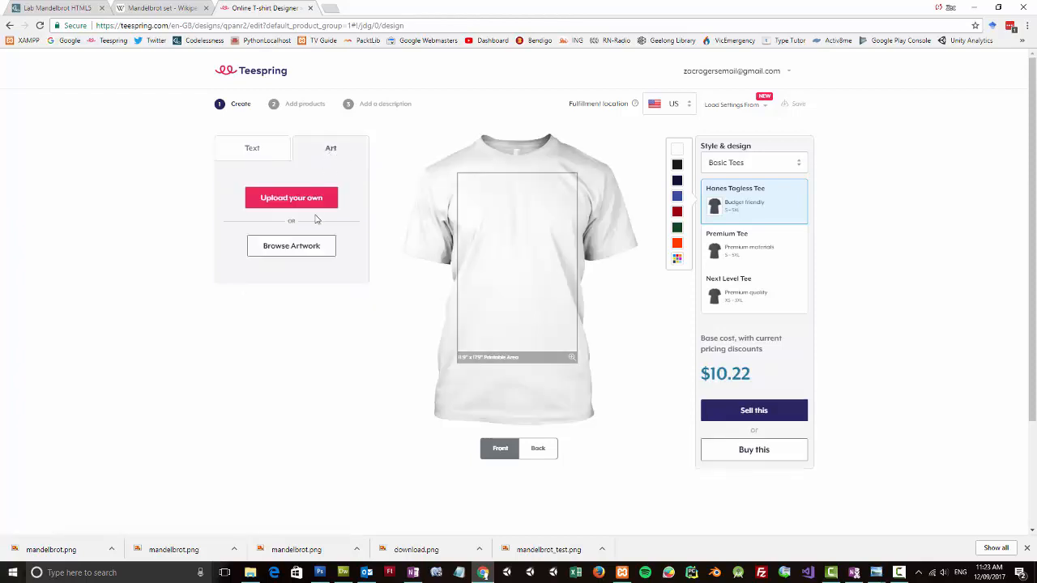
{"action": "left_click", "coordinate": [291, 197]}
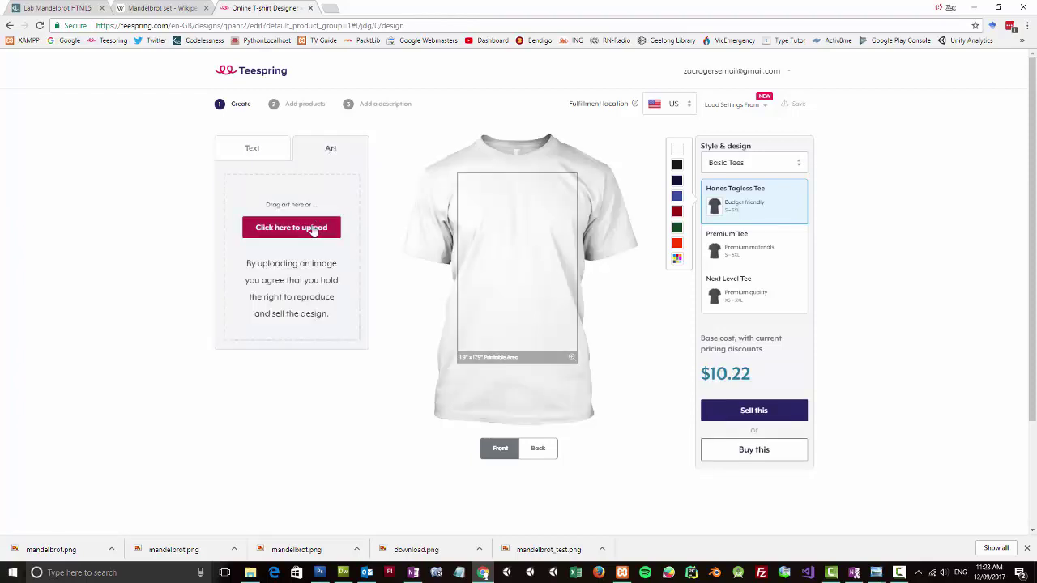
{"action": "left_click", "coordinate": [291, 227]}
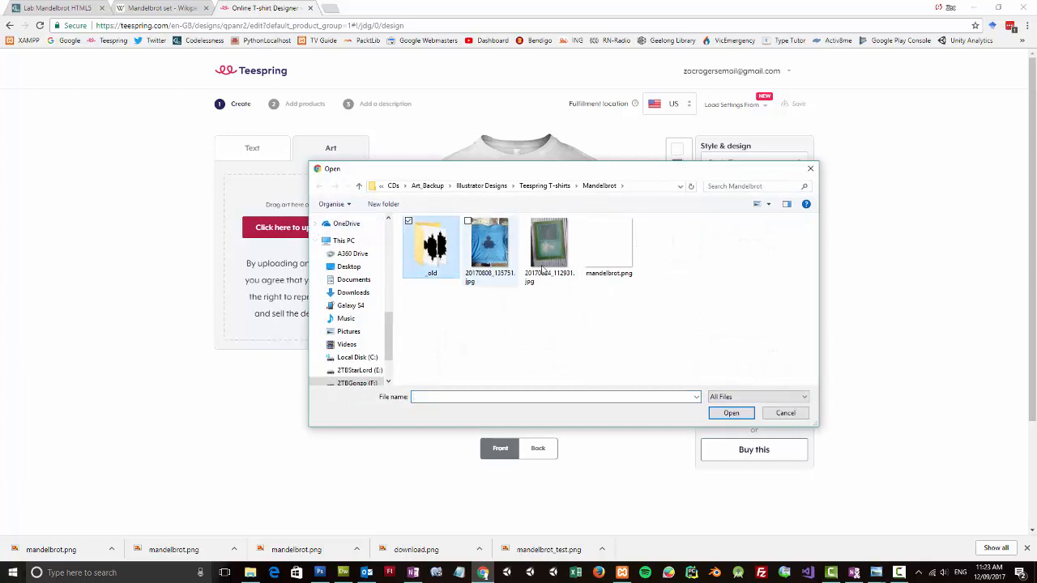
{"action": "left_click", "coordinate": [608, 243]}
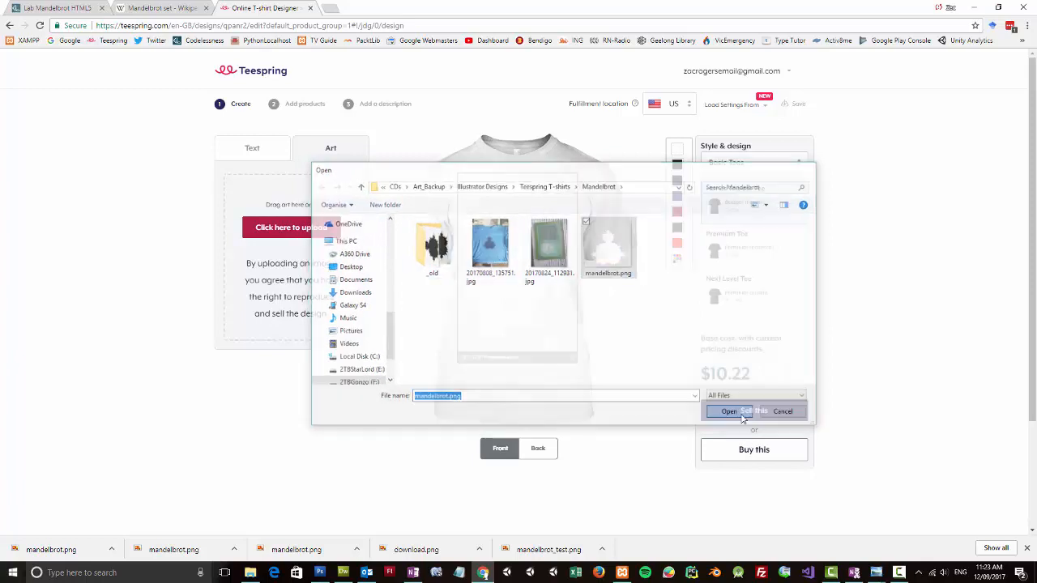
{"action": "left_click", "coordinate": [730, 410]}
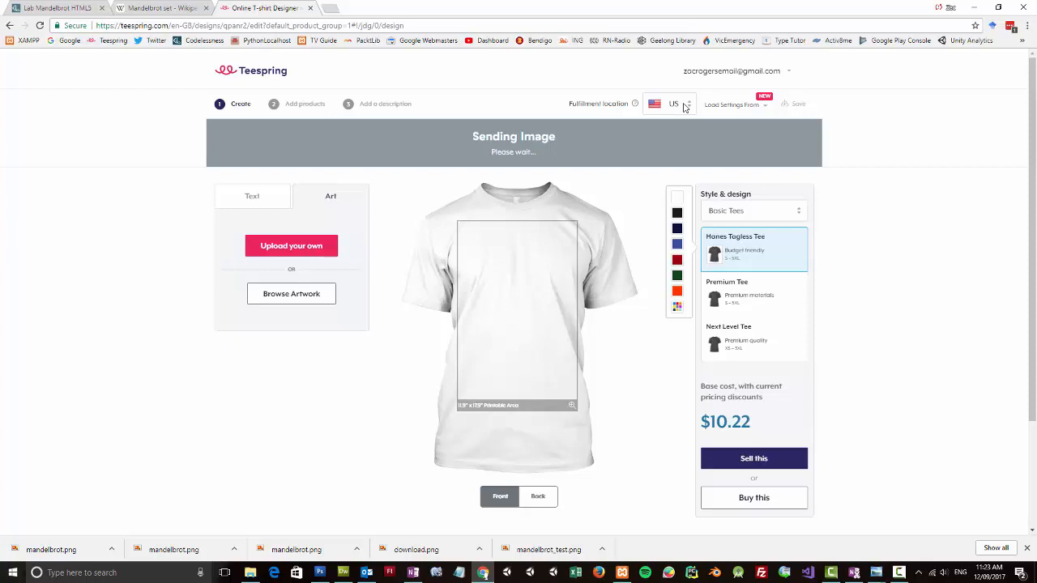
{"action": "left_click", "coordinate": [677, 213]}
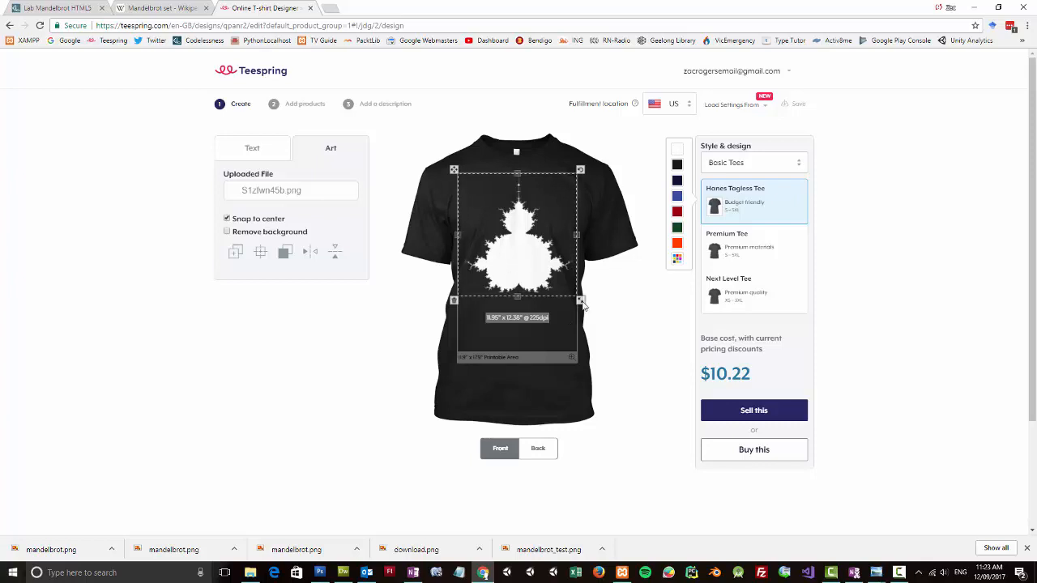
{"action": "mouse_move", "coordinate": [547, 327]}
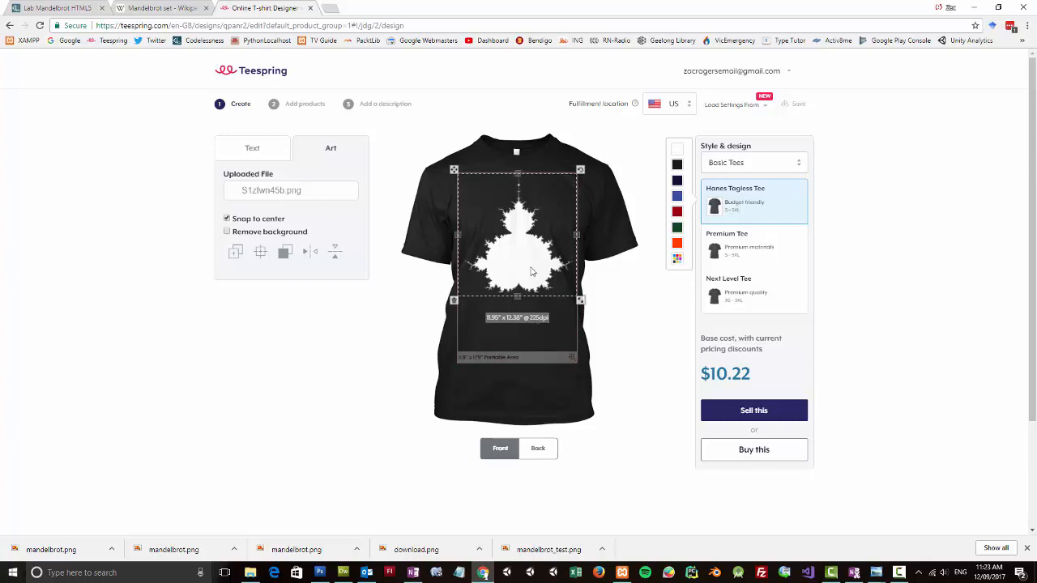
{"action": "mouse_move", "coordinate": [532, 323]}
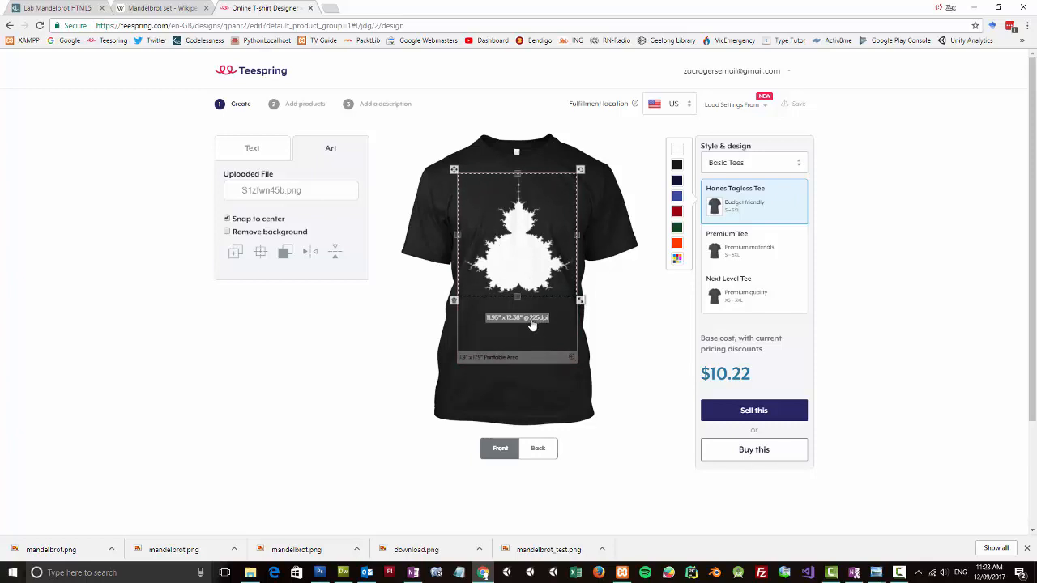
{"action": "mouse_move", "coordinate": [581, 301]}
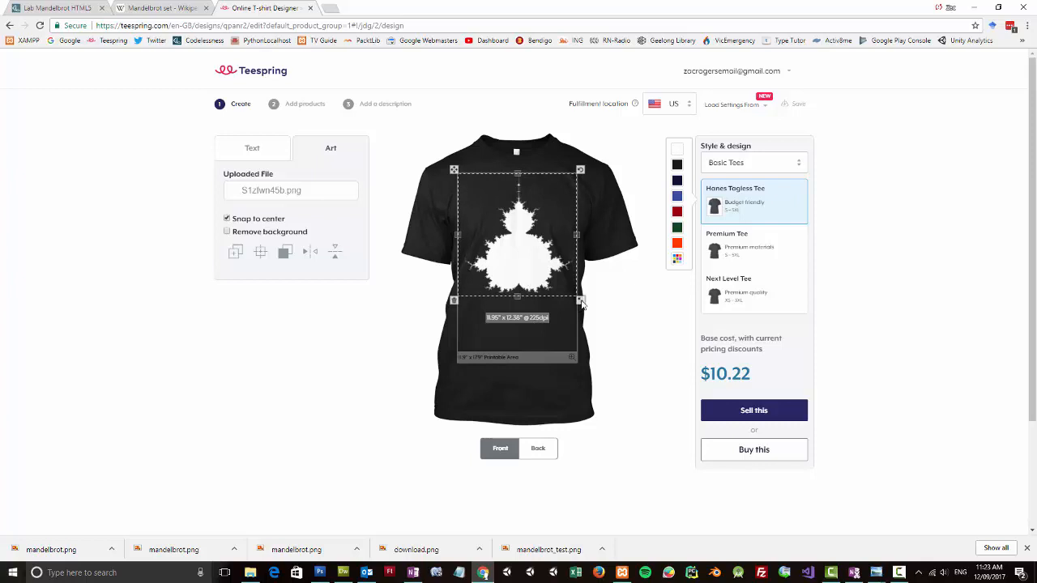
Drag to shrink the Mandelbrot artwork to about 9 by 9.55 inches.
{"action": "left_click_drag", "start_coordinate": [580, 303], "coordinate": [575, 296]}
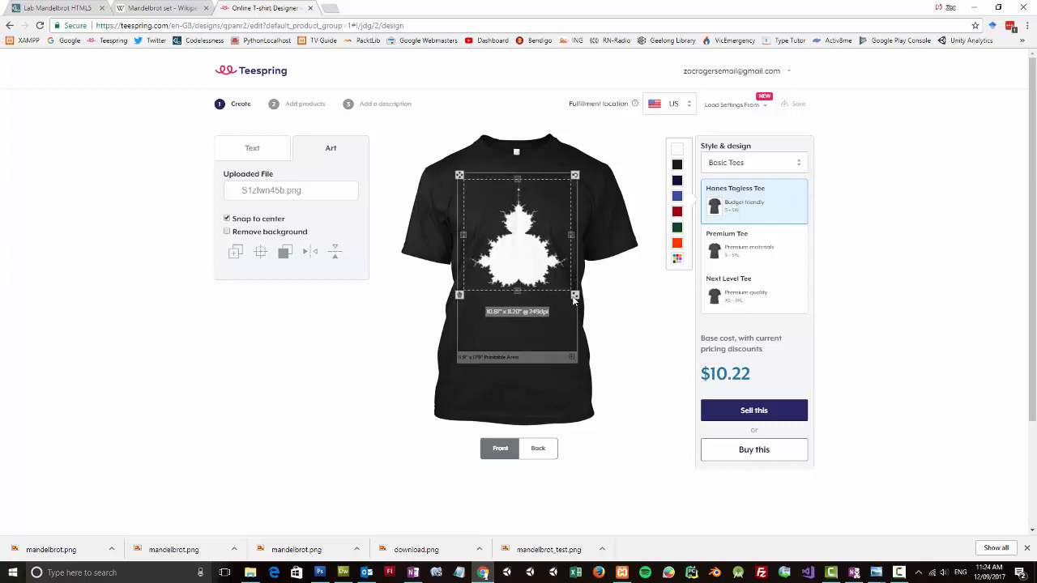
{"action": "left_click_drag", "start_coordinate": [575, 297], "coordinate": [568, 288]}
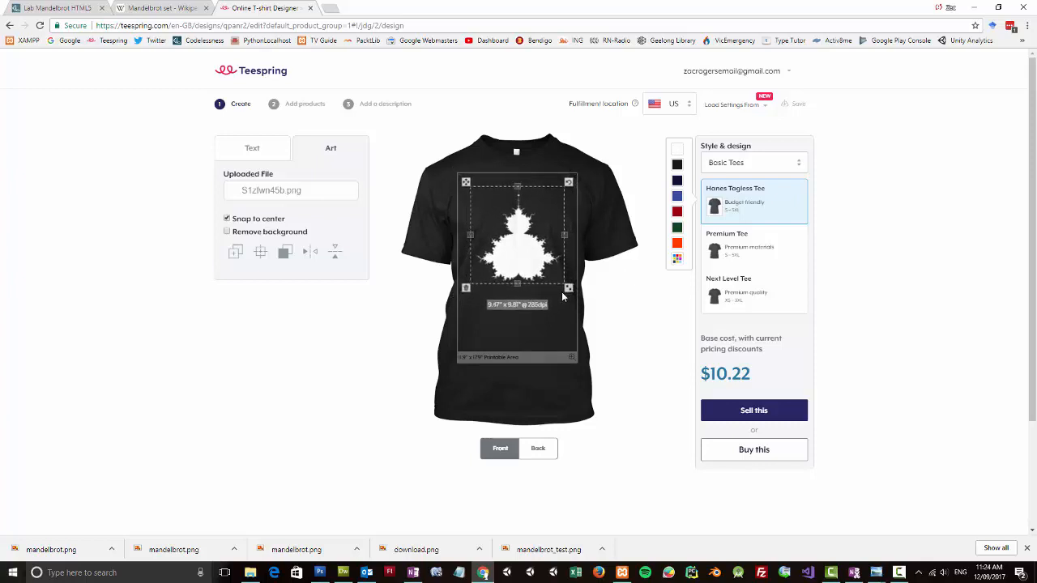
{"action": "left_click_drag", "start_coordinate": [567, 287], "coordinate": [565, 285]}
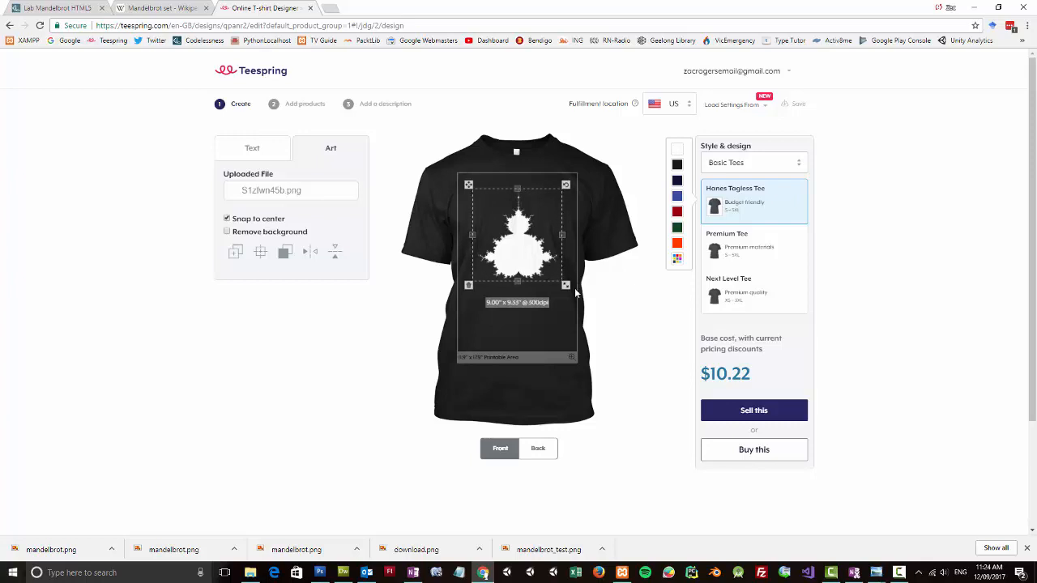
{"action": "mouse_move", "coordinate": [612, 346]}
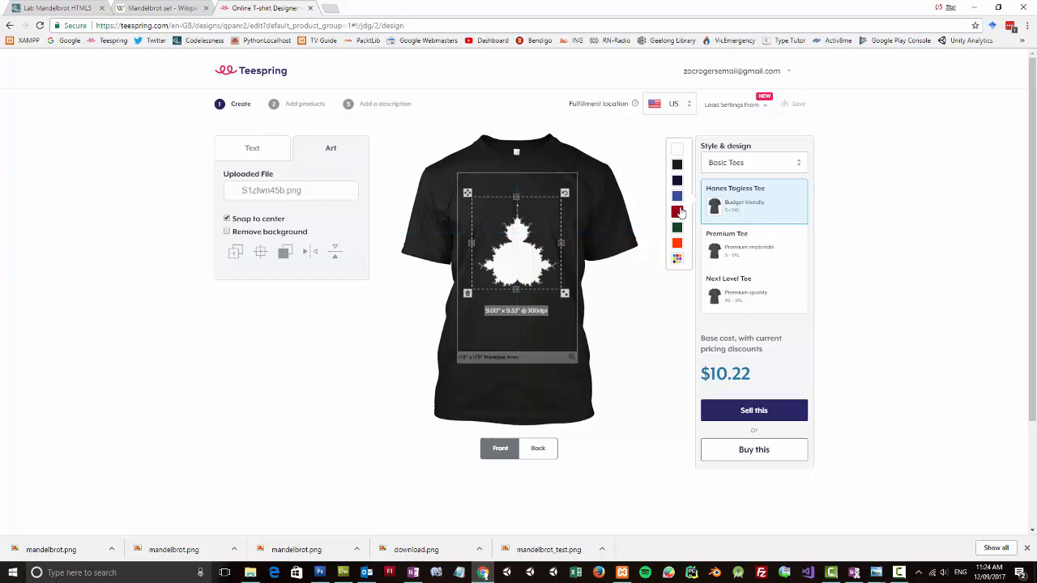
Show the extra shirt colours, try Denim Blue, then settle on dark grey.
{"action": "left_click", "coordinate": [677, 258]}
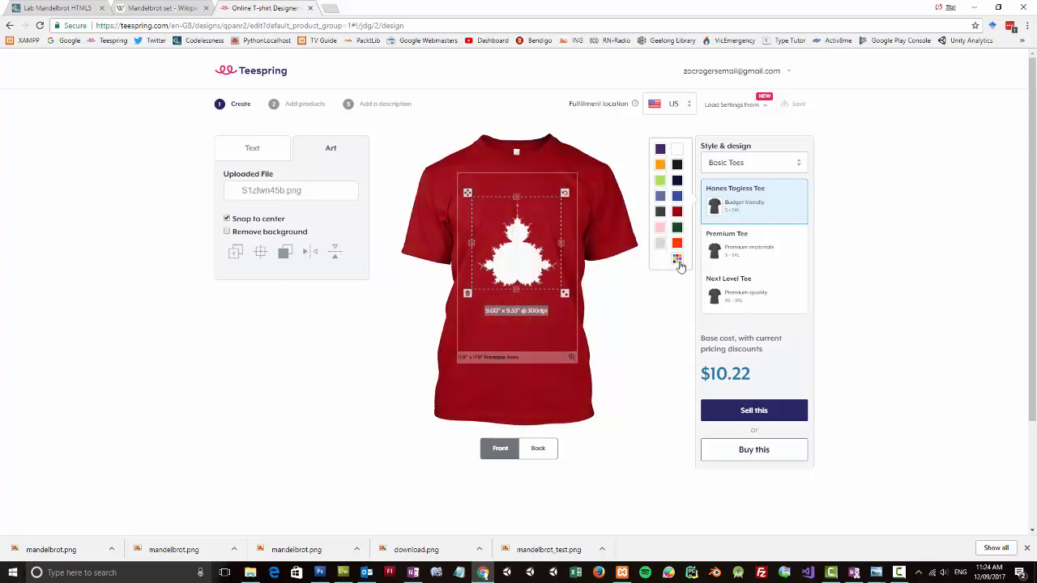
{"action": "mouse_move", "coordinate": [660, 197]}
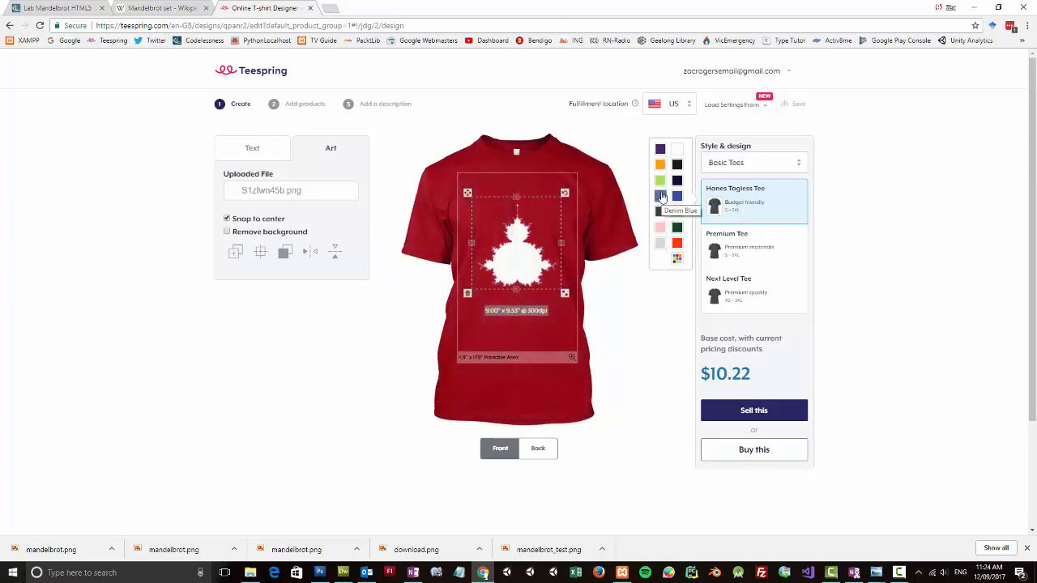
{"action": "left_click", "coordinate": [660, 196]}
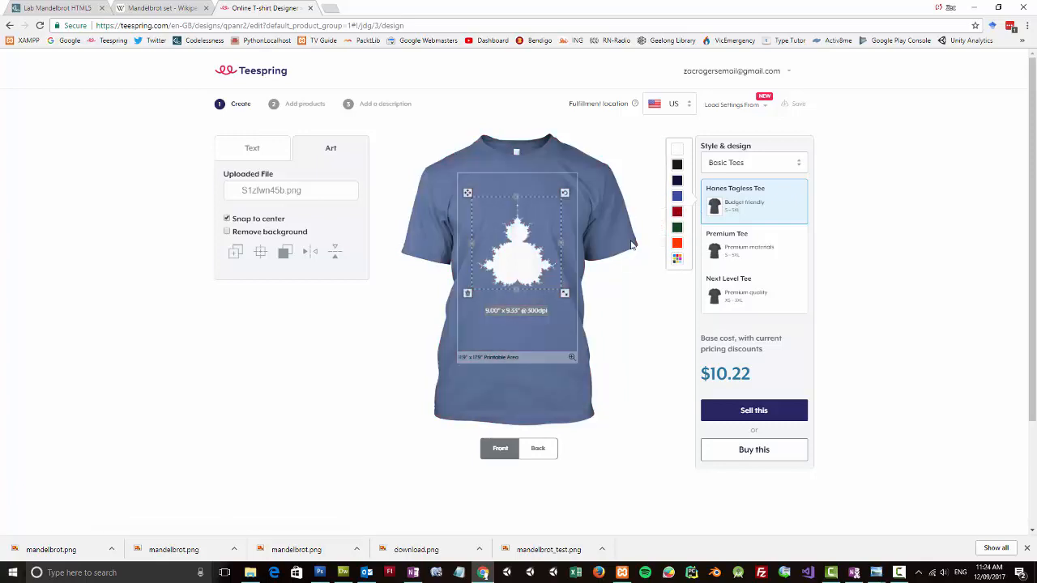
{"action": "left_click", "coordinate": [676, 258]}
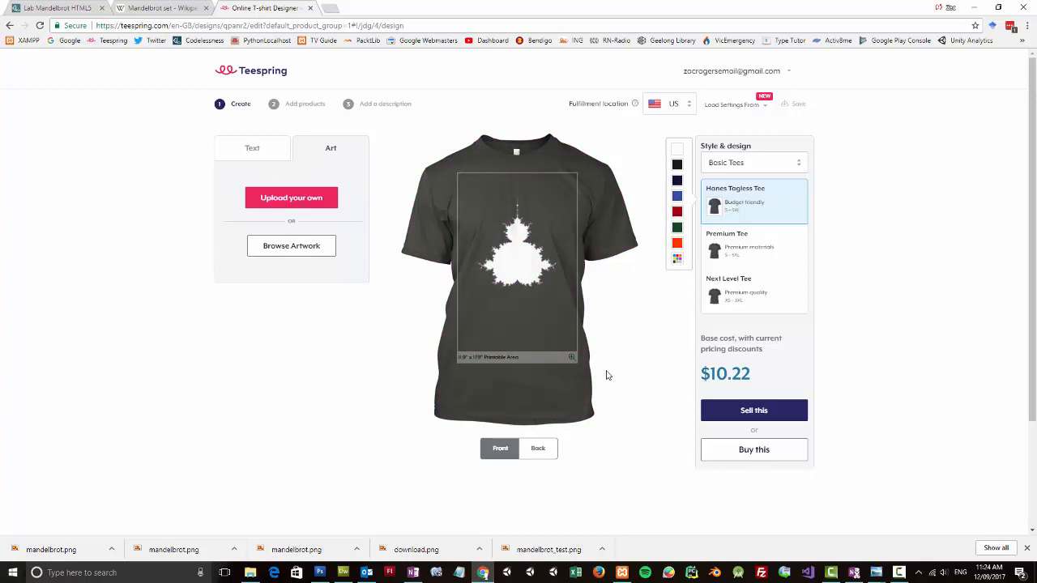
{"action": "mouse_move", "coordinate": [741, 419]}
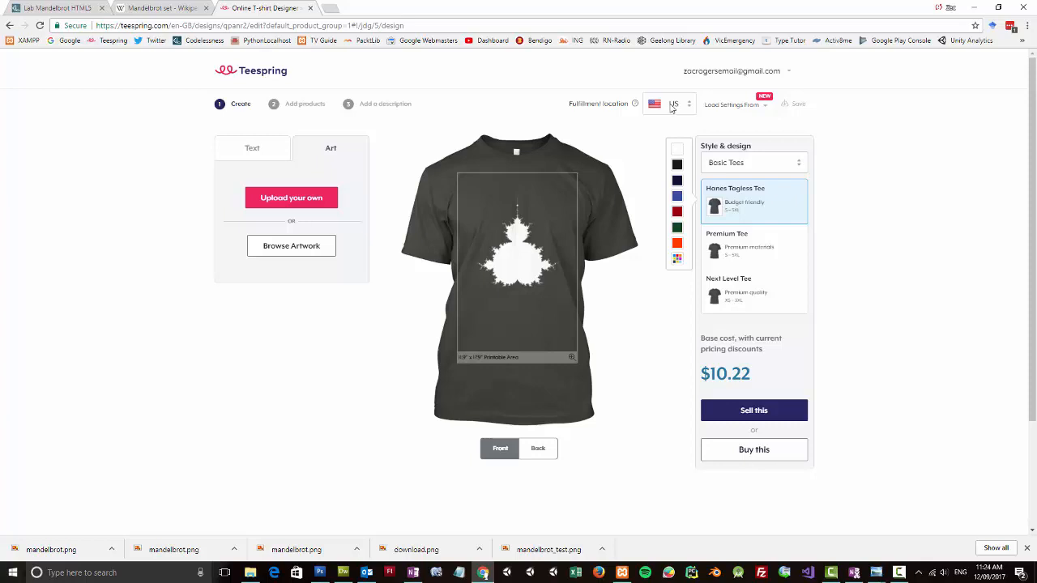
{"action": "left_click", "coordinate": [669, 103]}
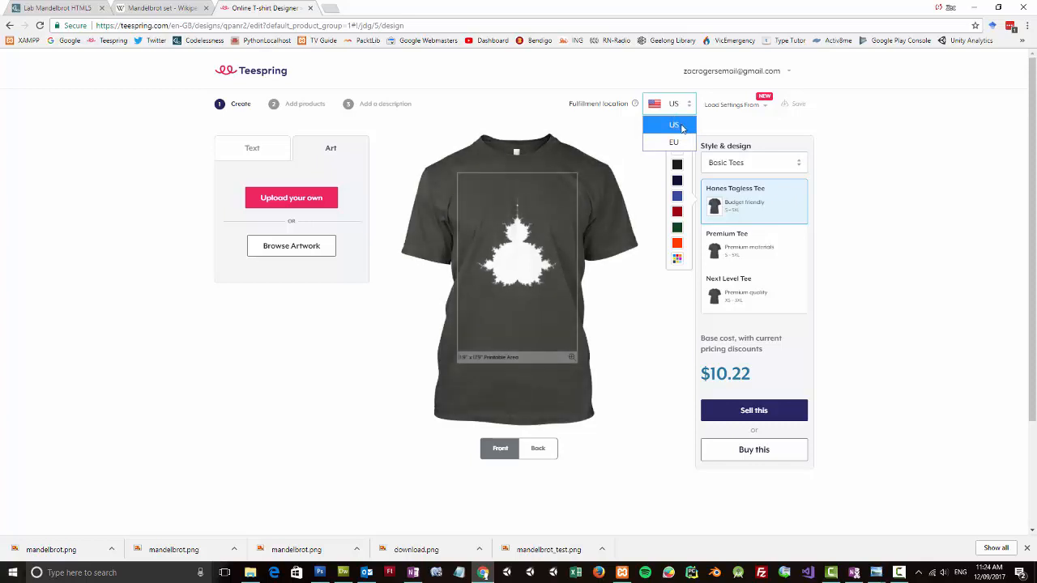
{"action": "left_click", "coordinate": [671, 124]}
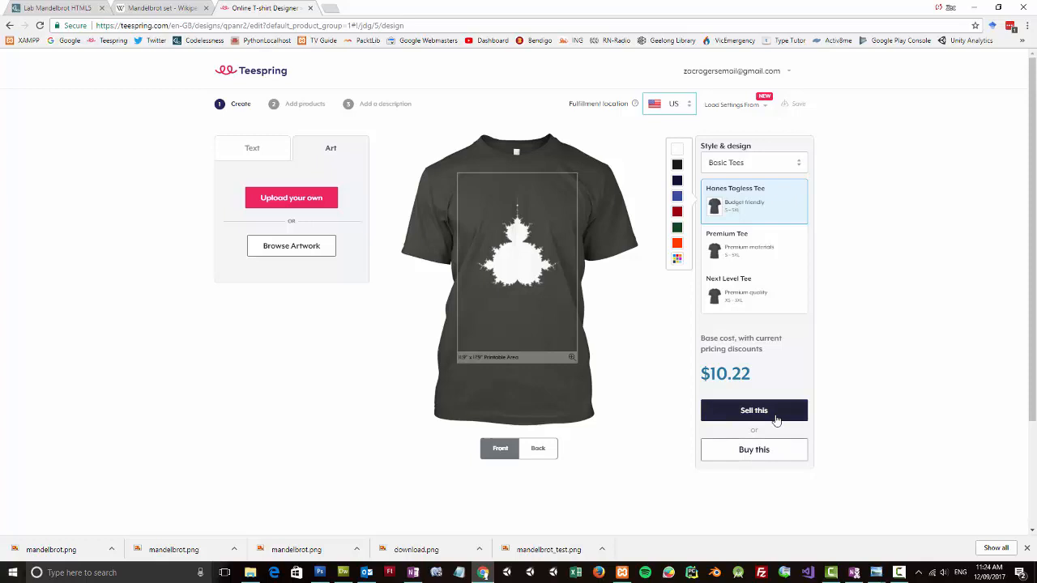
Proceed to pricing and set the Profit estimator target sale to 1, estimating $11+.
{"action": "left_click", "coordinate": [753, 410]}
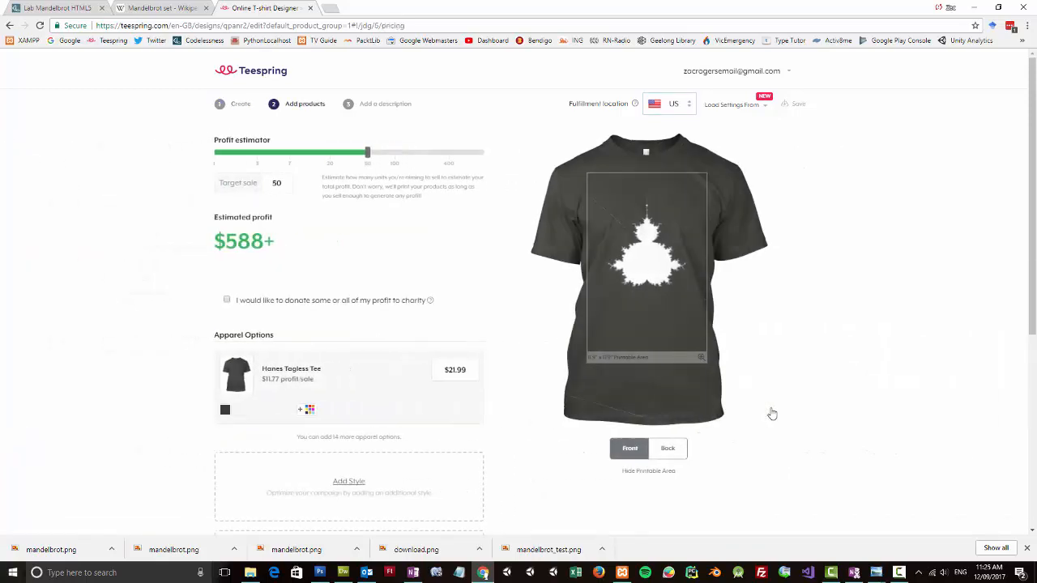
{"action": "left_click_drag", "start_coordinate": [368, 152], "coordinate": [214, 153]}
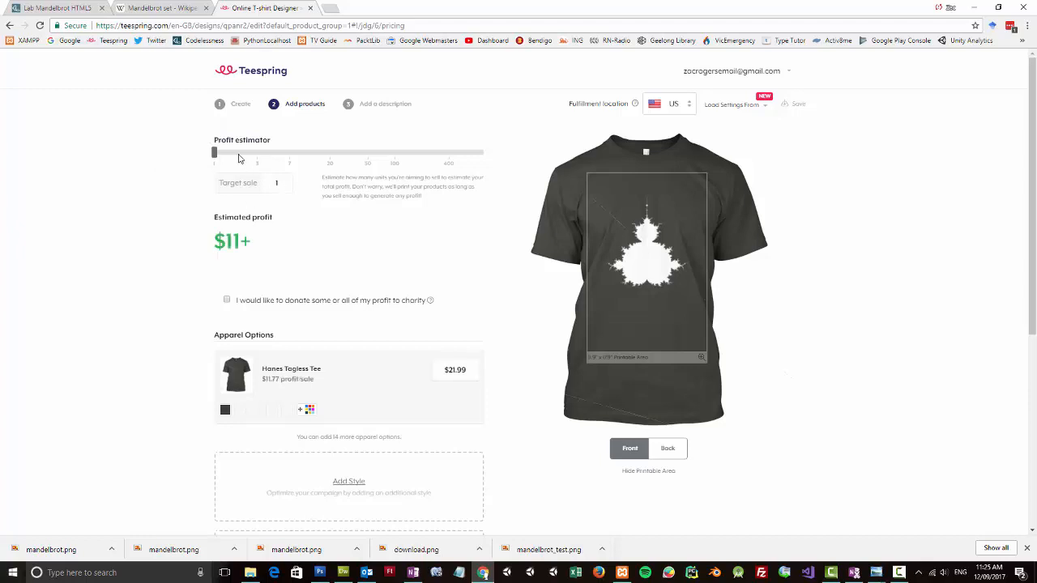
{"action": "mouse_move", "coordinate": [307, 236]}
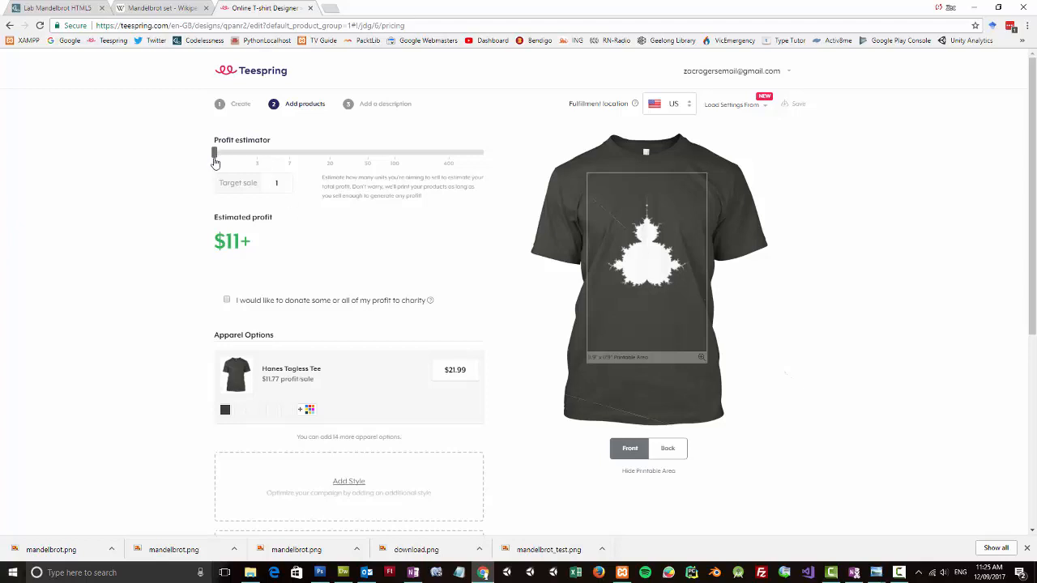
{"action": "left_click_drag", "start_coordinate": [214, 153], "coordinate": [257, 153]}
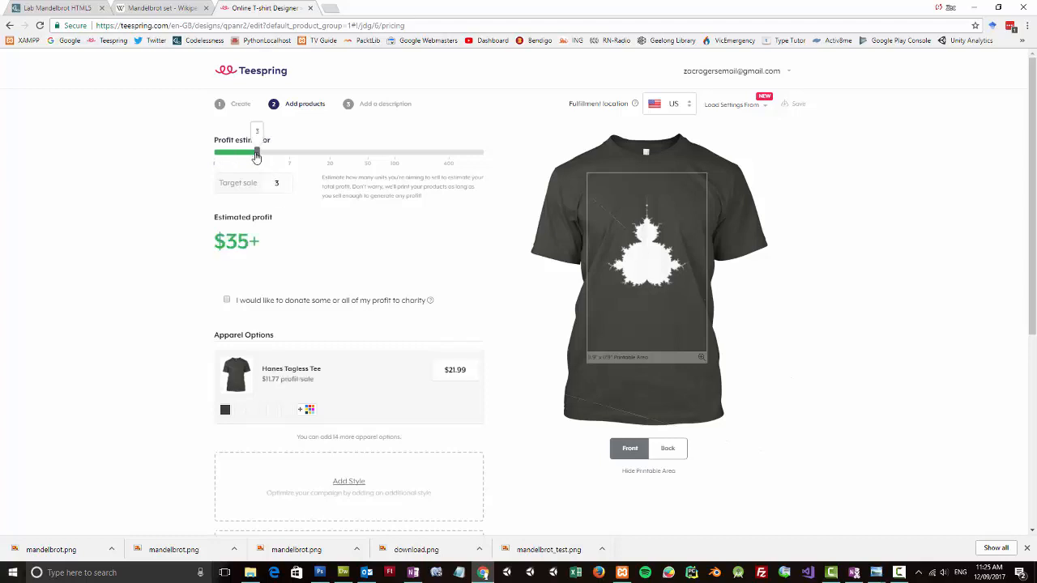
{"action": "left_click_drag", "start_coordinate": [257, 152], "coordinate": [214, 152]}
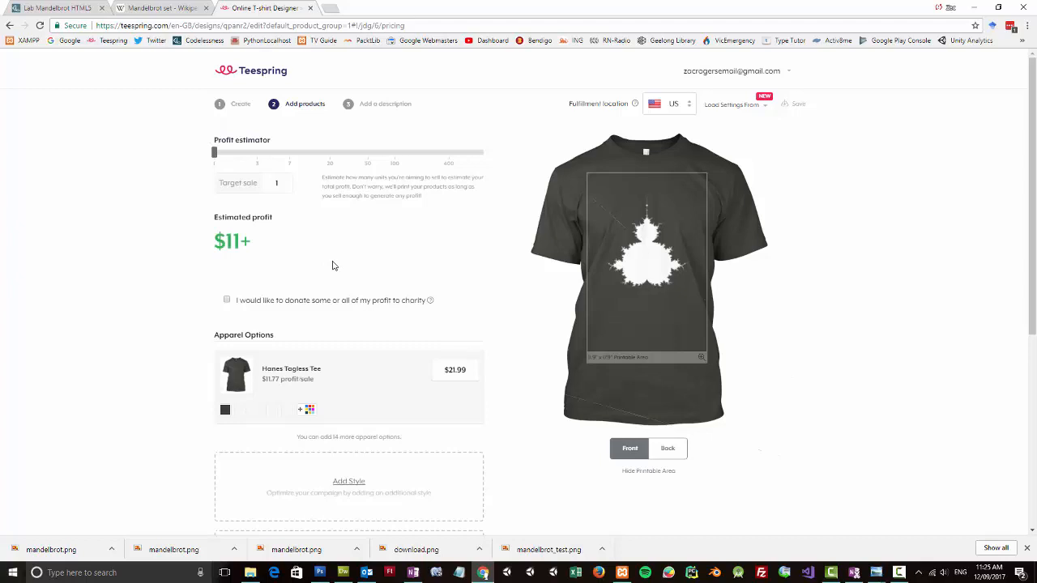
{"action": "scroll", "scroll_direction": "down", "scroll_amount": 3}
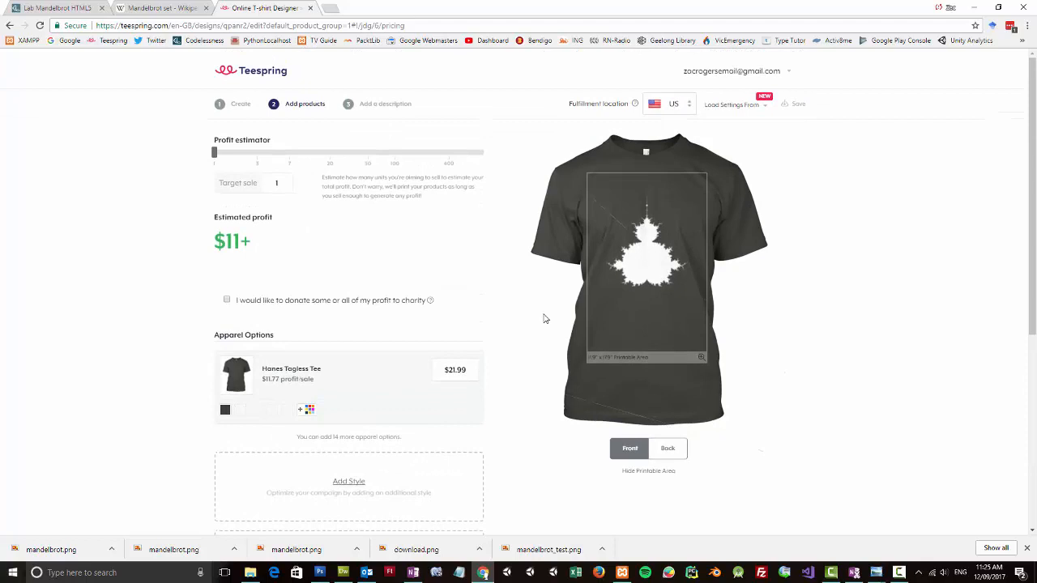
{"action": "scroll", "scroll_direction": "down", "scroll_amount": 3}
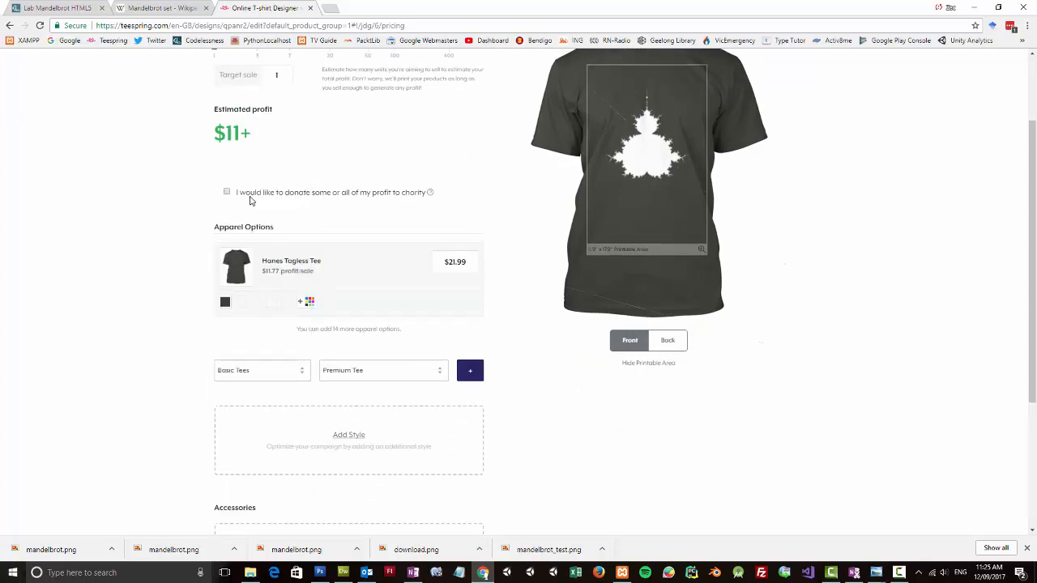
Add a Premium Tee apparel option in grey, black and red.
{"action": "left_click", "coordinate": [469, 370]}
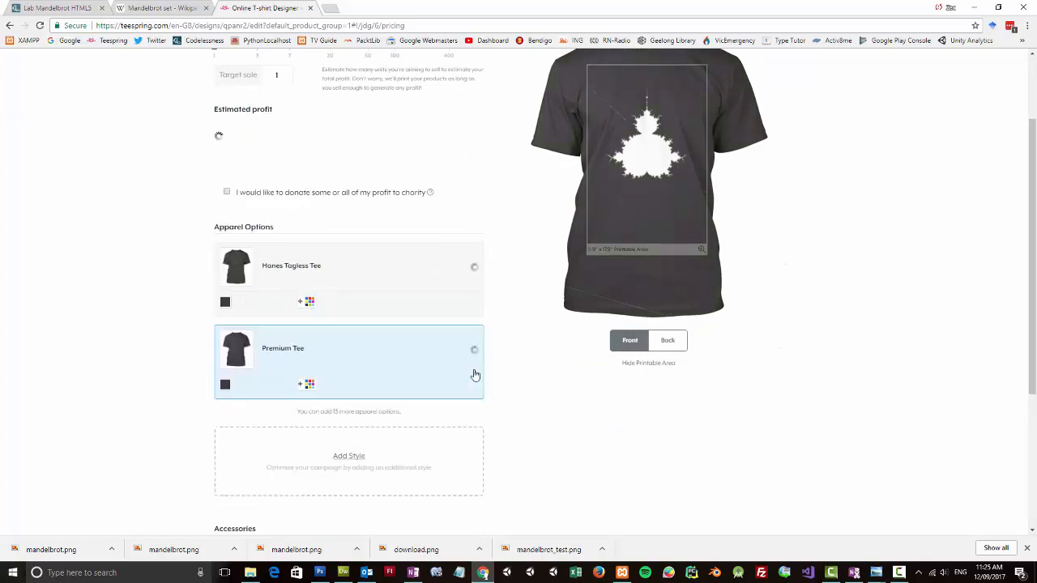
{"action": "left_click", "coordinate": [310, 384]}
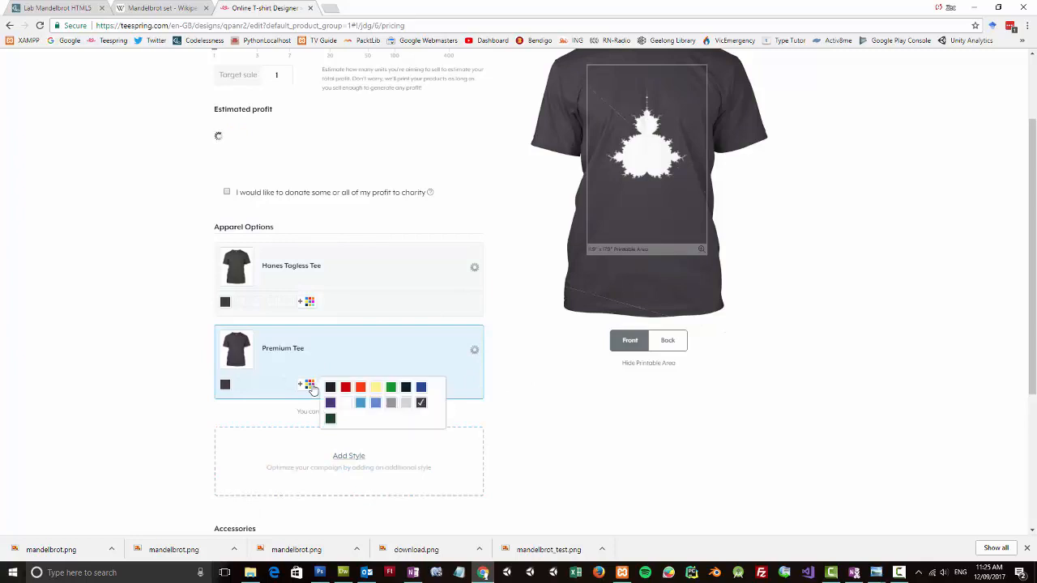
{"action": "left_click", "coordinate": [389, 402]}
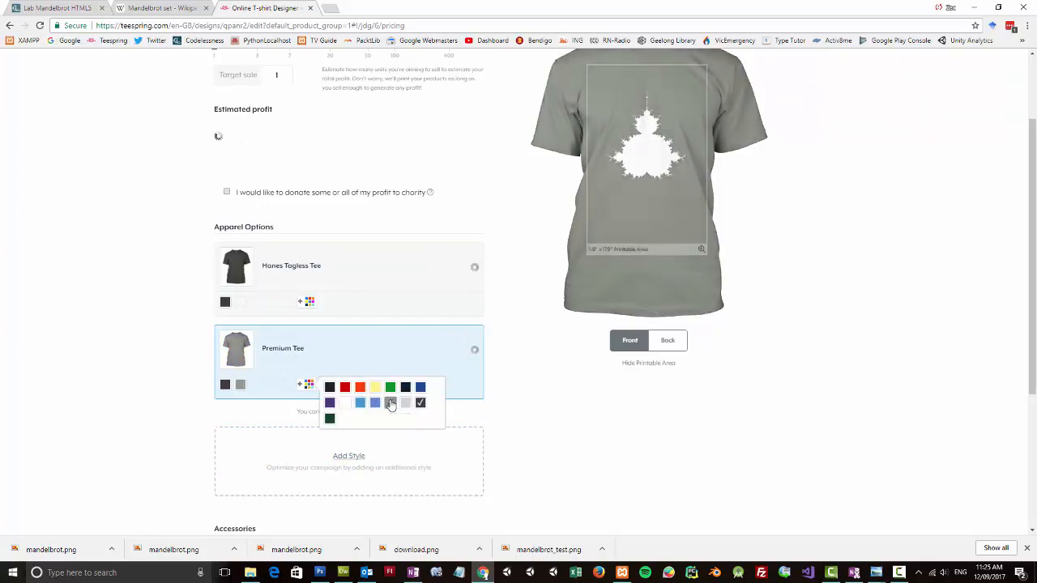
{"action": "left_click", "coordinate": [346, 387]}
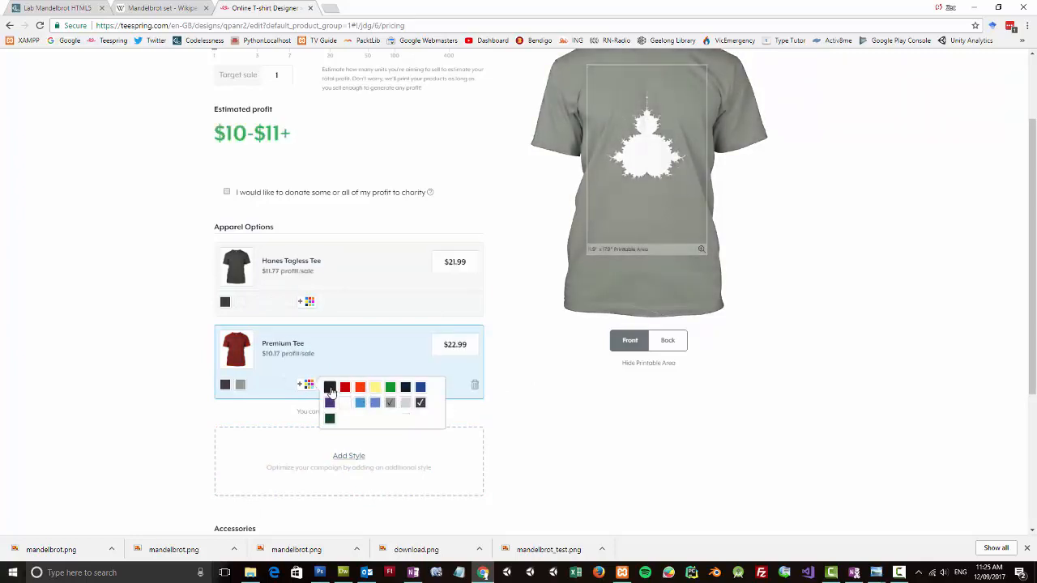
{"action": "left_click", "coordinate": [344, 388]}
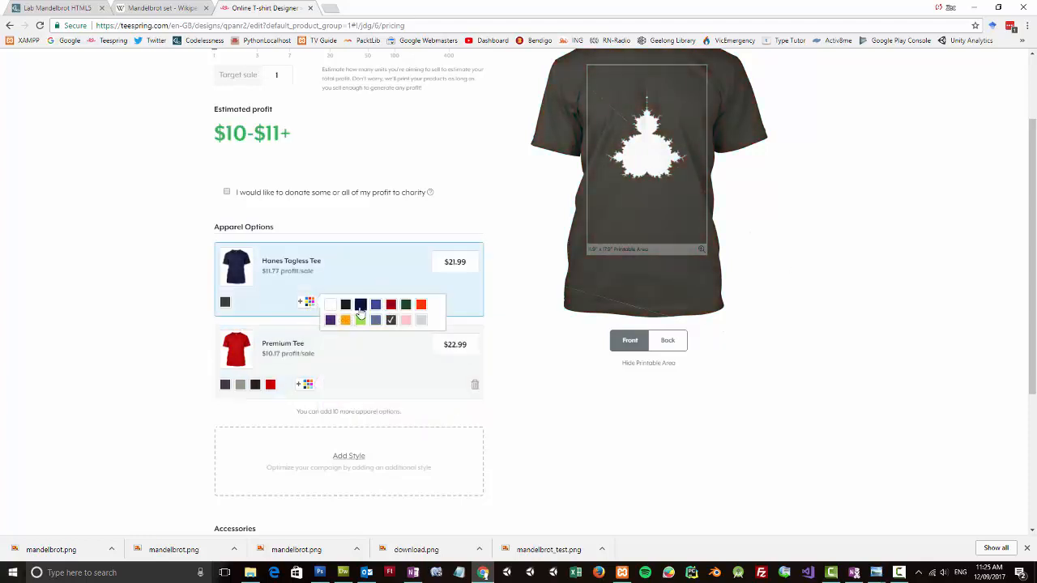
Change the Hanes Tagless Tee colours, adding navy and deep red.
{"action": "left_click", "coordinate": [375, 304]}
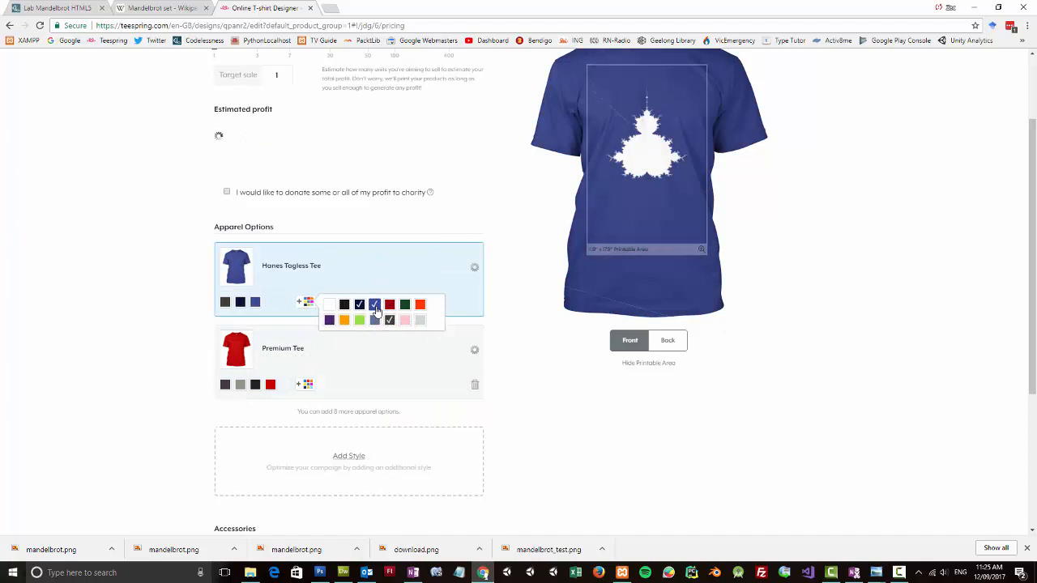
{"action": "left_click", "coordinate": [375, 305]}
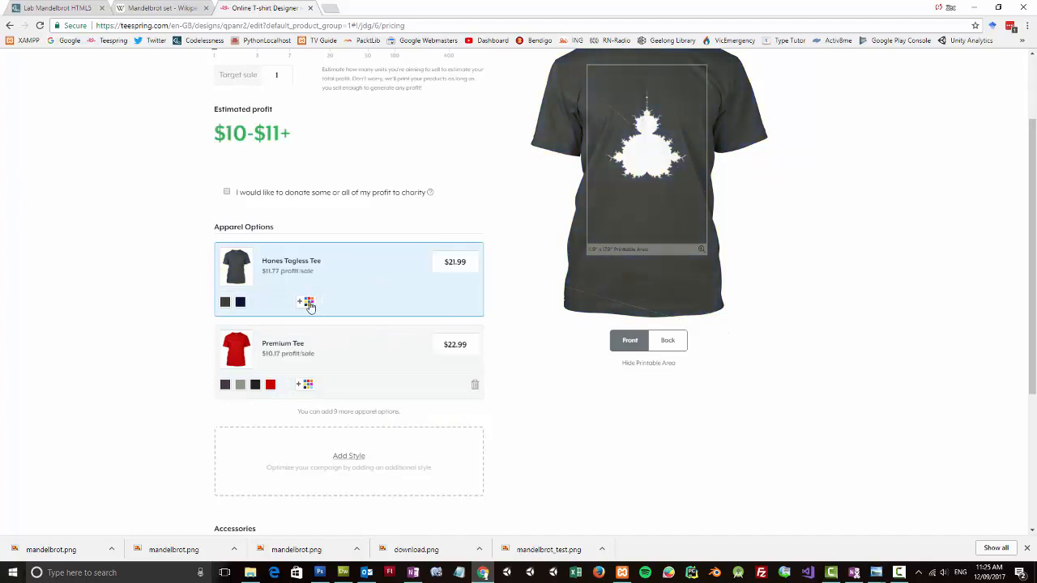
{"action": "left_click", "coordinate": [299, 301]}
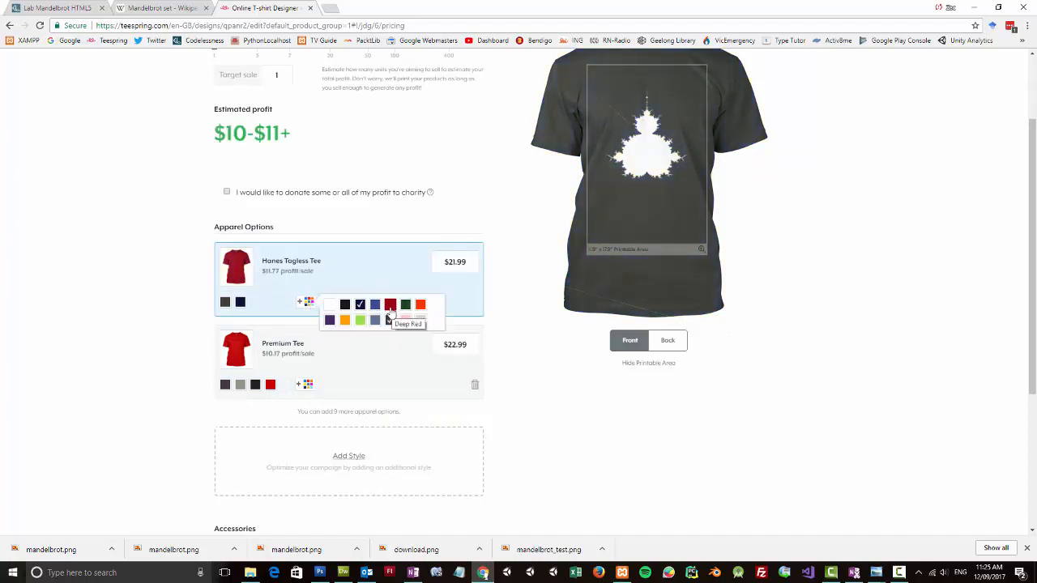
{"action": "left_click", "coordinate": [374, 321]}
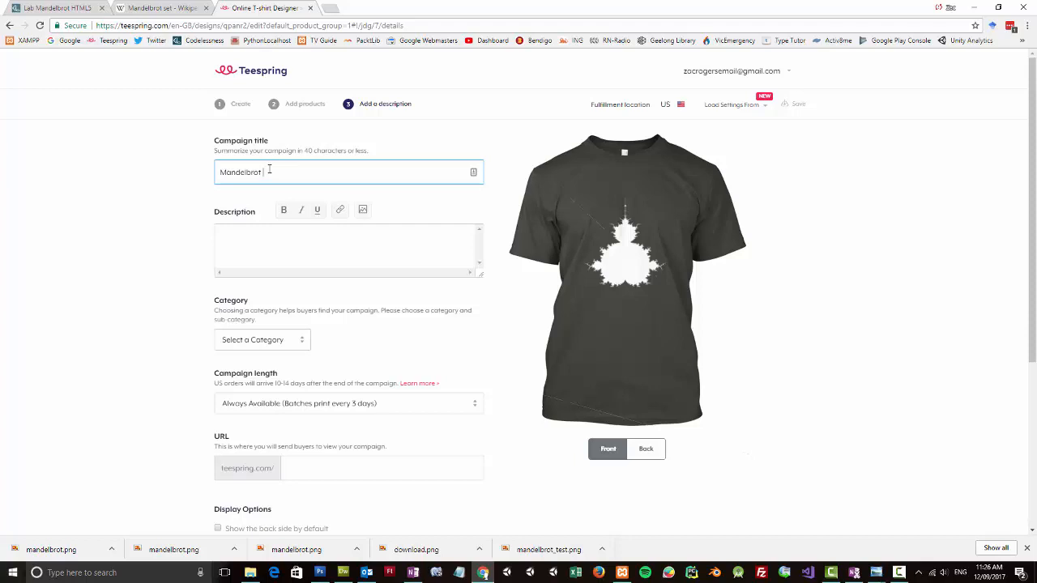
Complete the title as 'Mandelbrot T-shirt', preview the back, and enter 'mandelbrot_zt'.
{"action": "type", "text": "T"}
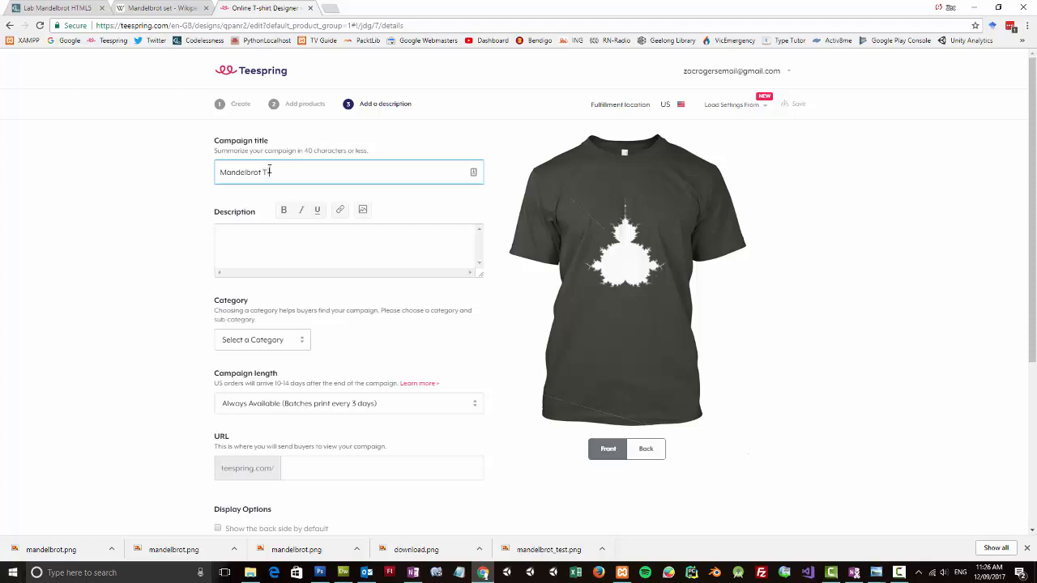
{"action": "type", "text": "-shirt"}
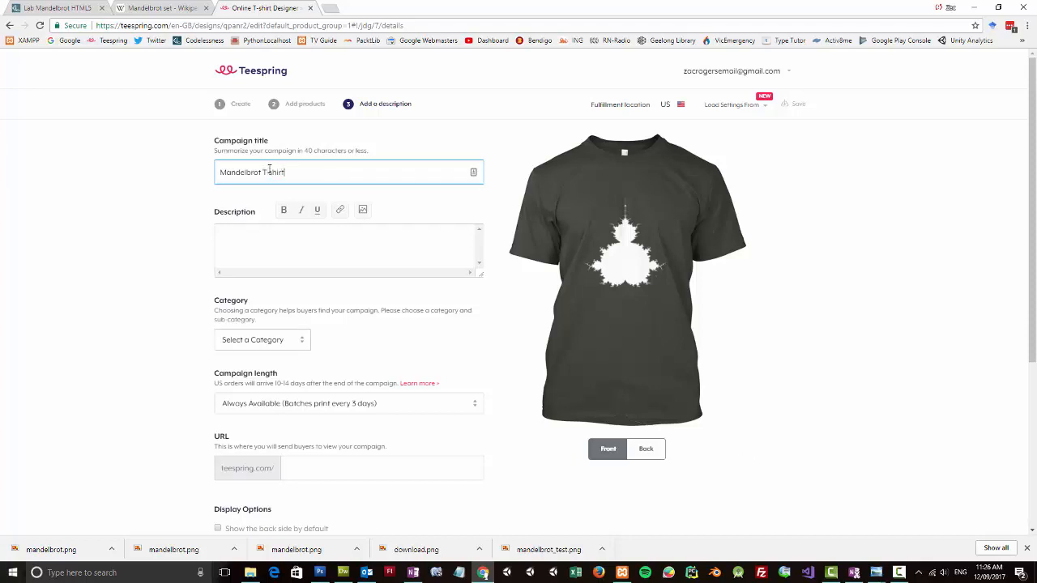
{"action": "left_click", "coordinate": [646, 449]}
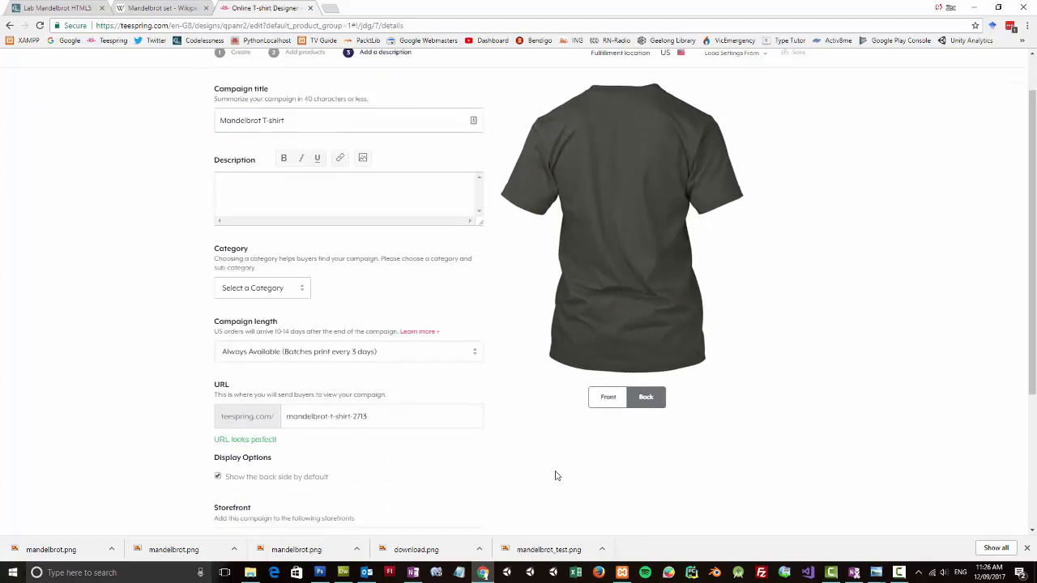
{"action": "scroll", "scroll_direction": "down", "scroll_amount": 3}
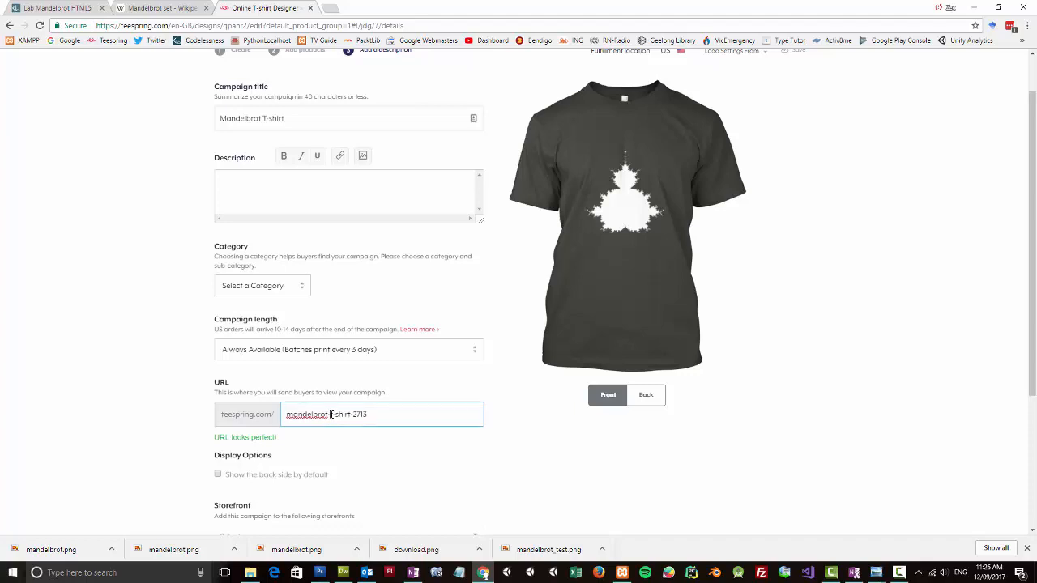
{"action": "type", "text": "mandelbrot_zt"}
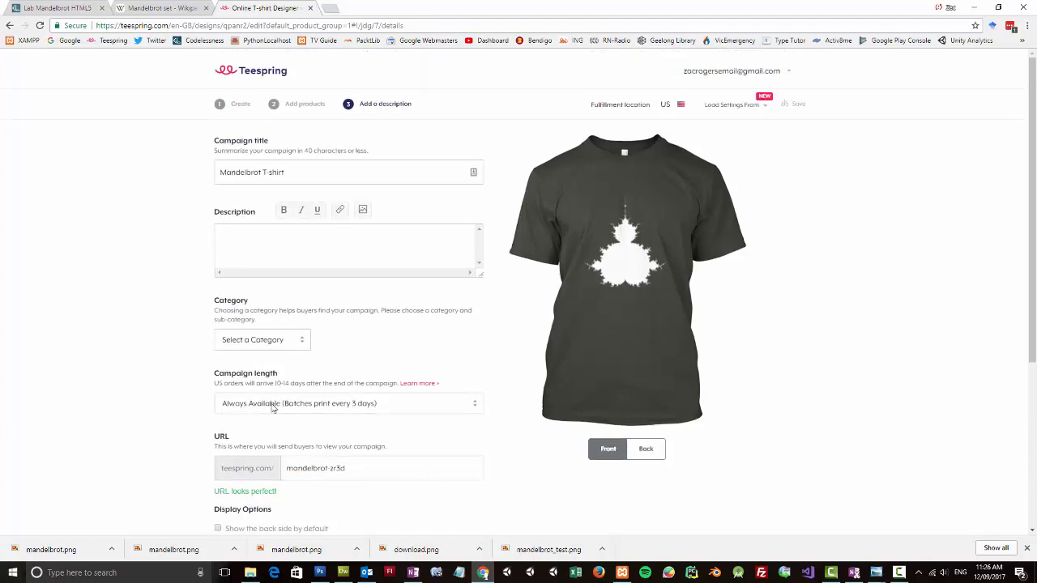
Choose the Artistic sub-category, describe it as 'Mandelbrot T-shirt', and launch.
{"action": "left_click", "coordinate": [400, 345]}
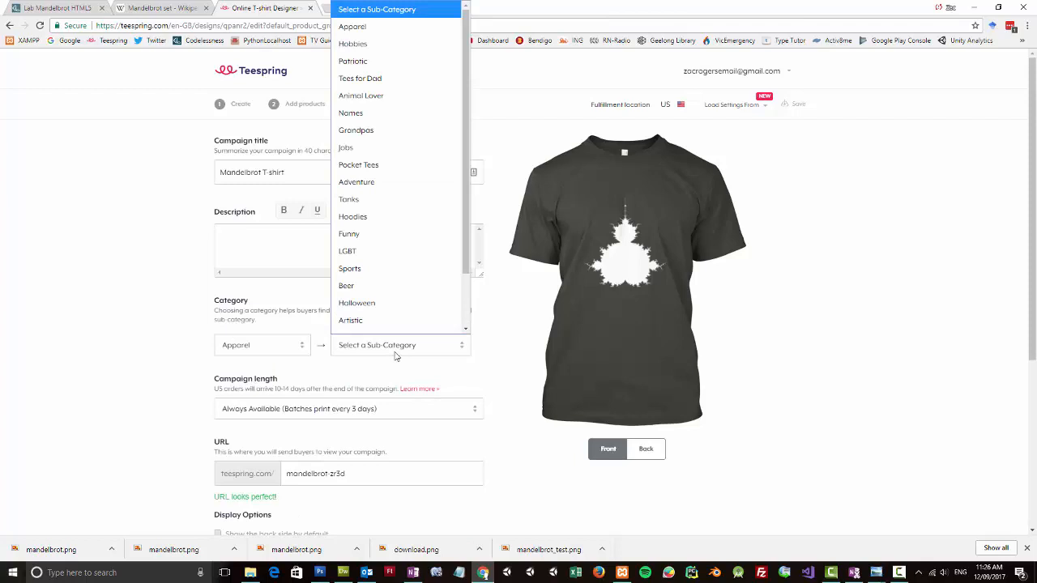
{"action": "left_click", "coordinate": [350, 320]}
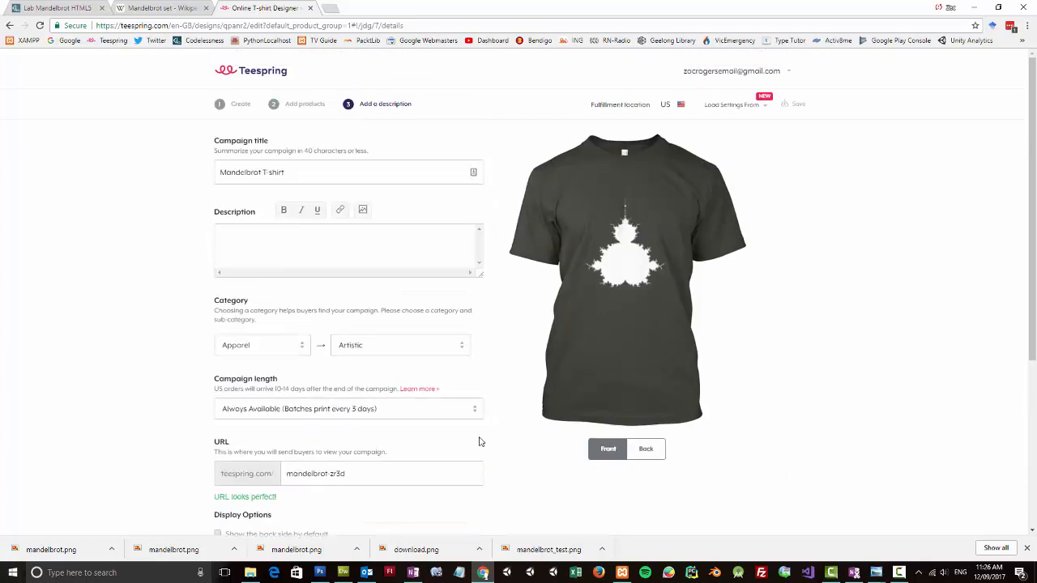
{"action": "scroll", "scroll_direction": "down", "scroll_amount": 3}
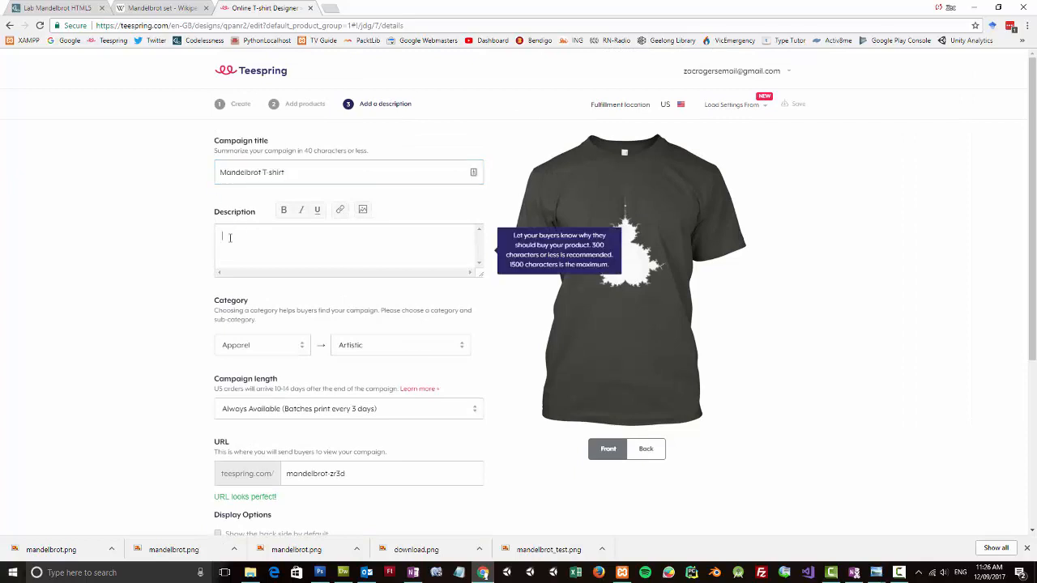
{"action": "type", "text": "Mandelbrot T-shirt"}
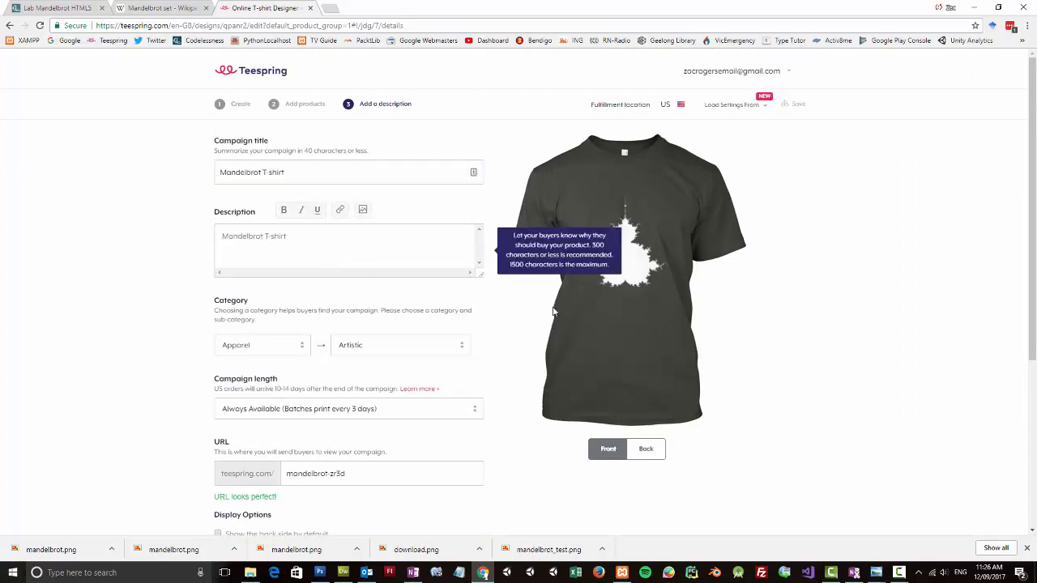
{"action": "mouse_move", "coordinate": [771, 418]}
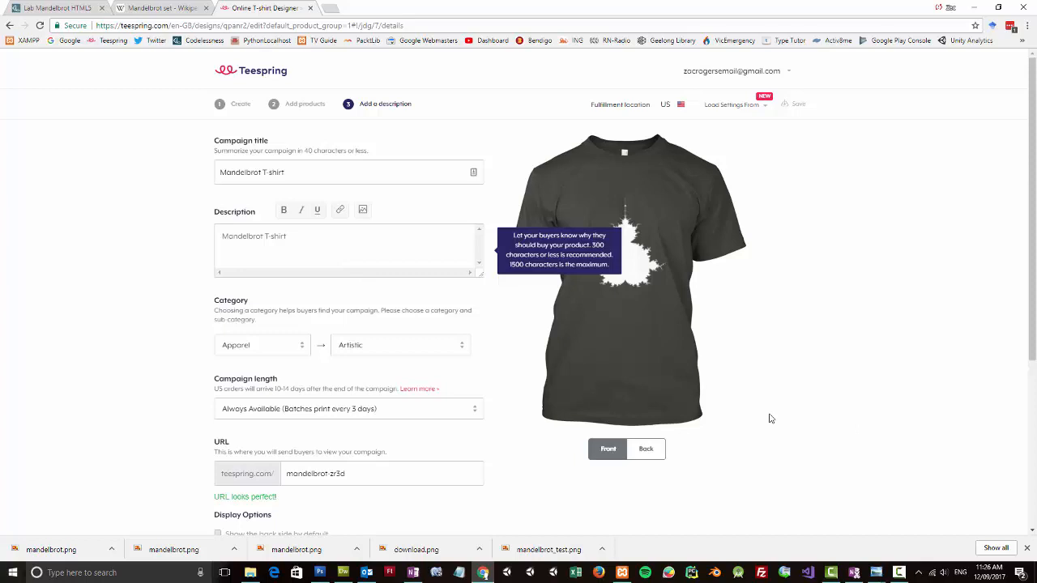
{"action": "scroll", "scroll_direction": "down", "scroll_amount": 3}
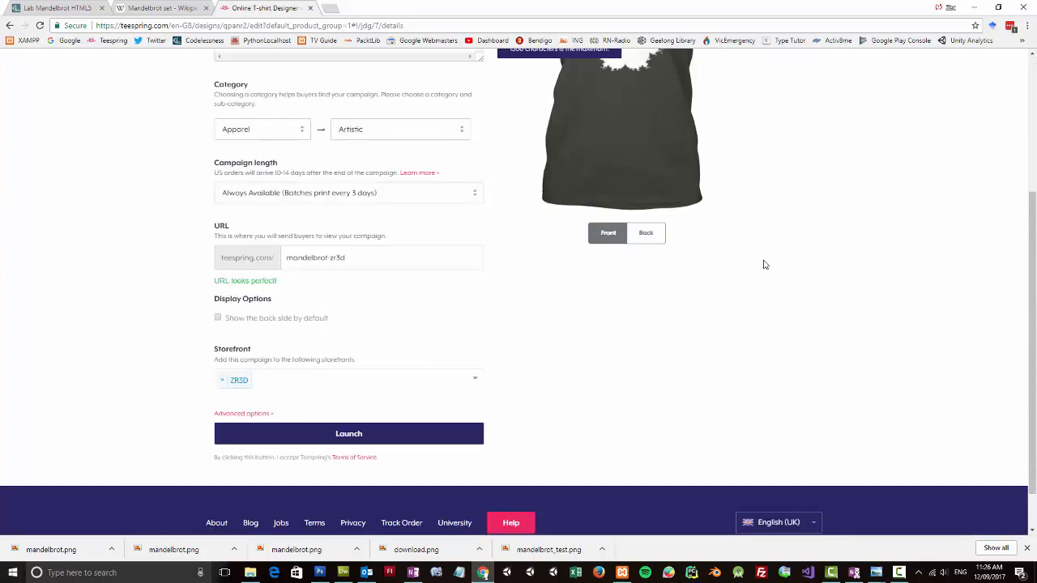
{"action": "mouse_move", "coordinate": [375, 434]}
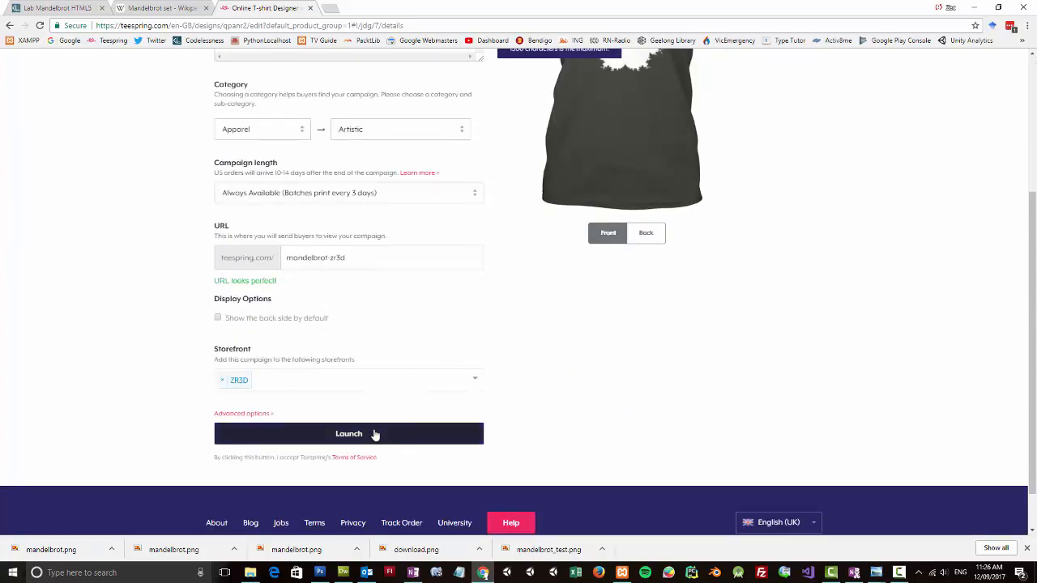
{"action": "left_click", "coordinate": [348, 433]}
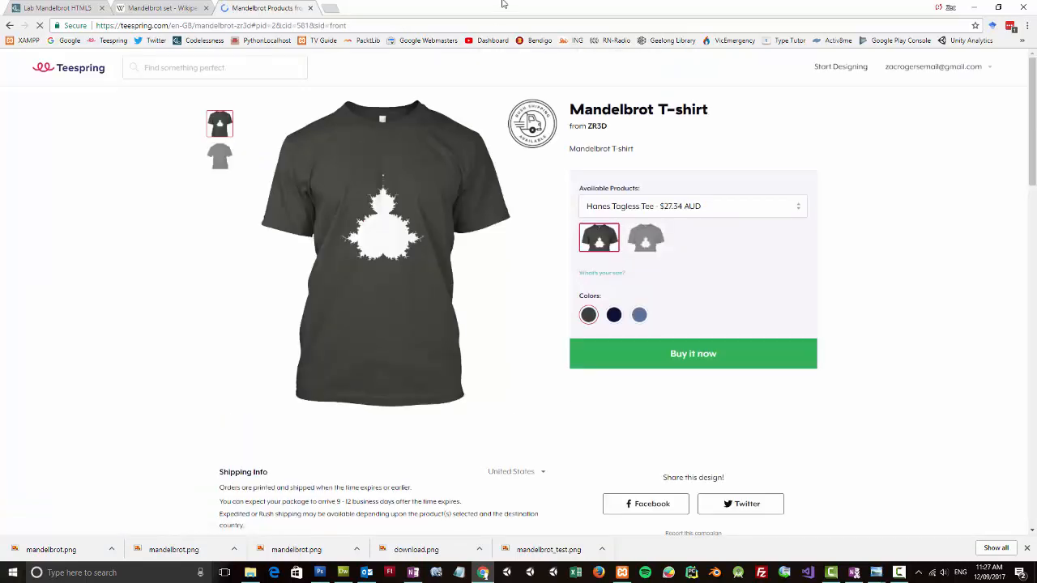
{"action": "mouse_move", "coordinate": [997, 297]}
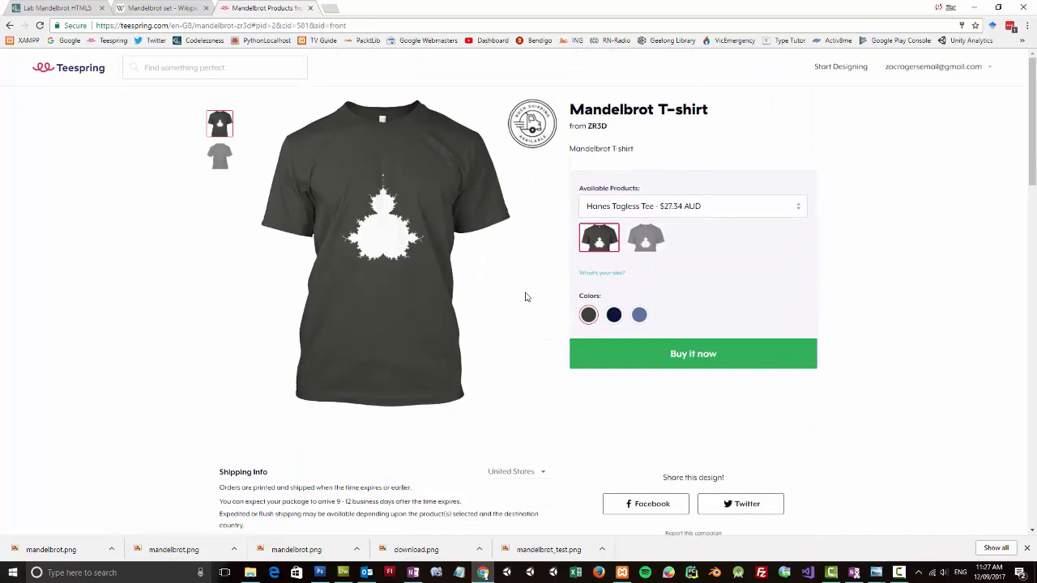
Scroll through the live Mandelbrot T-shirt campaign page to review it.
{"action": "scroll", "scroll_direction": "down", "scroll_amount": 3}
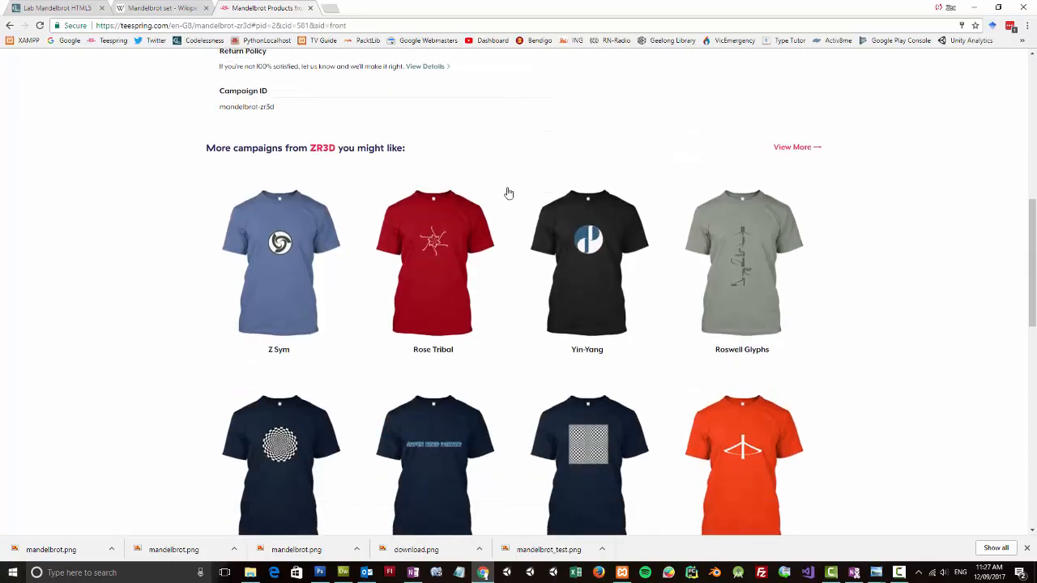
{"action": "scroll", "scroll_direction": "up", "scroll_amount": 3}
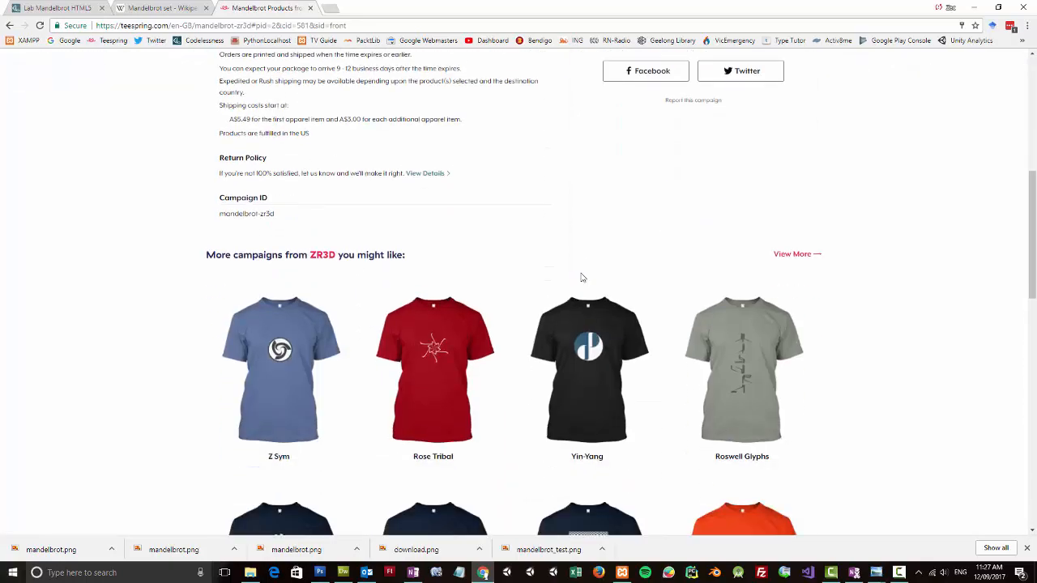
{"action": "scroll", "scroll_direction": "down", "scroll_amount": 3}
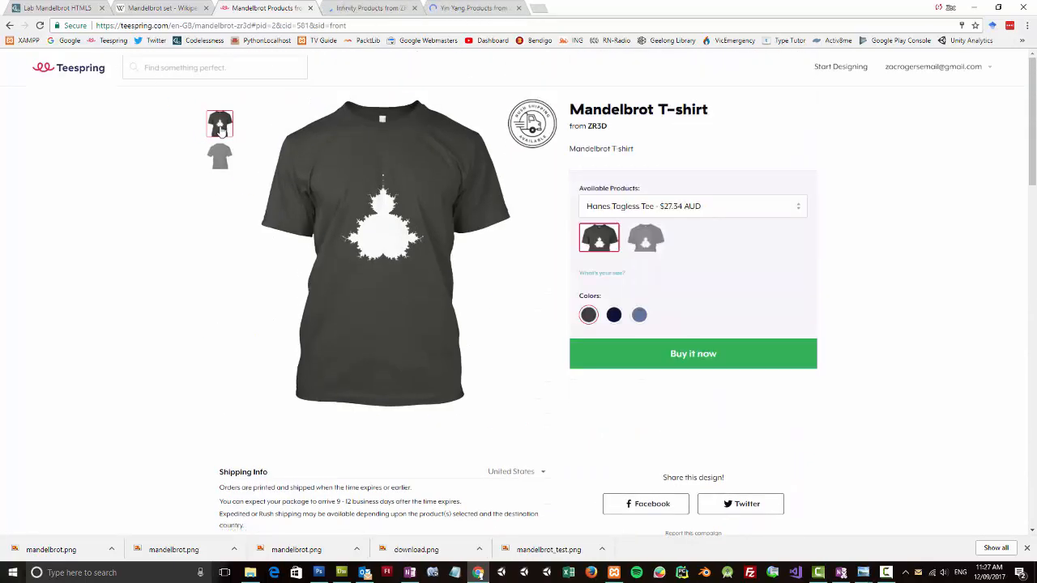
Open the front mockup image alone, changing its URL extension to png and selecting the width.
{"action": "right_click", "coordinate": [219, 124]}
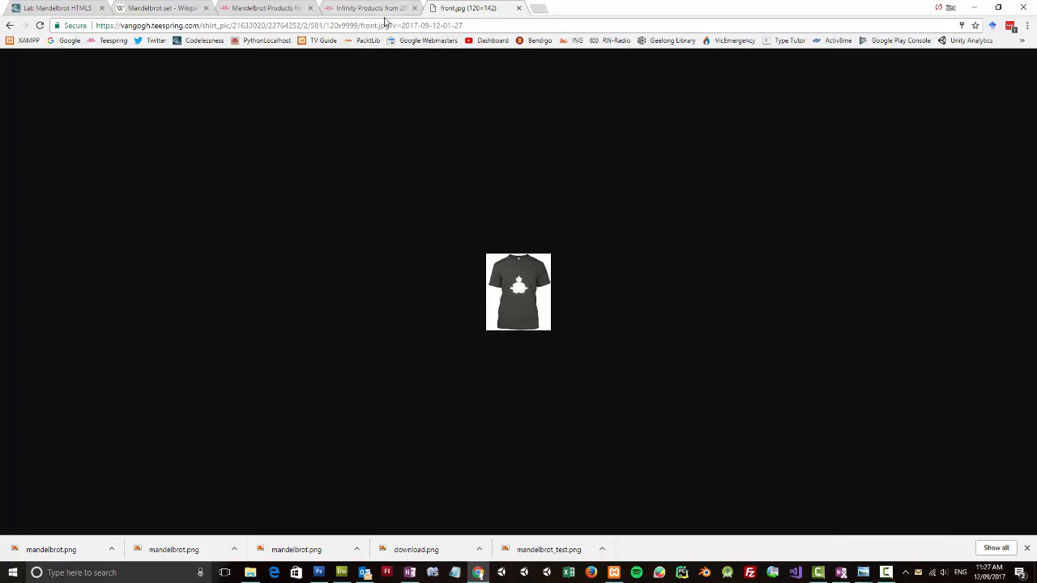
{"action": "mouse_move", "coordinate": [381, 26]}
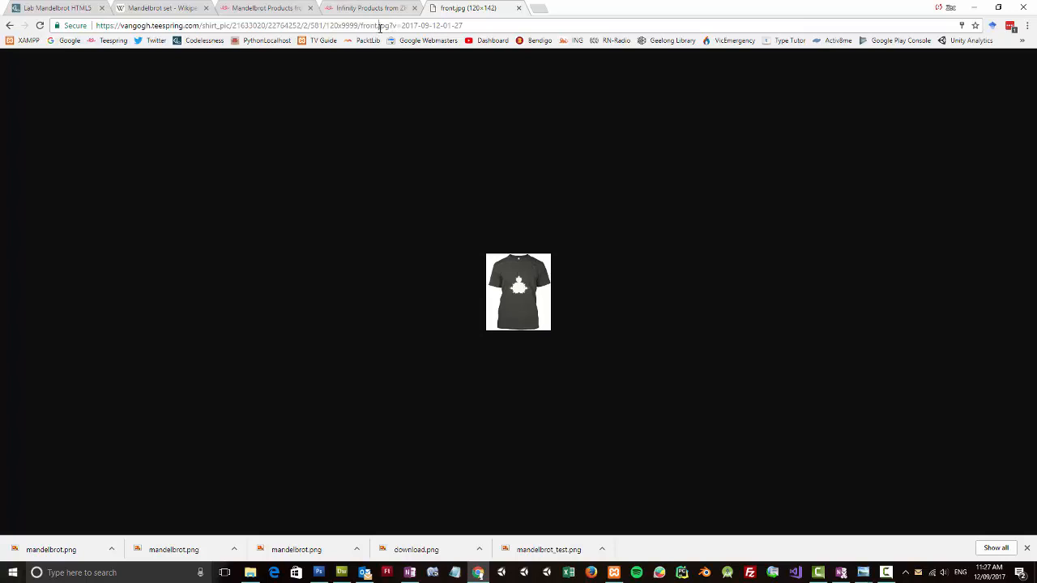
{"action": "double_click", "coordinate": [401, 26]}
{"action": "type", "text": "n"}
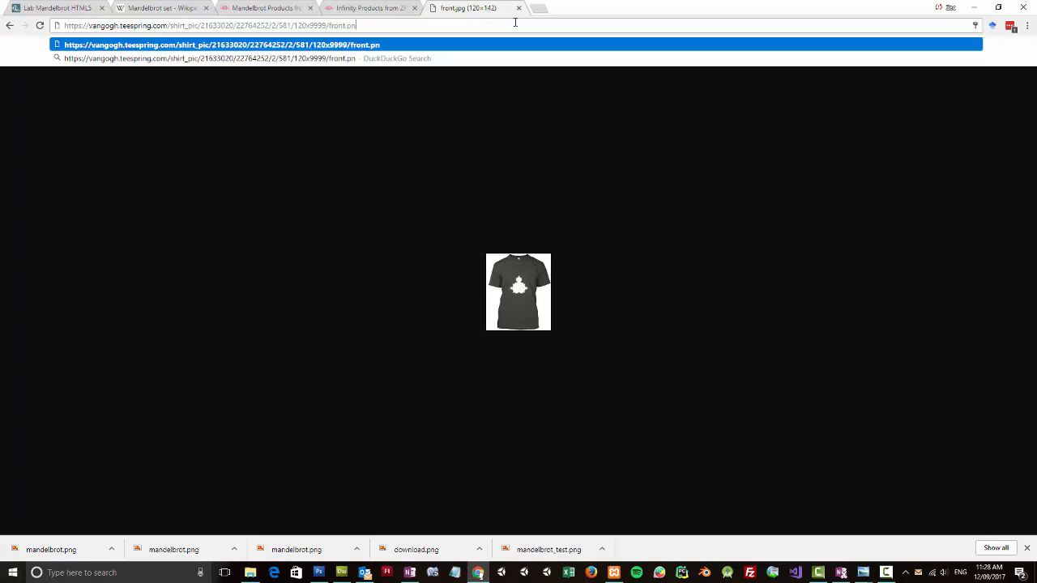
{"action": "type", "text": "g"}
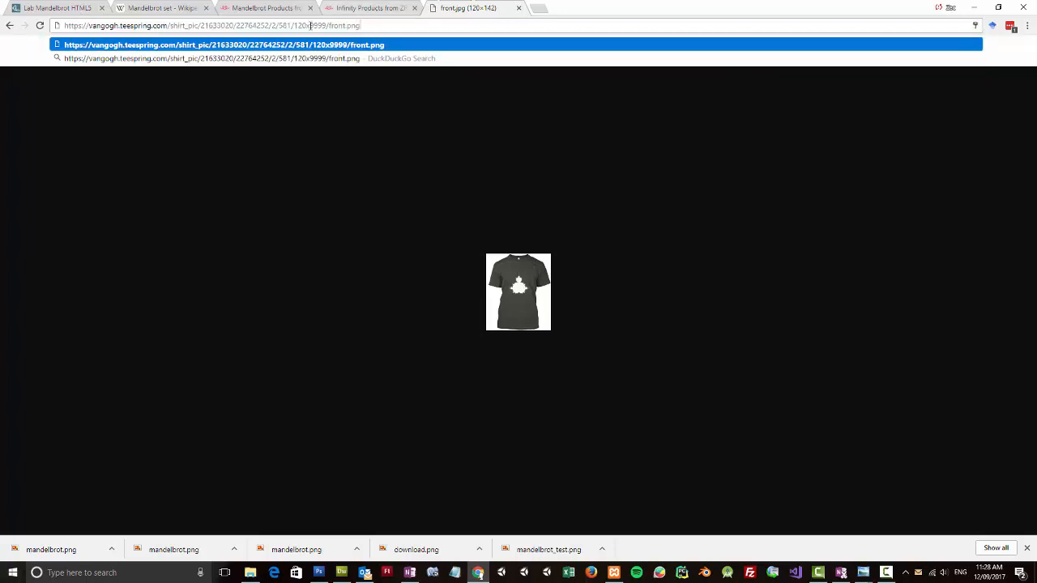
{"action": "double_click", "coordinate": [304, 25]}
{"action": "type", "text": "7"}
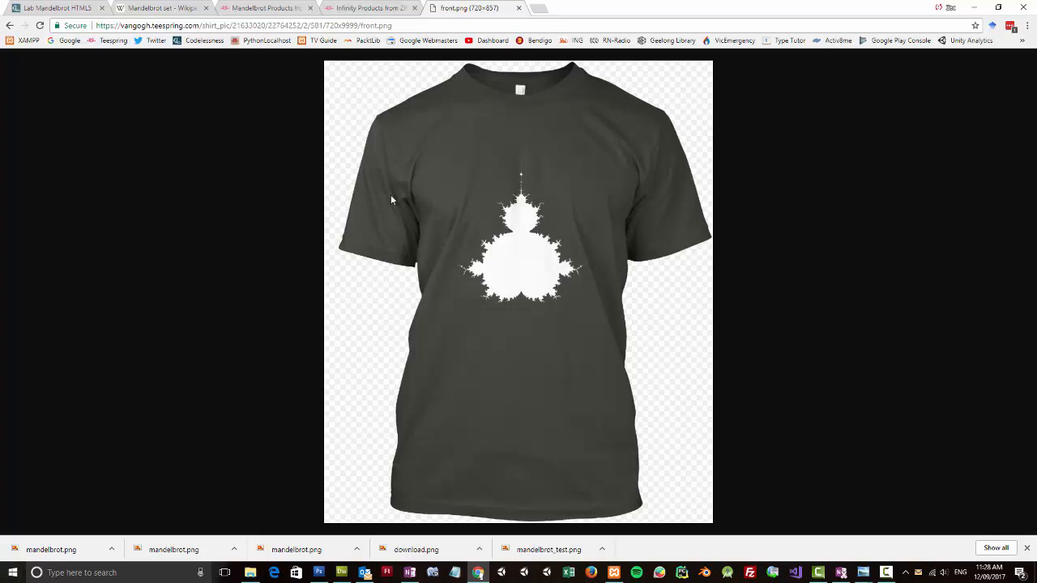
{"action": "mouse_move", "coordinate": [632, 277]}
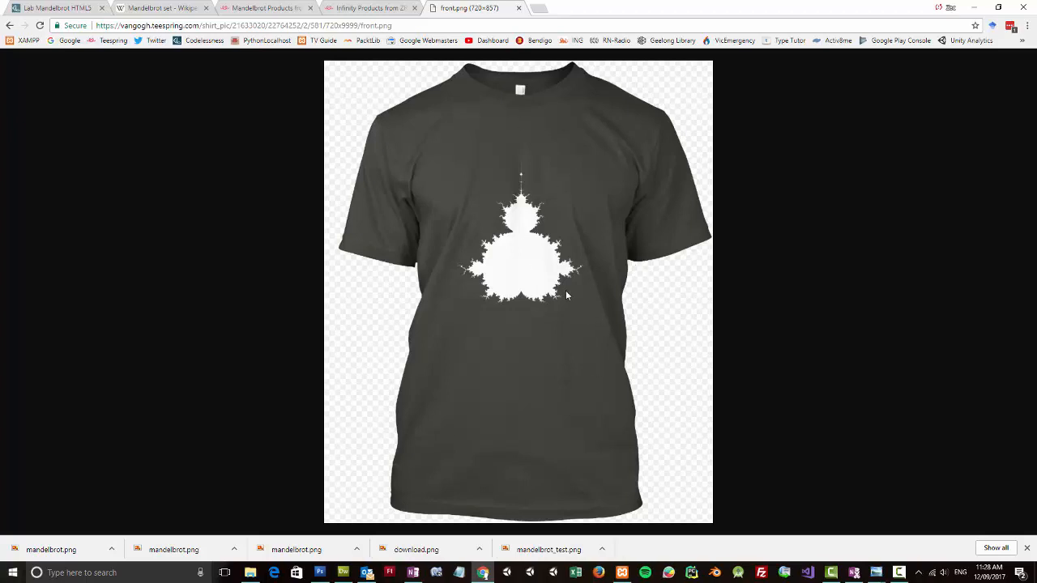
{"action": "mouse_move", "coordinate": [668, 354]}
{"action": "type", "text": "604"}
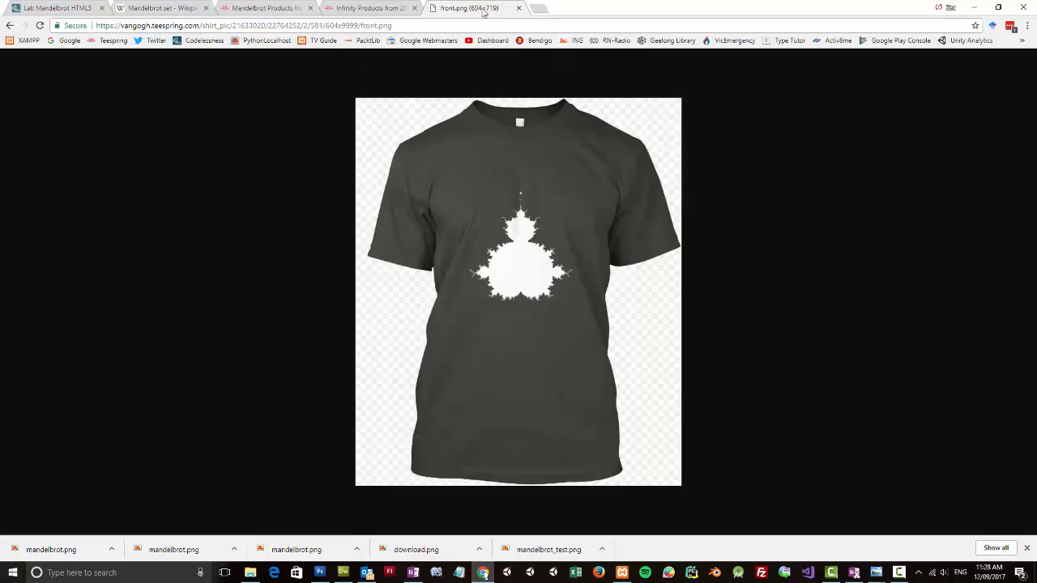
{"action": "mouse_move", "coordinate": [478, 8]}
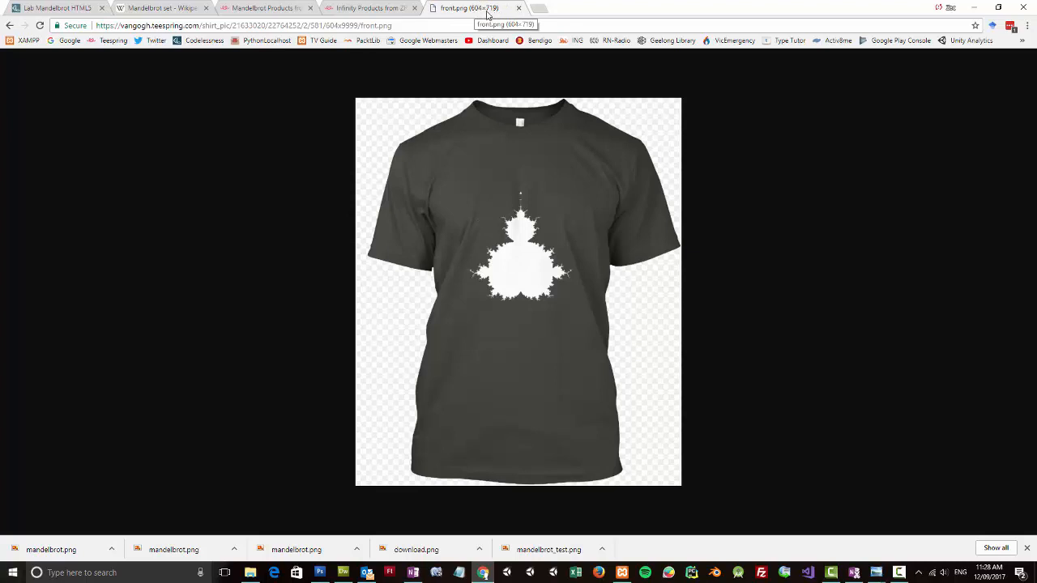
{"action": "mouse_move", "coordinate": [727, 303]}
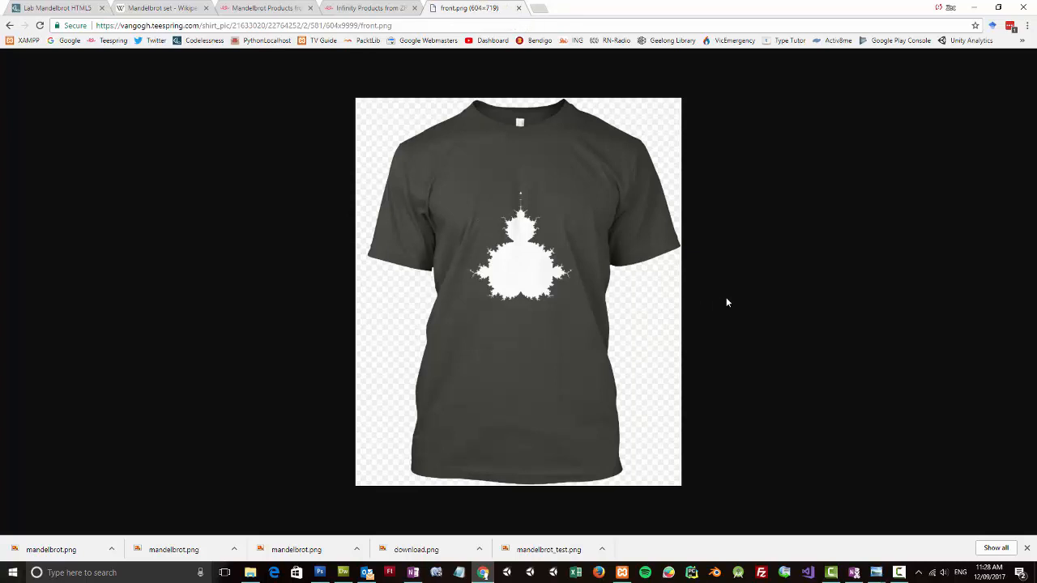
Bring up the save options for the 604-pixel PNG shirt mockup.
{"action": "right_click", "coordinate": [526, 288]}
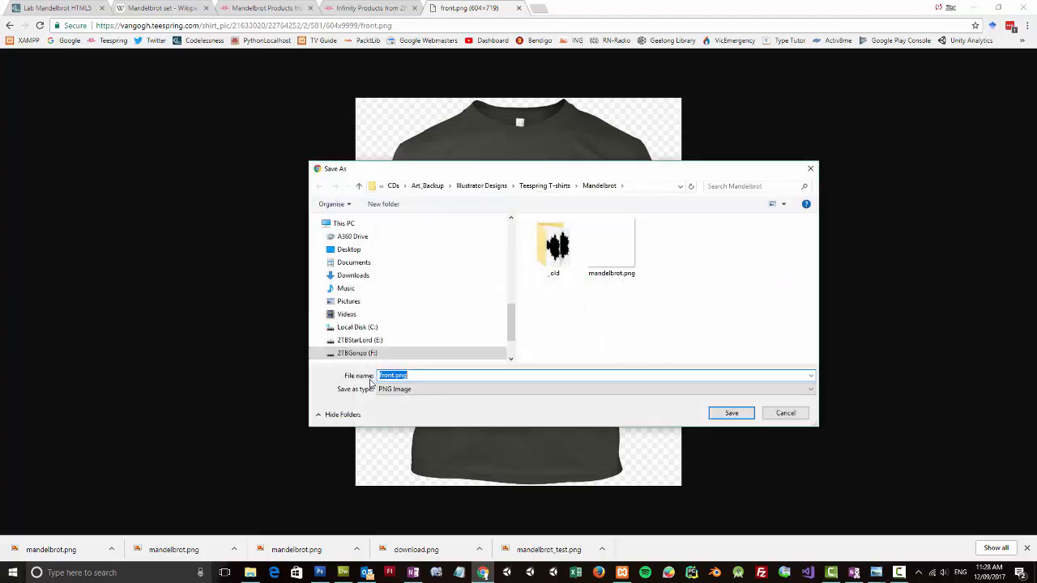
Save the 604-pixel tee mockup as front.png, then return to the Mandelbrot product page.
{"action": "left_click", "coordinate": [731, 413]}
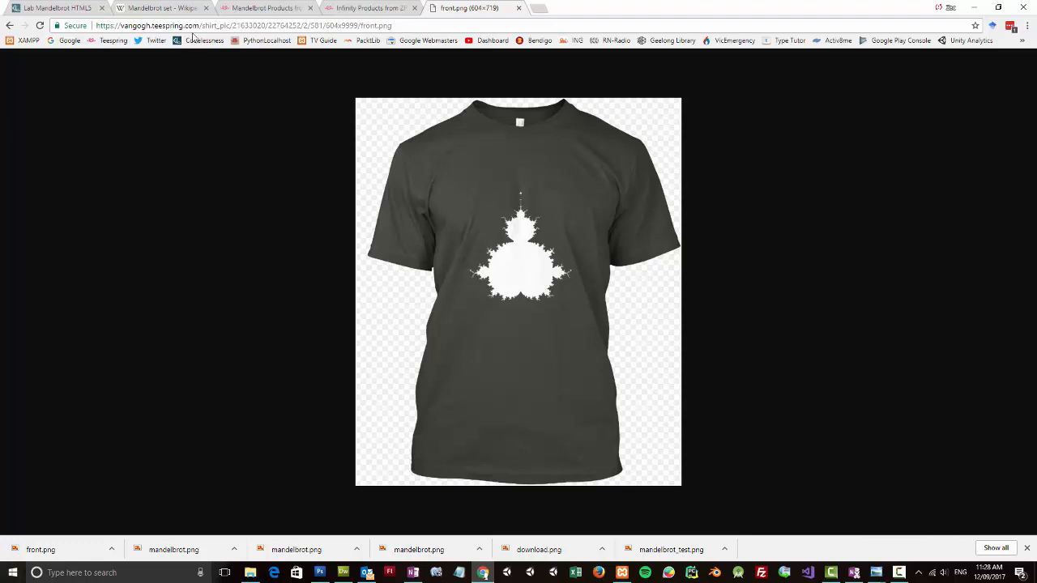
{"action": "mouse_move", "coordinate": [480, 225]}
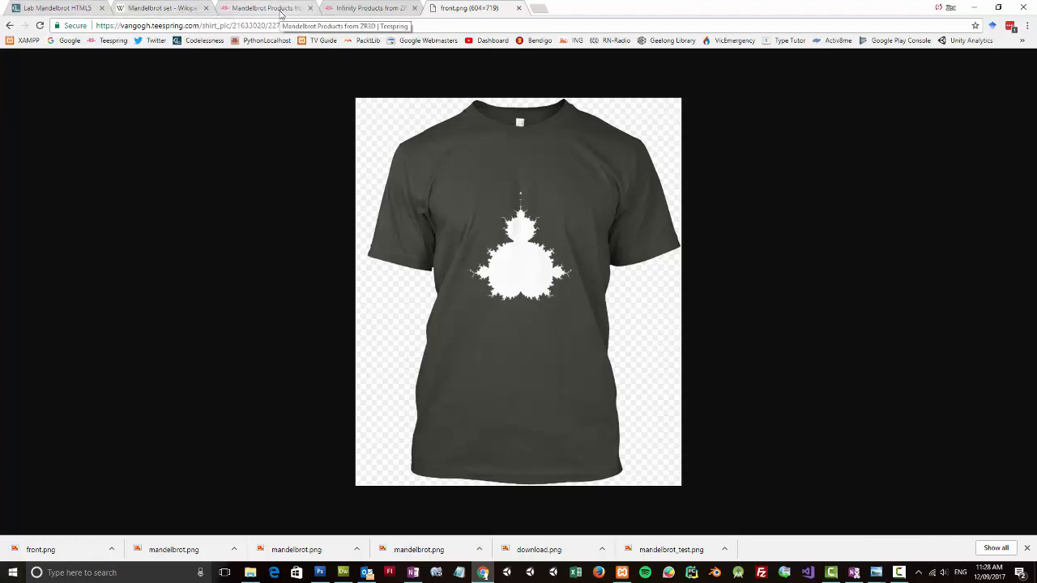
{"action": "left_click", "coordinate": [260, 8]}
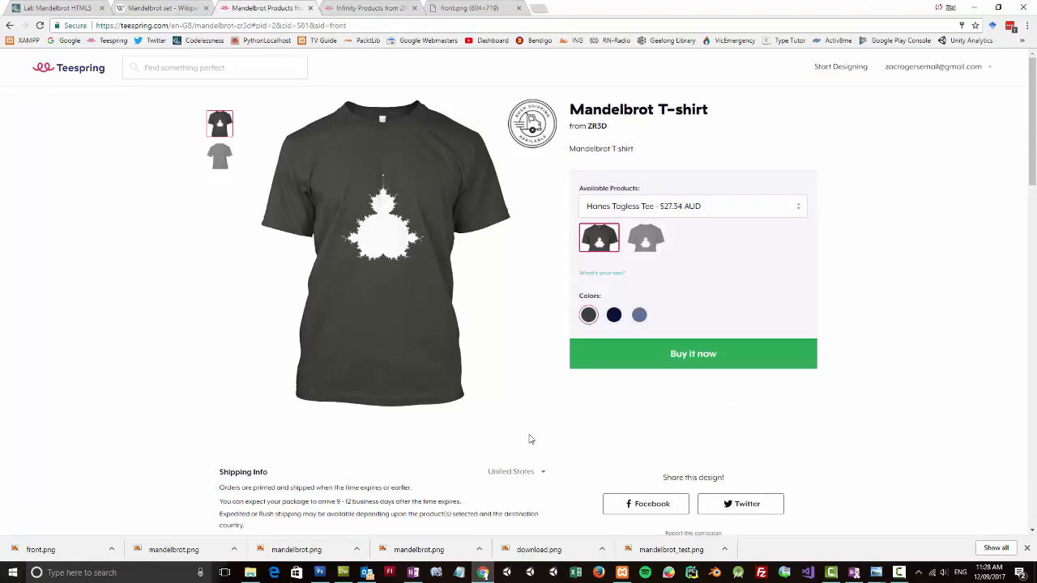